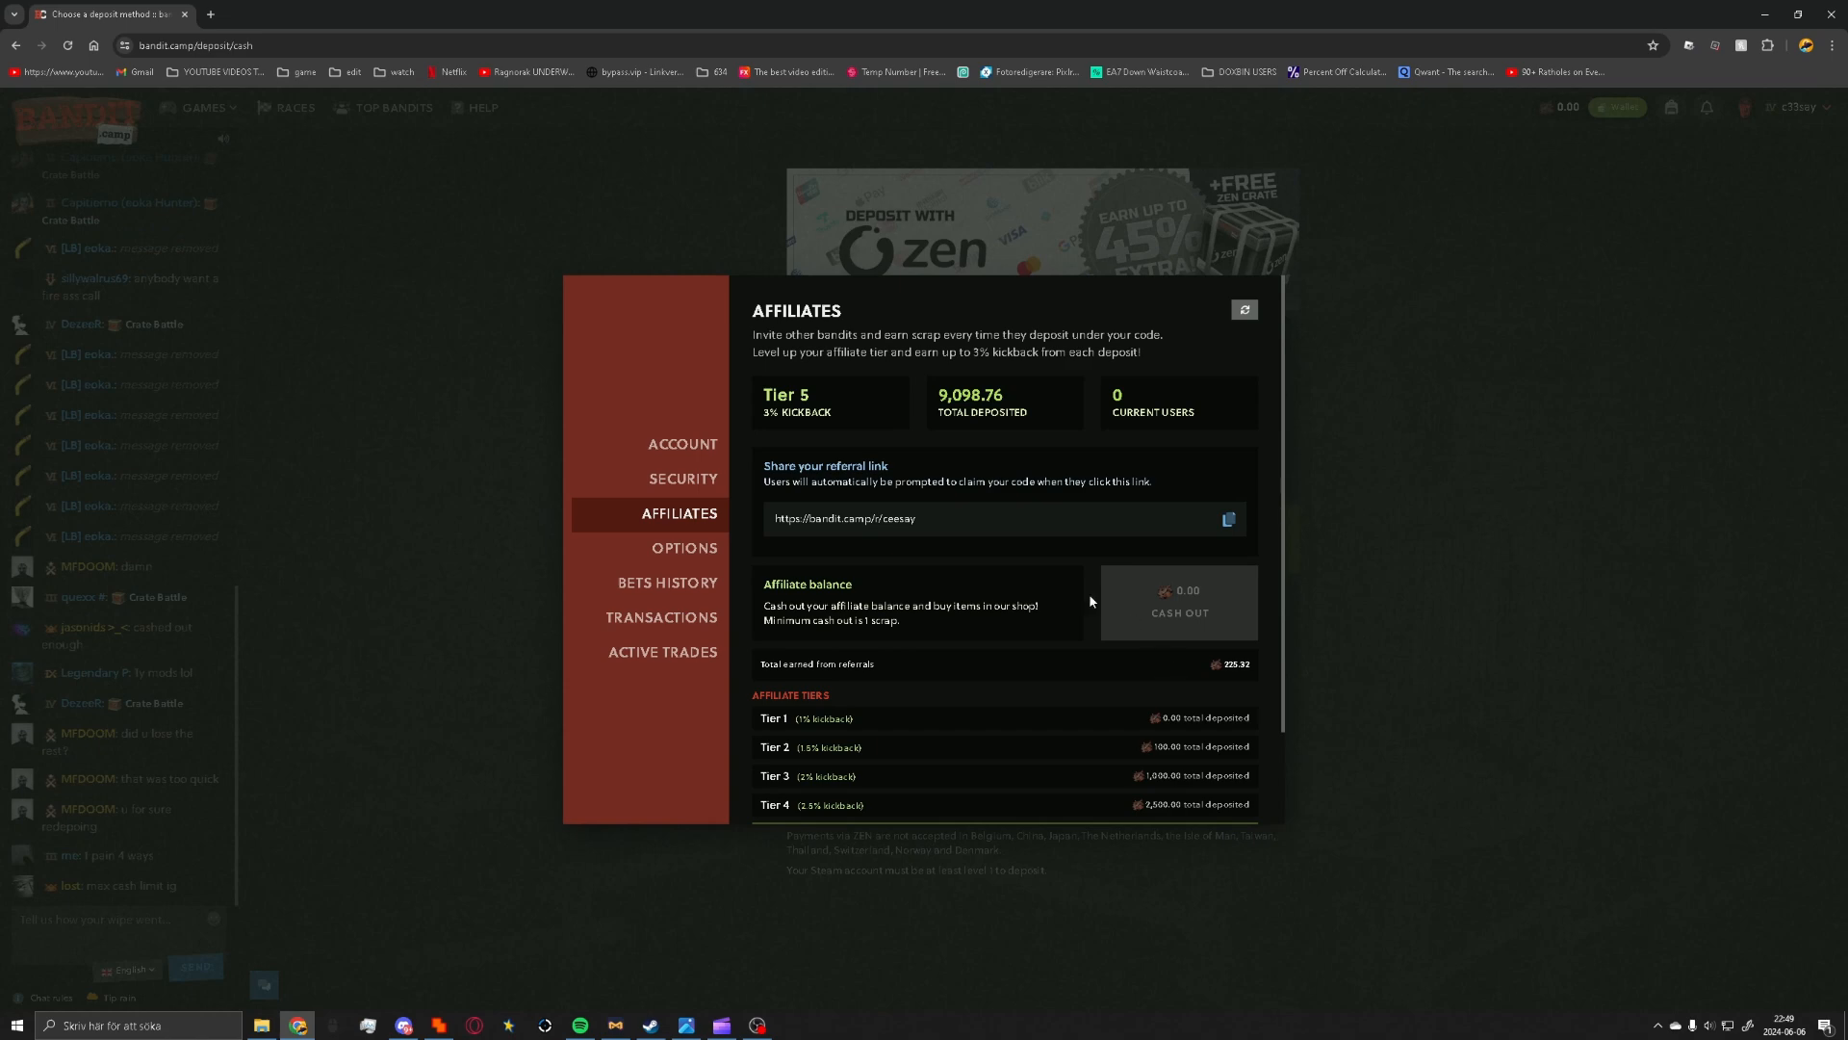
{"action": "mouse_move", "coordinate": [1016, 508]}
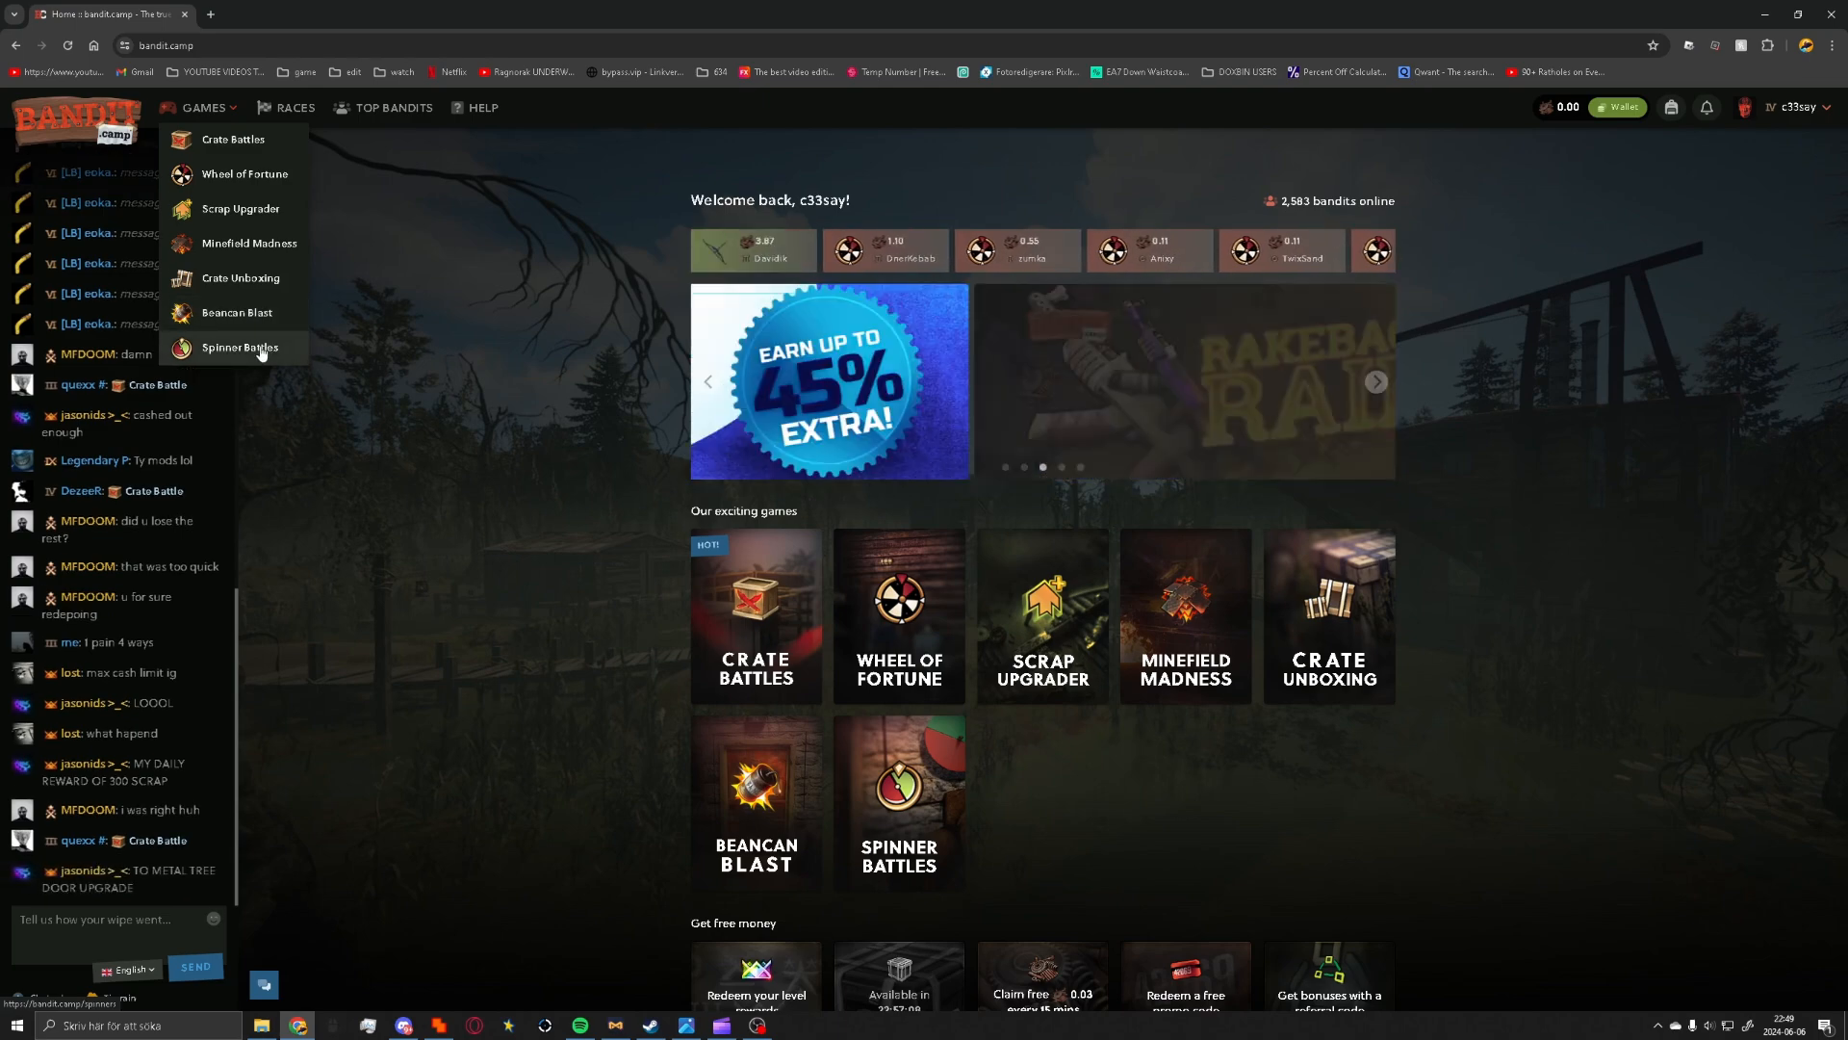
- View the finished 2v2 battle result: 212.03 total, 106.01 per winning player
{"action": "left_click", "coordinate": [238, 347]}
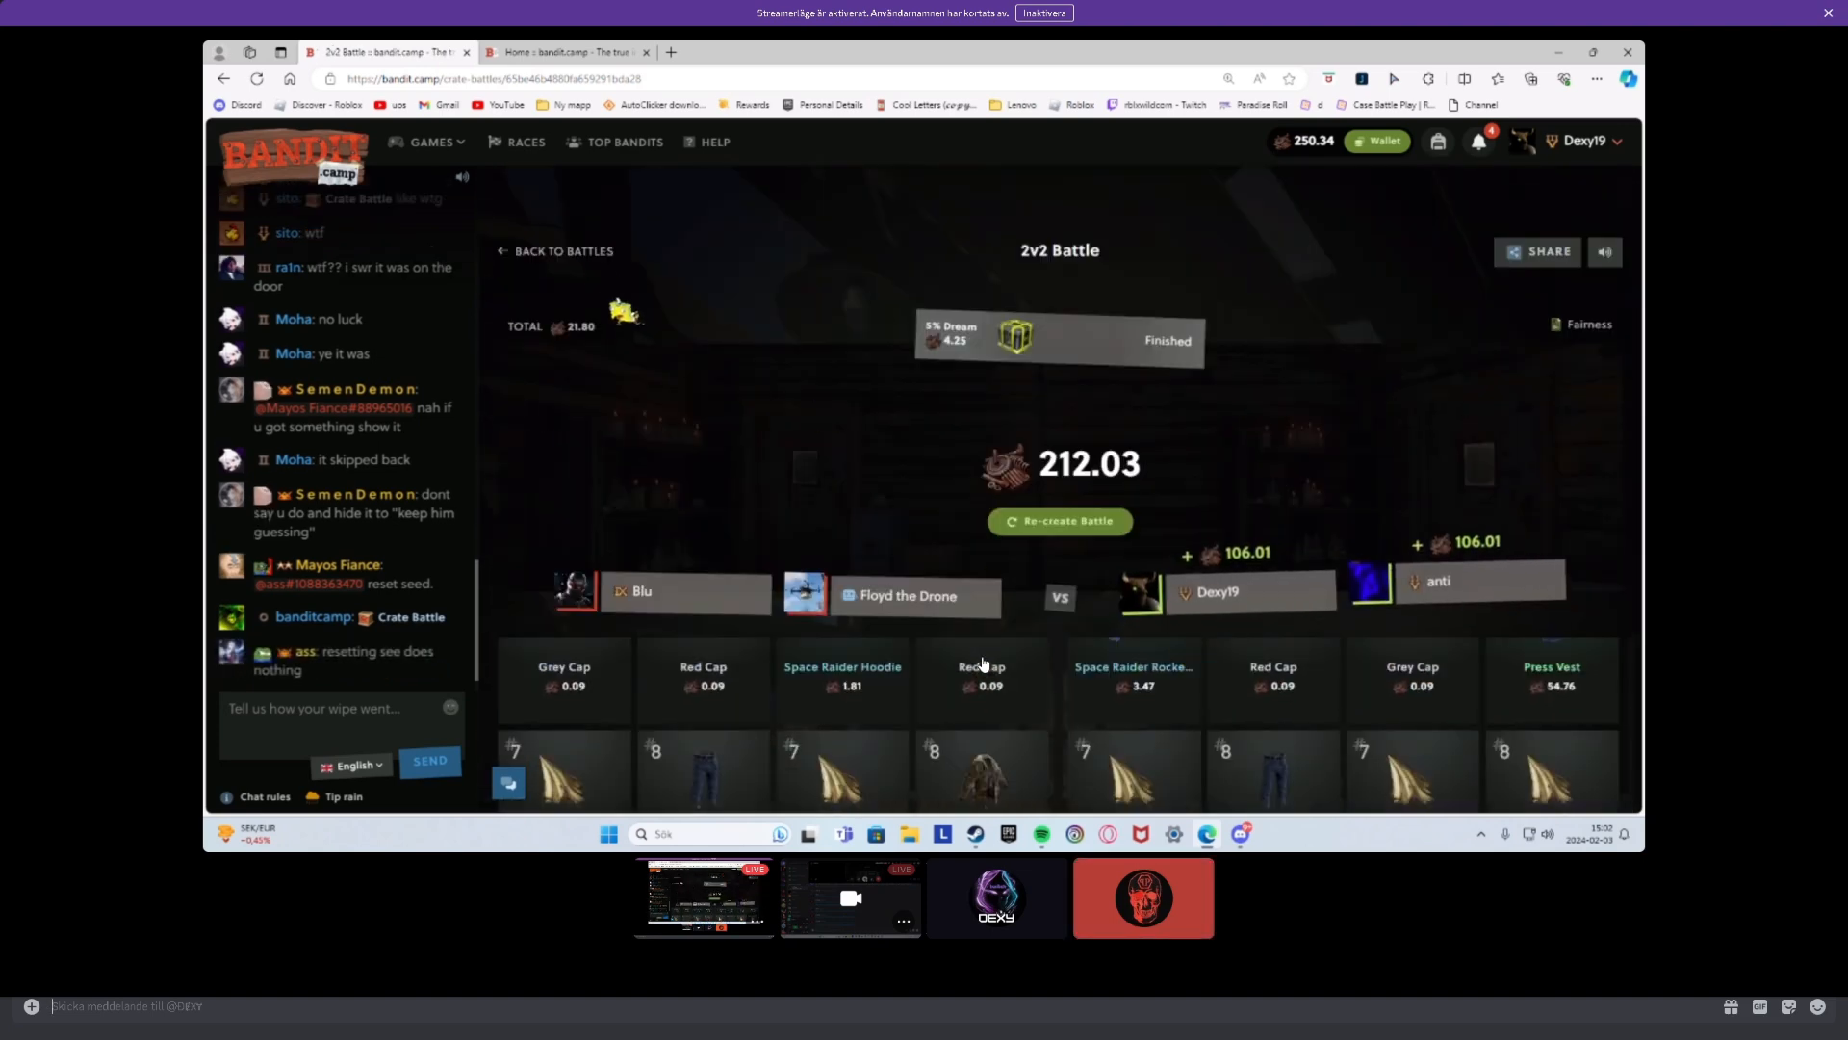
- Start a new crate battle from the battles list as a 2v2 team battle
{"action": "left_click", "coordinate": [560, 250]}
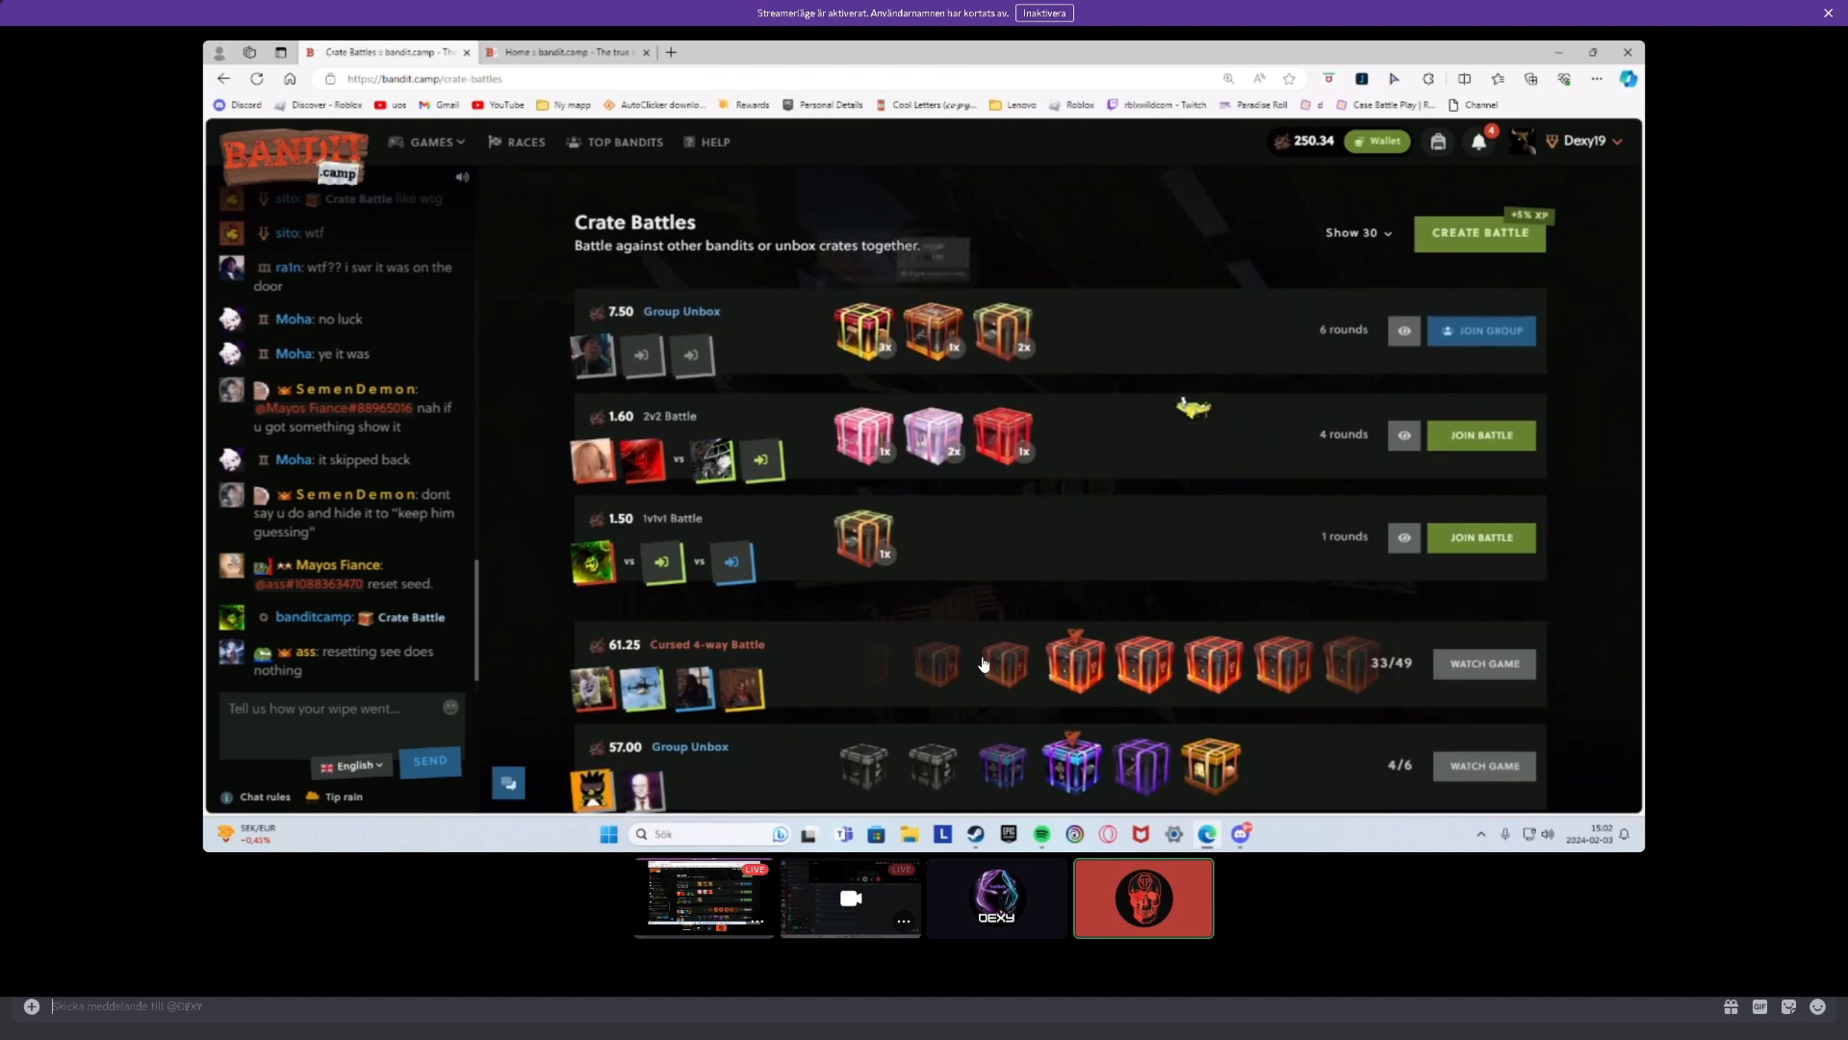
{"action": "left_click", "coordinate": [1479, 232]}
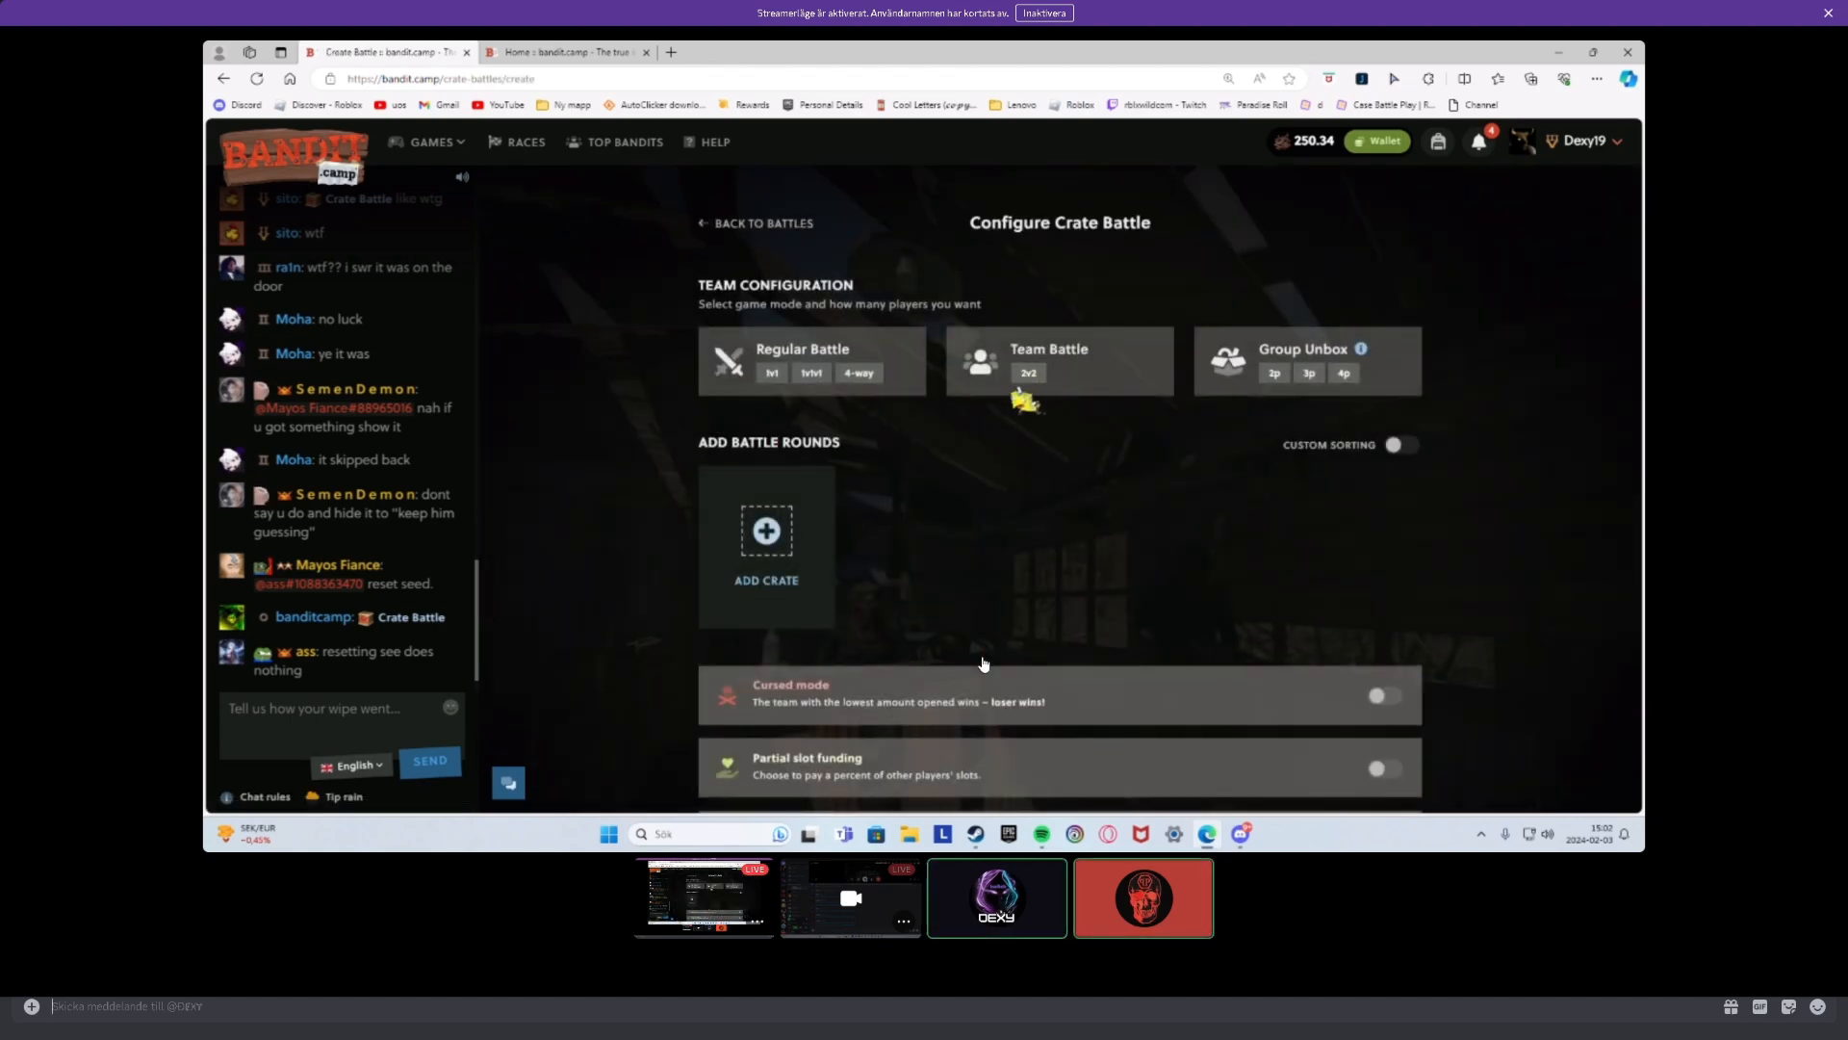
{"action": "left_click", "coordinate": [764, 545]}
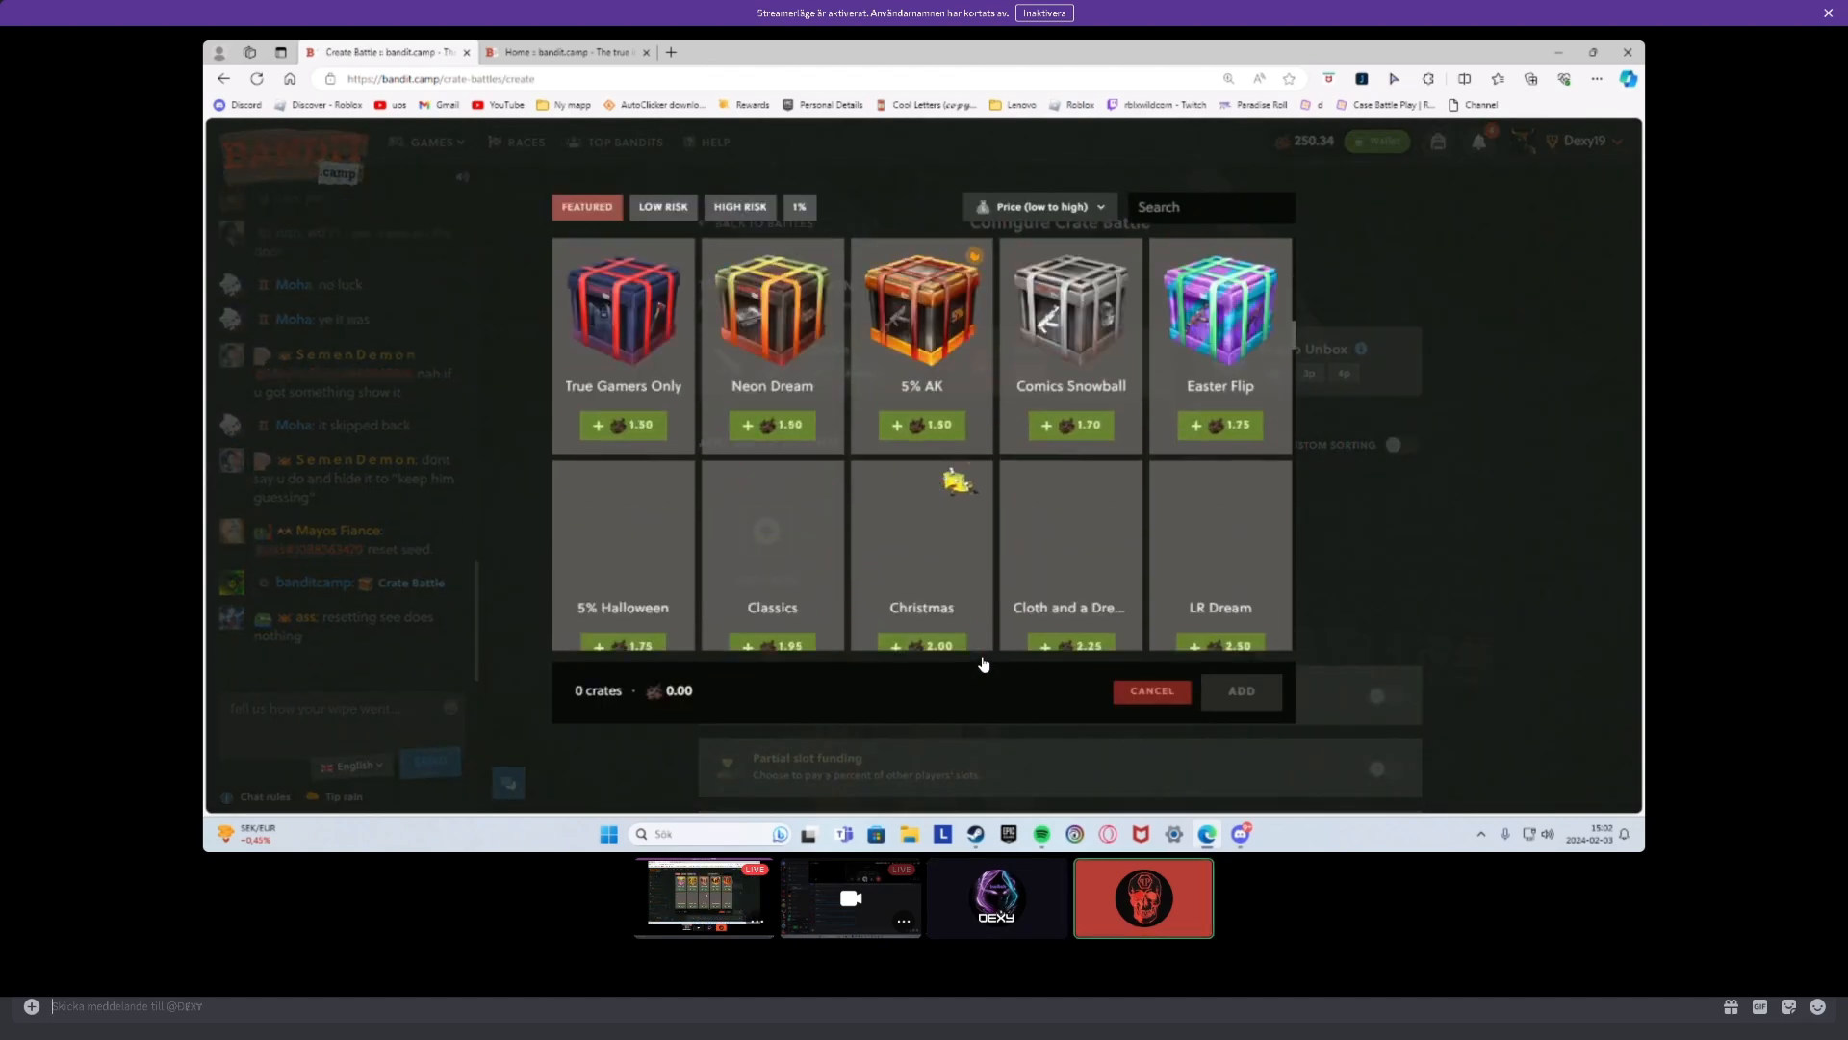
{"action": "scroll", "scroll_direction": "down", "scroll_amount": 3}
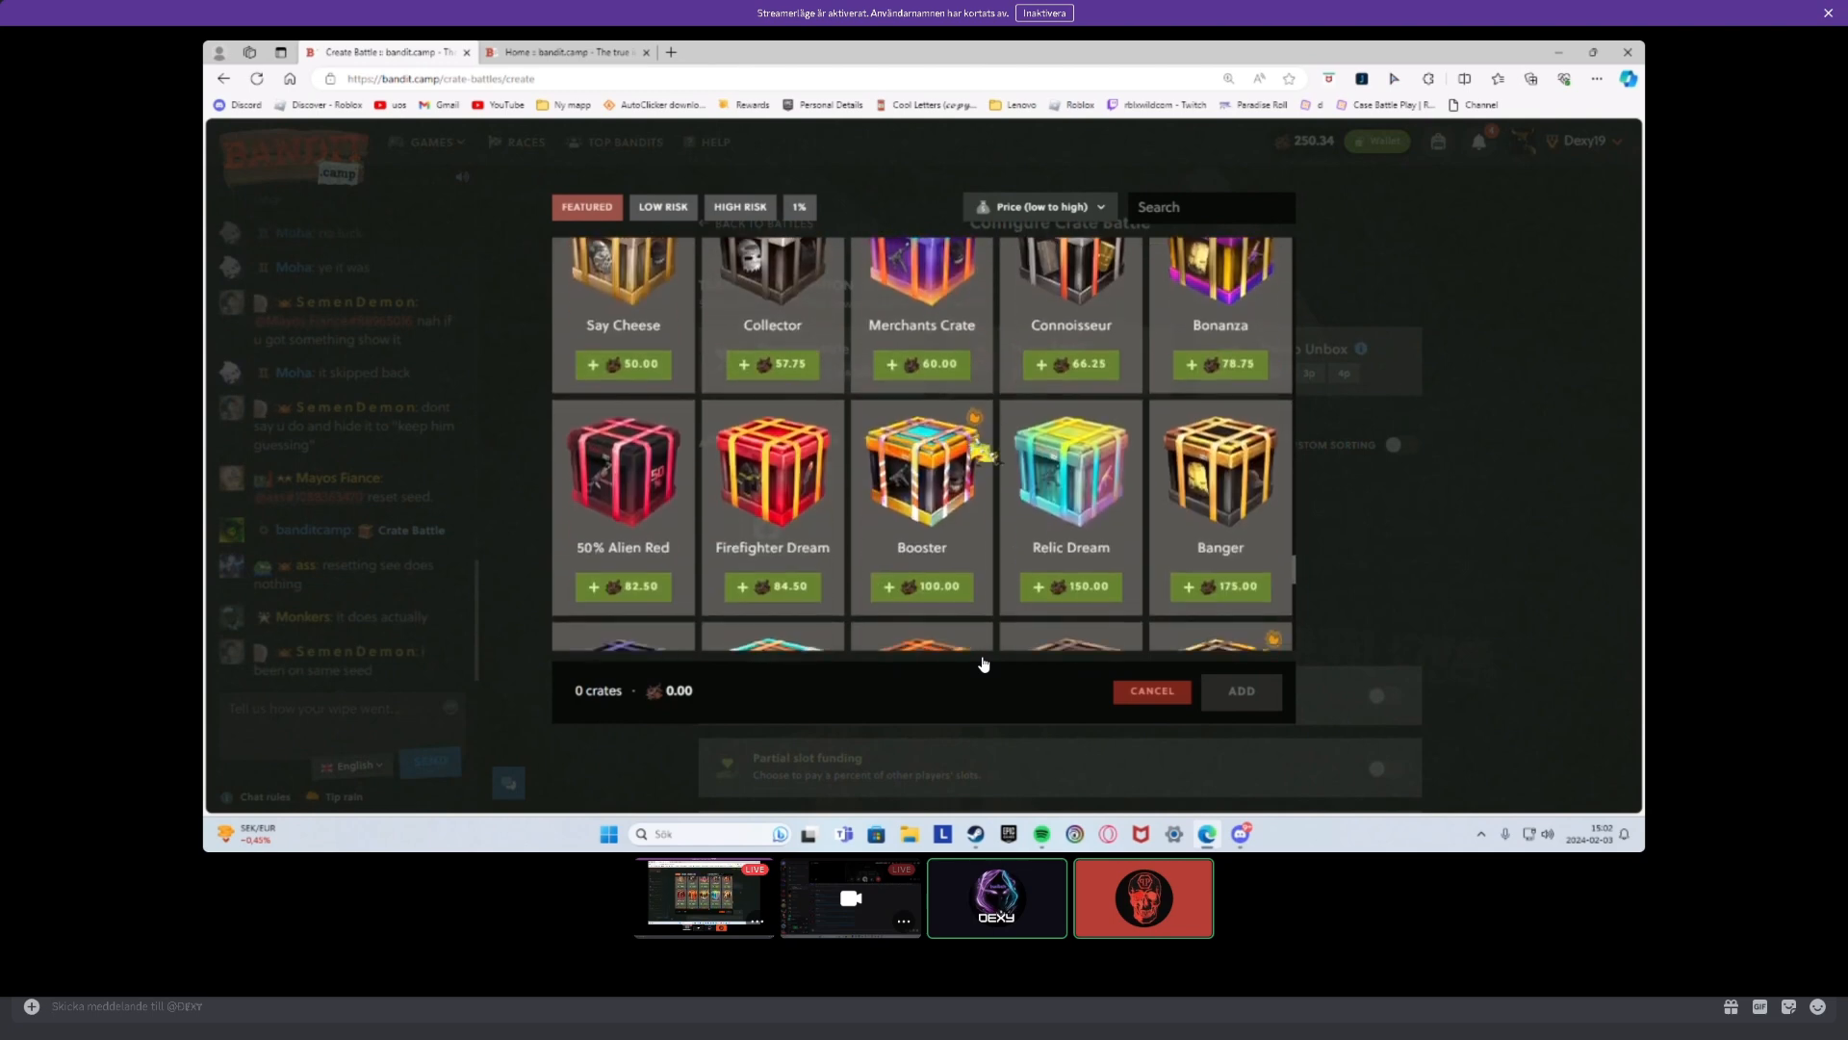
- Add Spooky Season, Collector, Bonanza and 50% Alien Red (243.25) and attempt creation, failing on balance
{"action": "left_click", "coordinate": [1220, 363]}
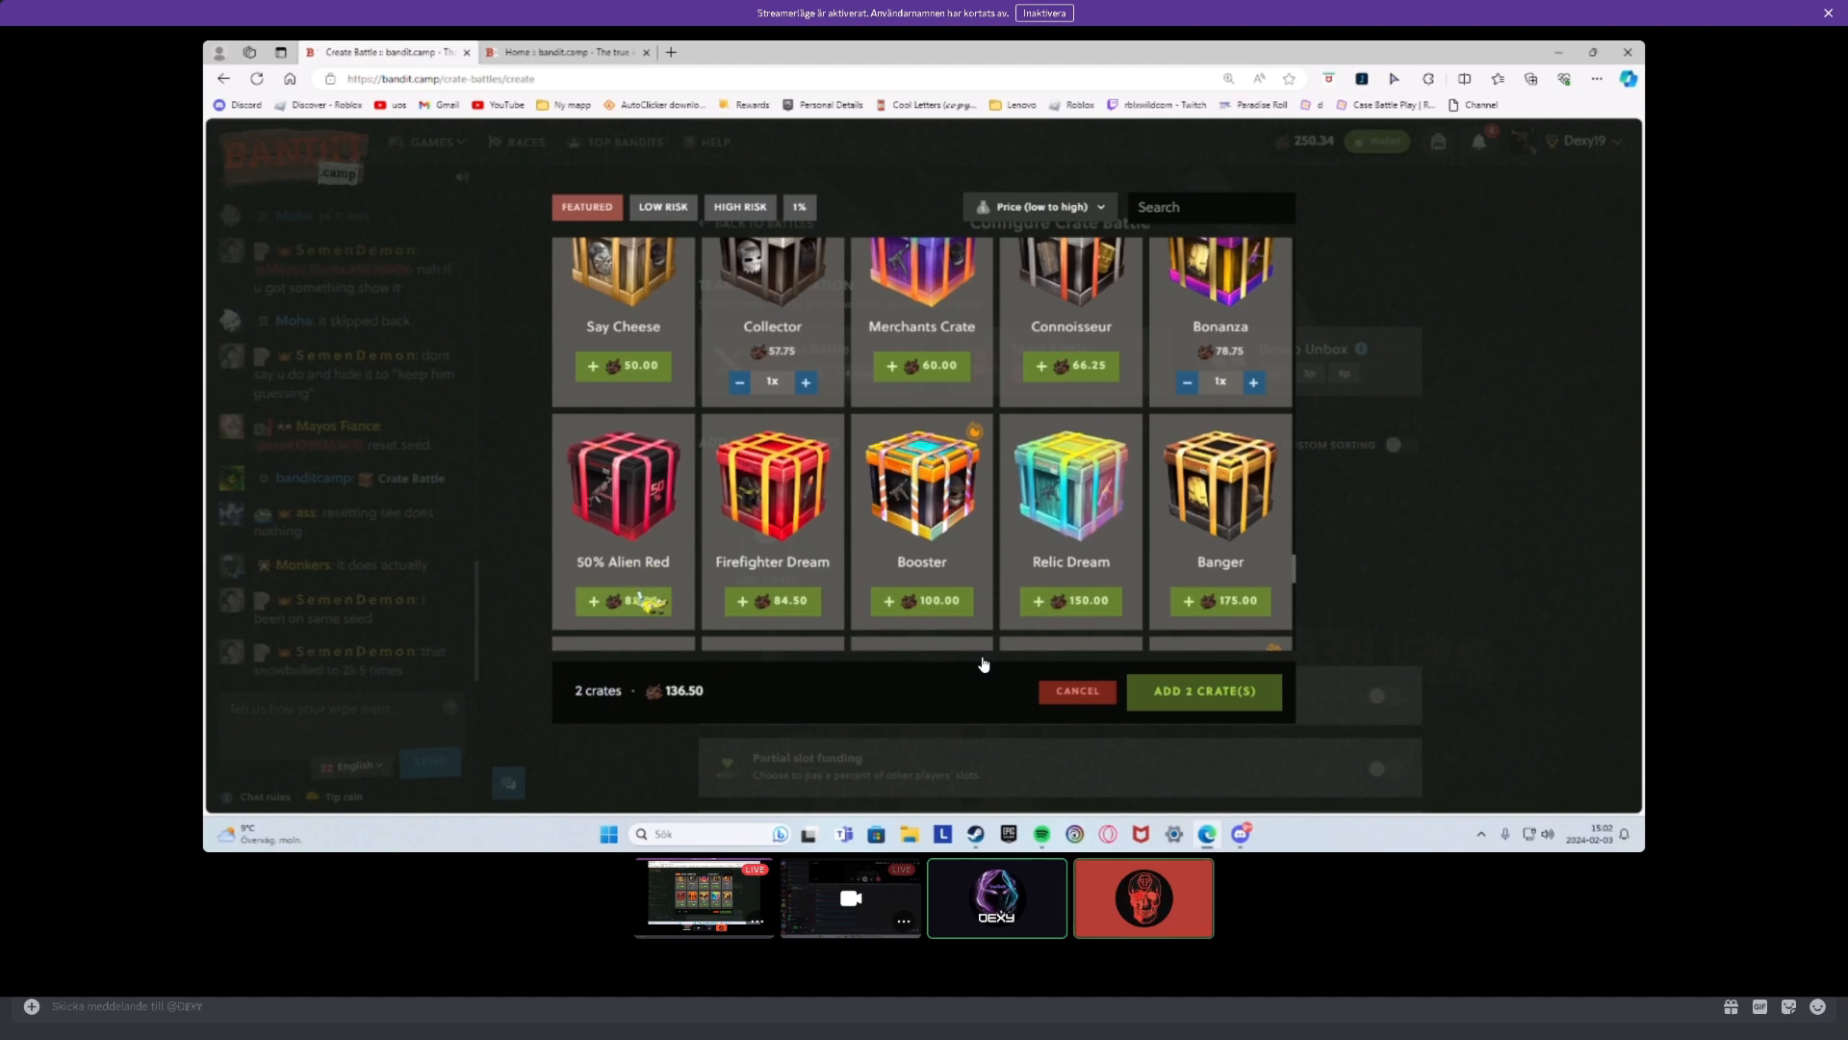
{"action": "left_click", "coordinate": [1202, 691]}
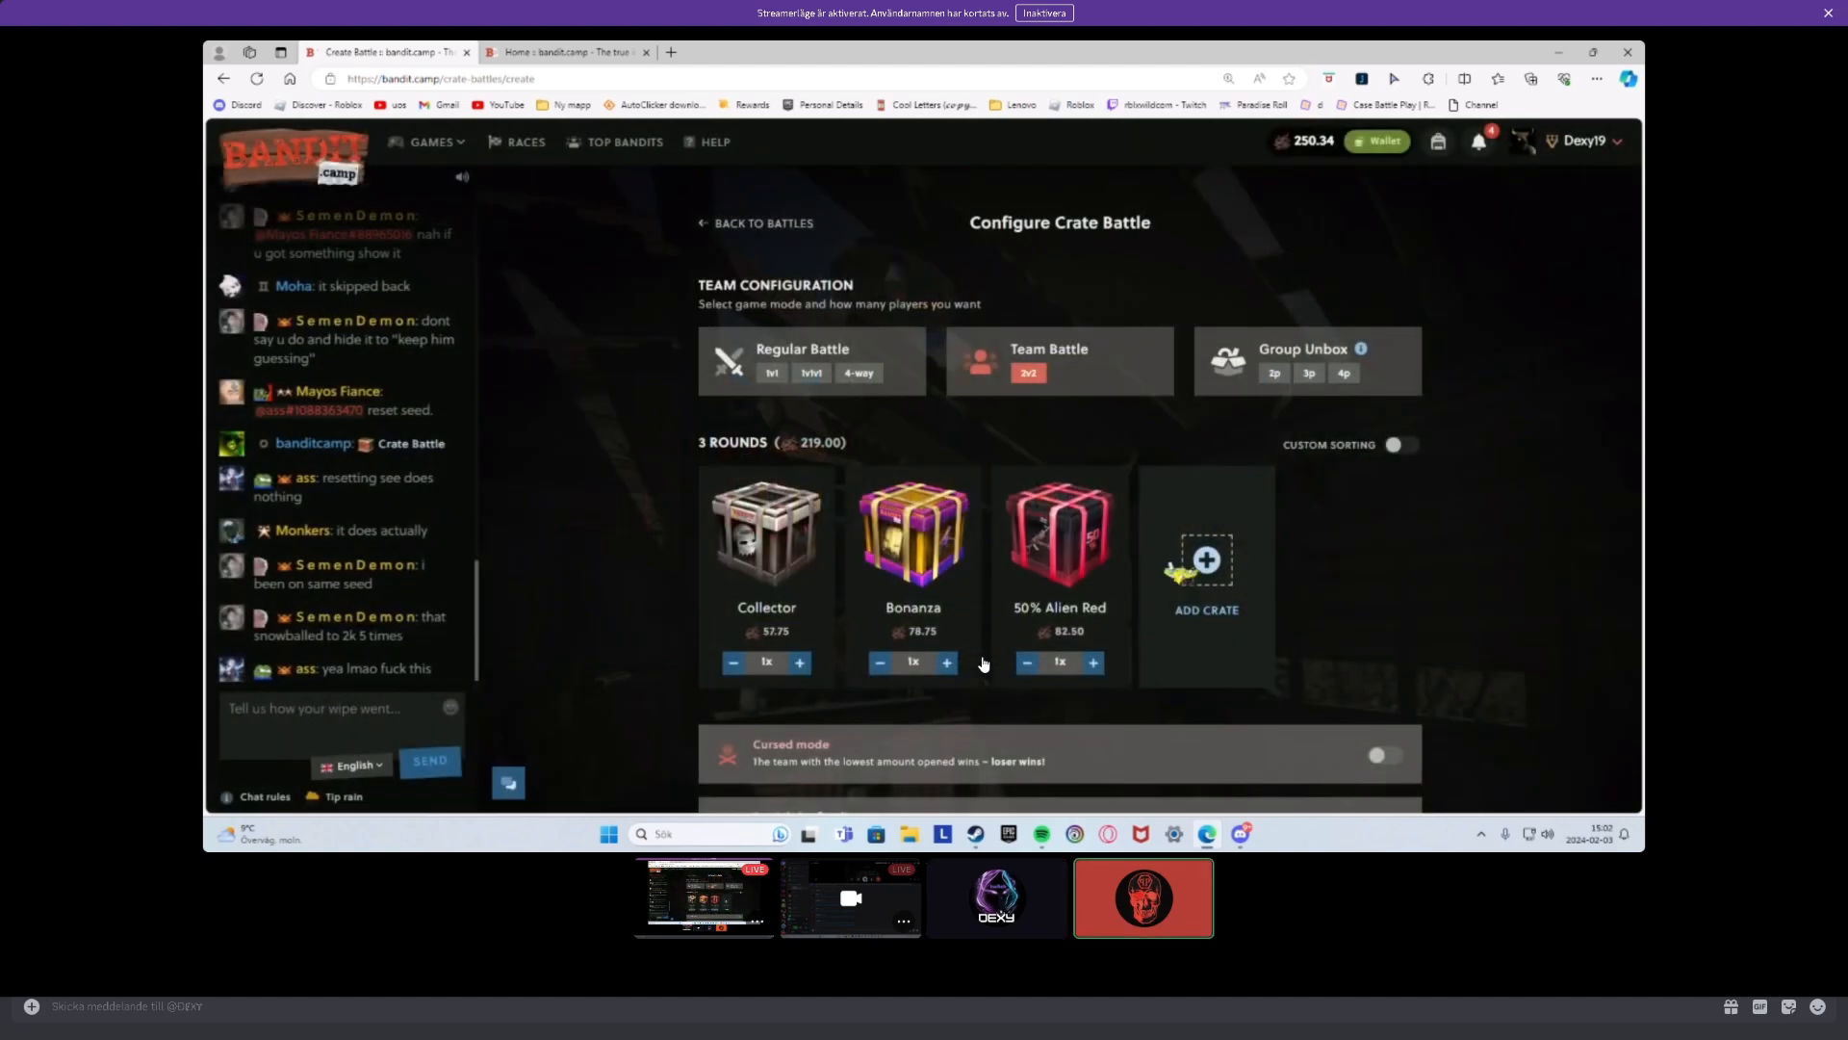
{"action": "left_click", "coordinate": [1205, 578]}
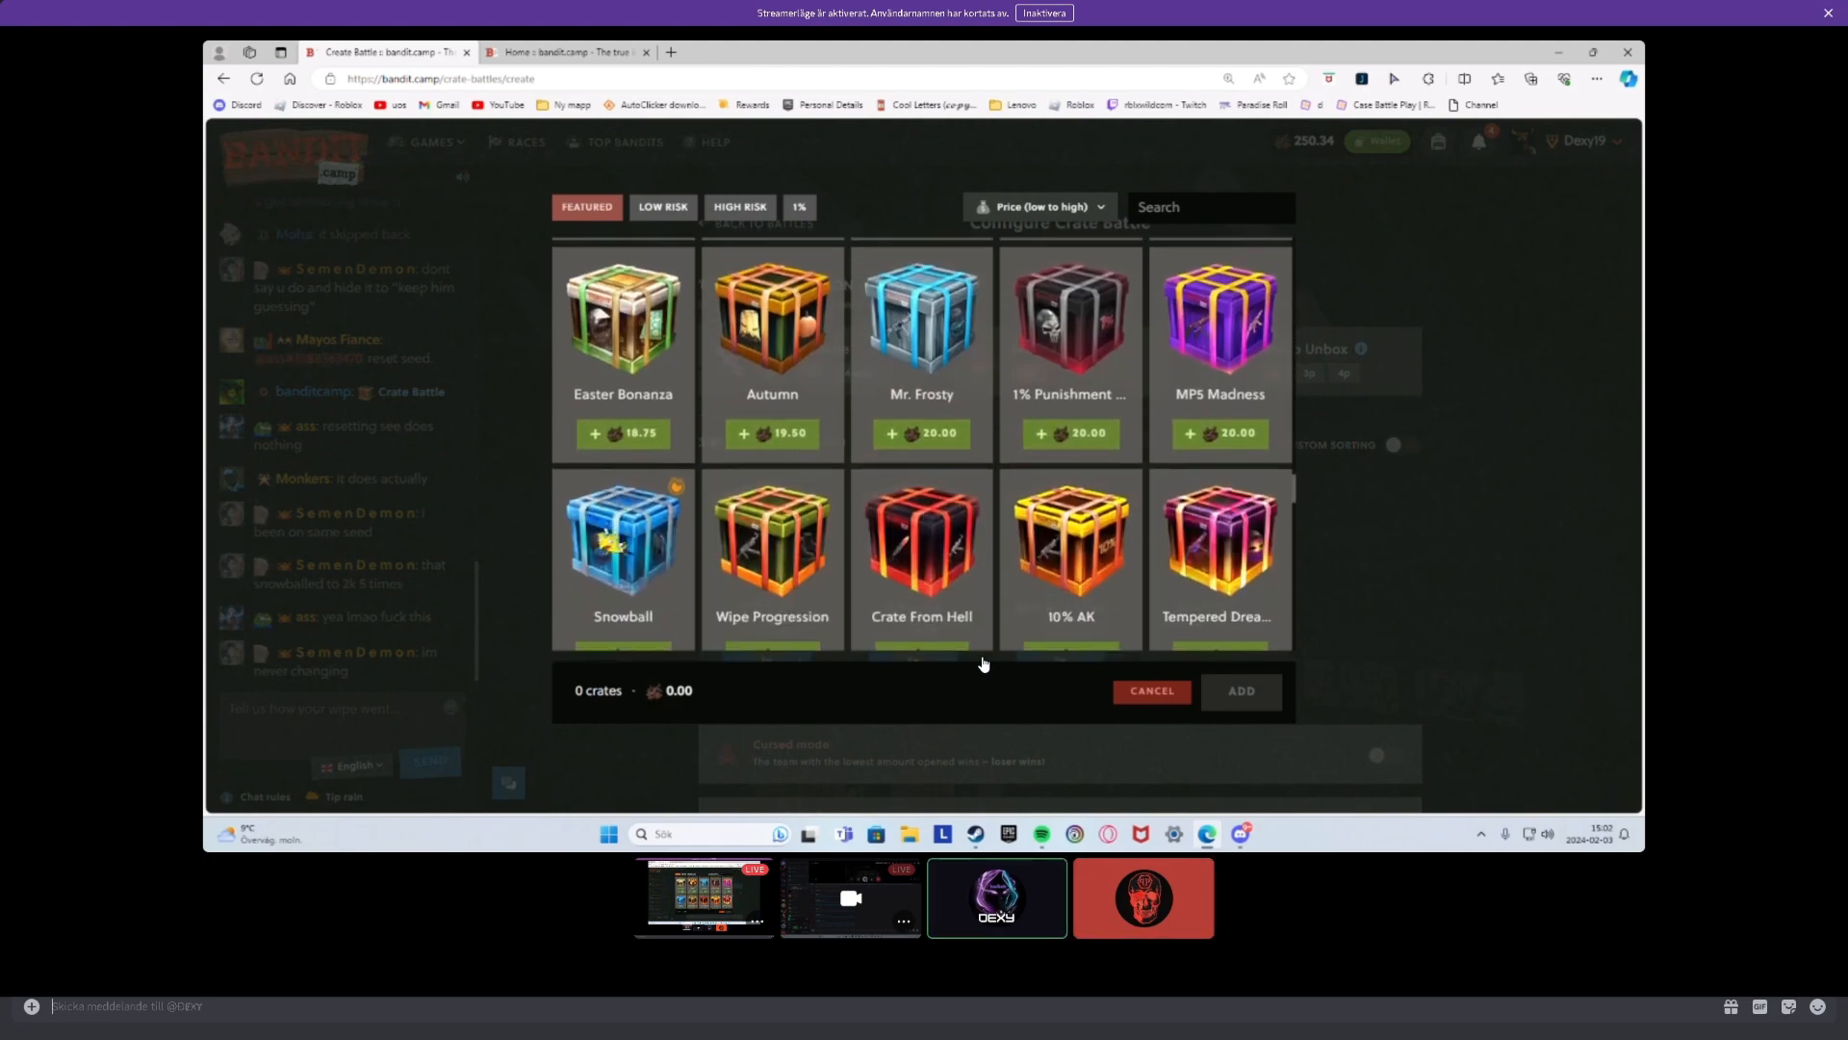
{"action": "scroll", "scroll_direction": "down", "scroll_amount": 3}
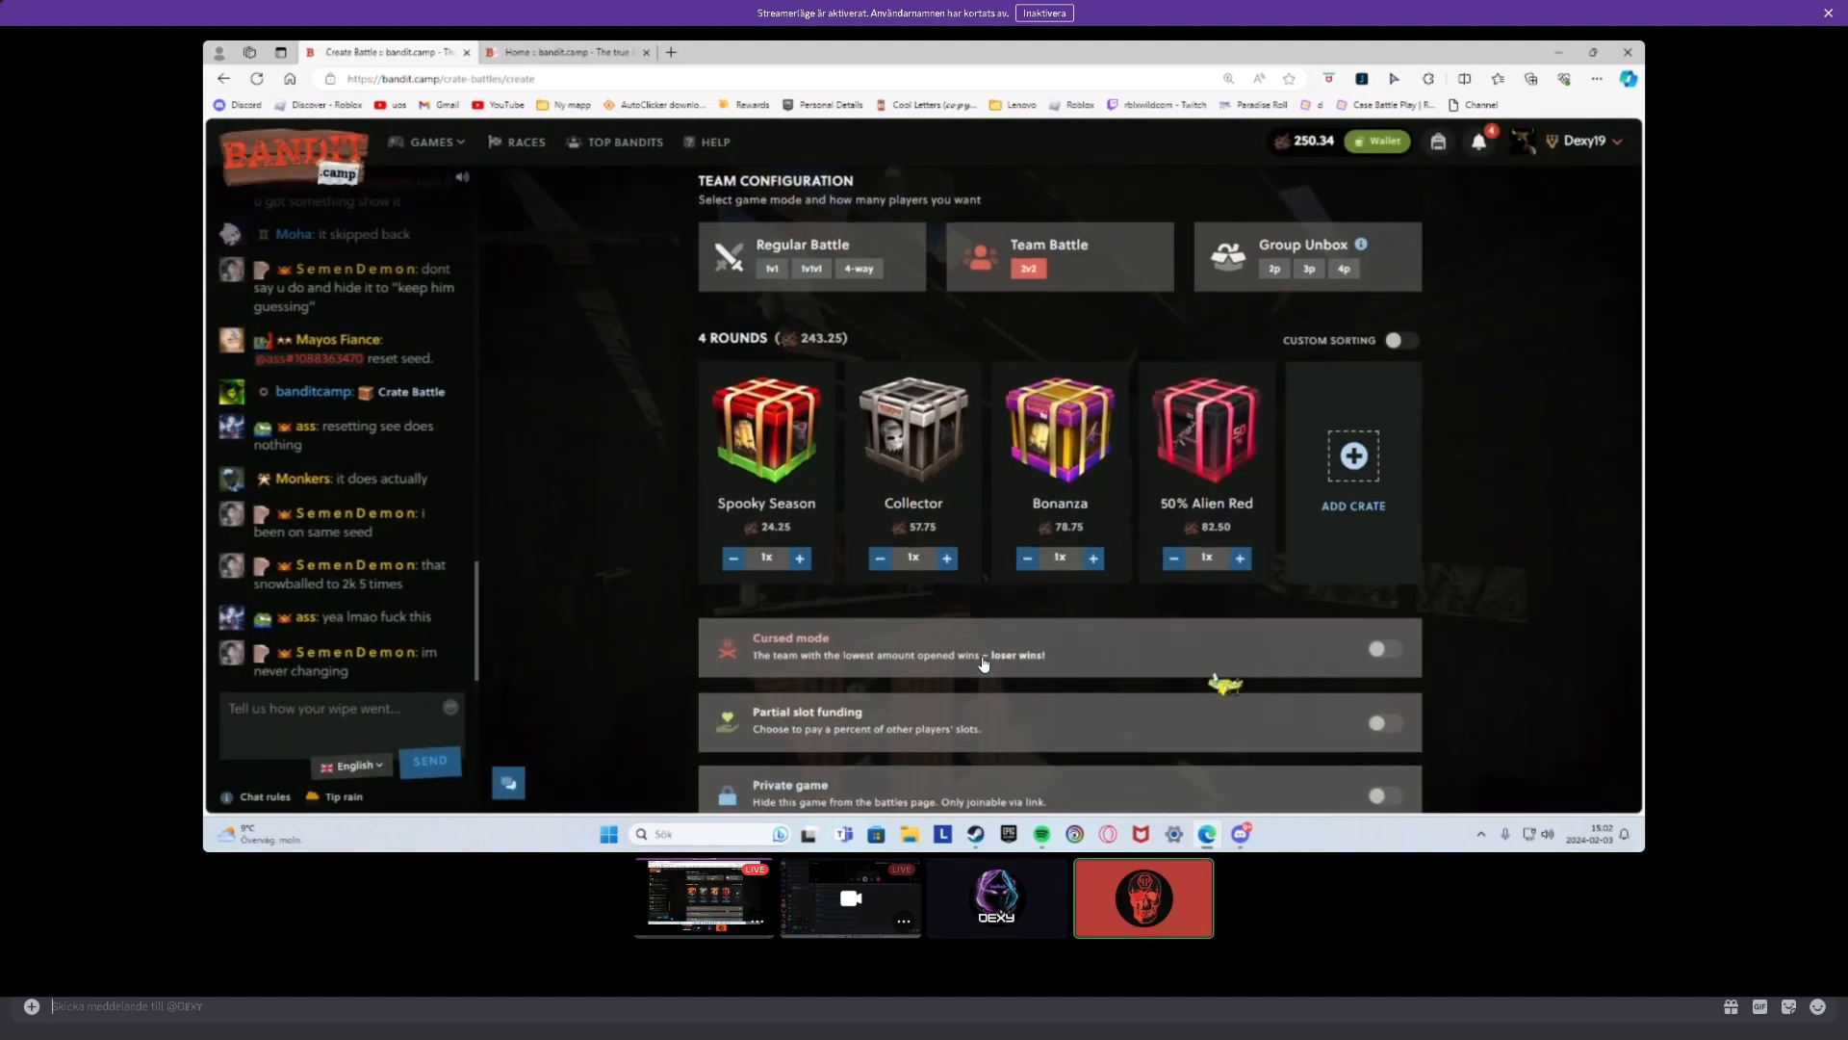
{"action": "scroll", "scroll_direction": "down", "scroll_amount": 3}
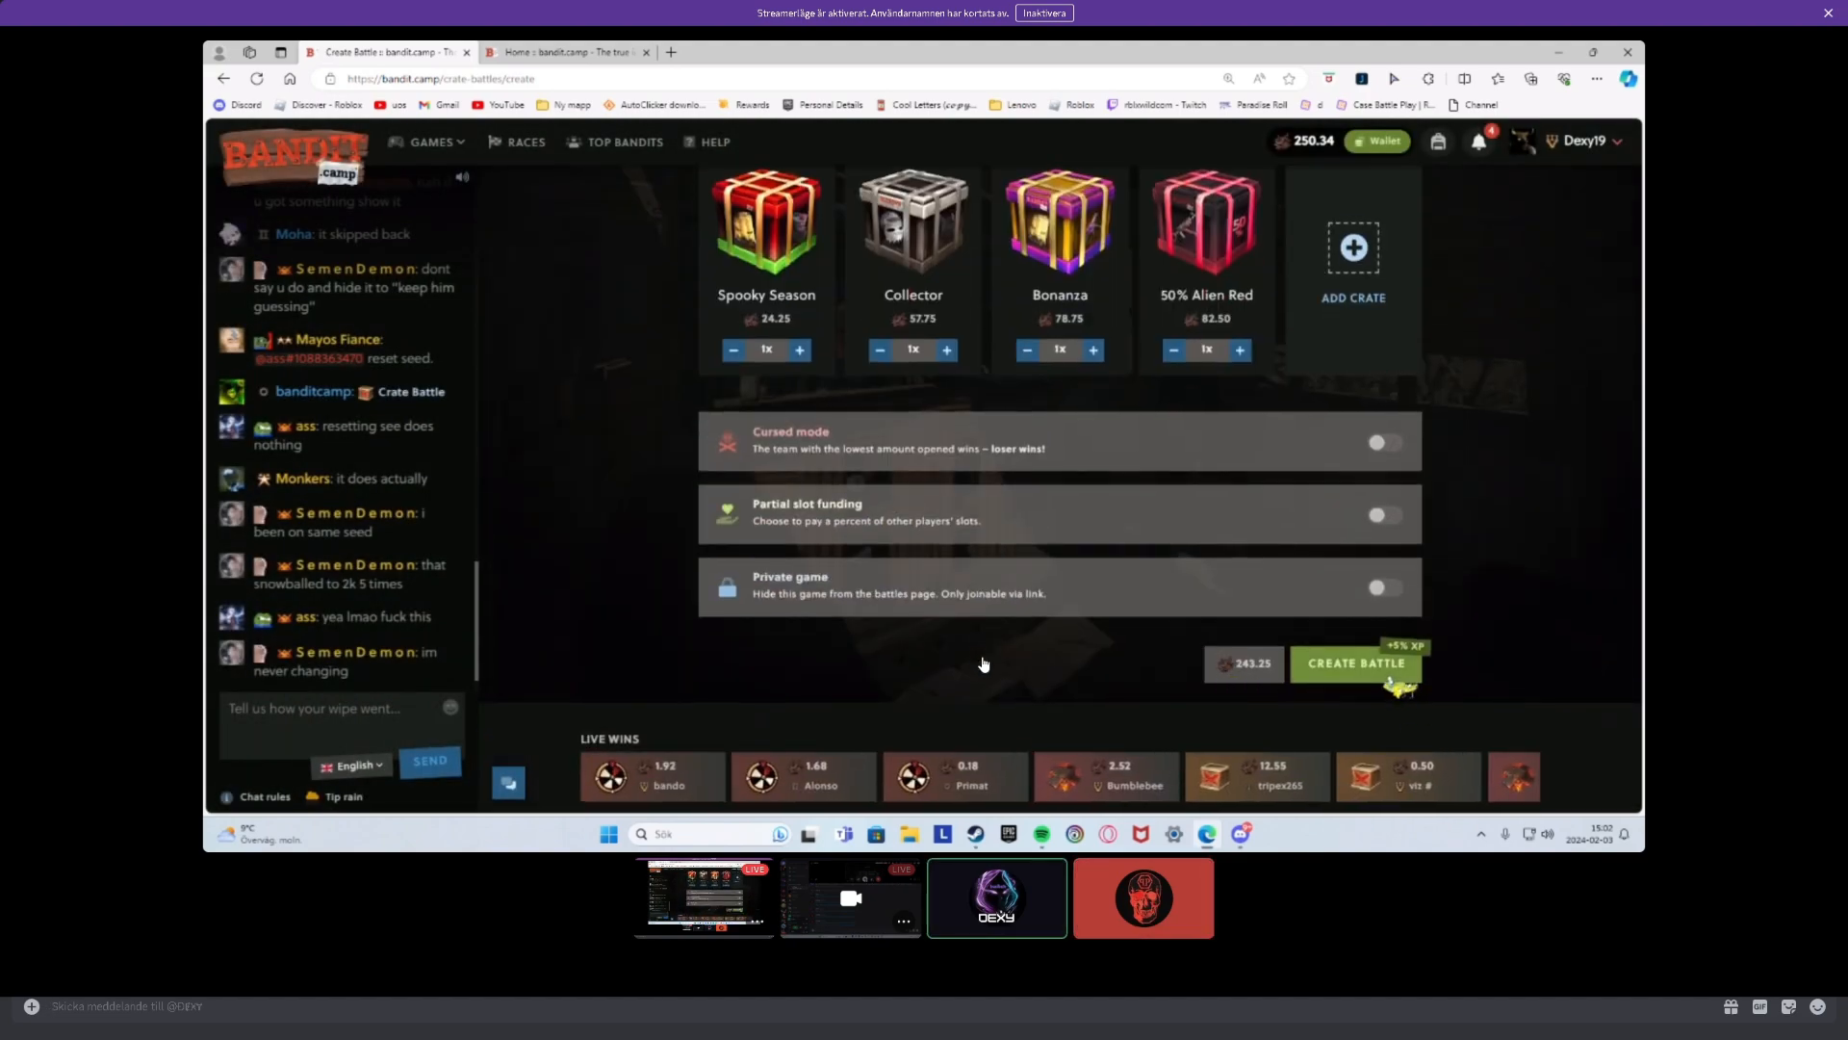
{"action": "left_click", "coordinate": [1354, 662]}
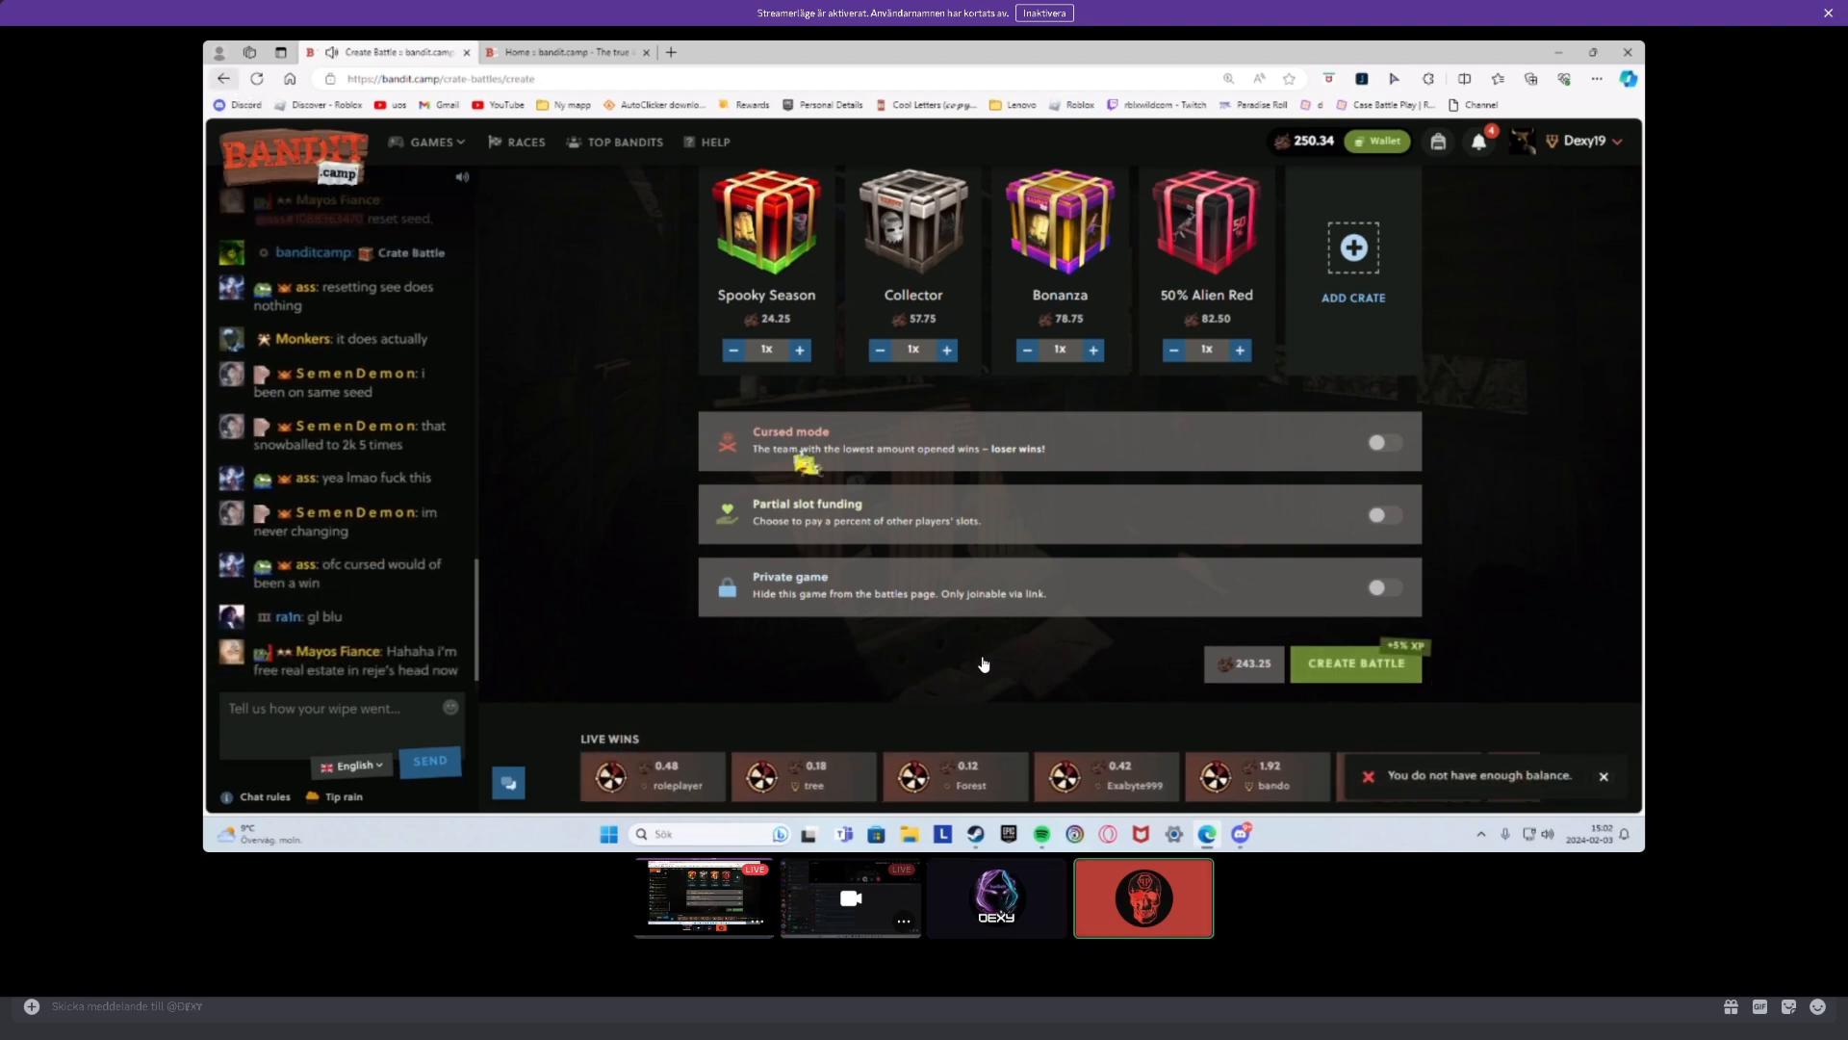
- Add two 3% Juicer crates plus Collector, Bonanza and 50% Alien Red as rounds, totalling 225.50
{"action": "scroll", "scroll_direction": "up", "scroll_amount": 3}
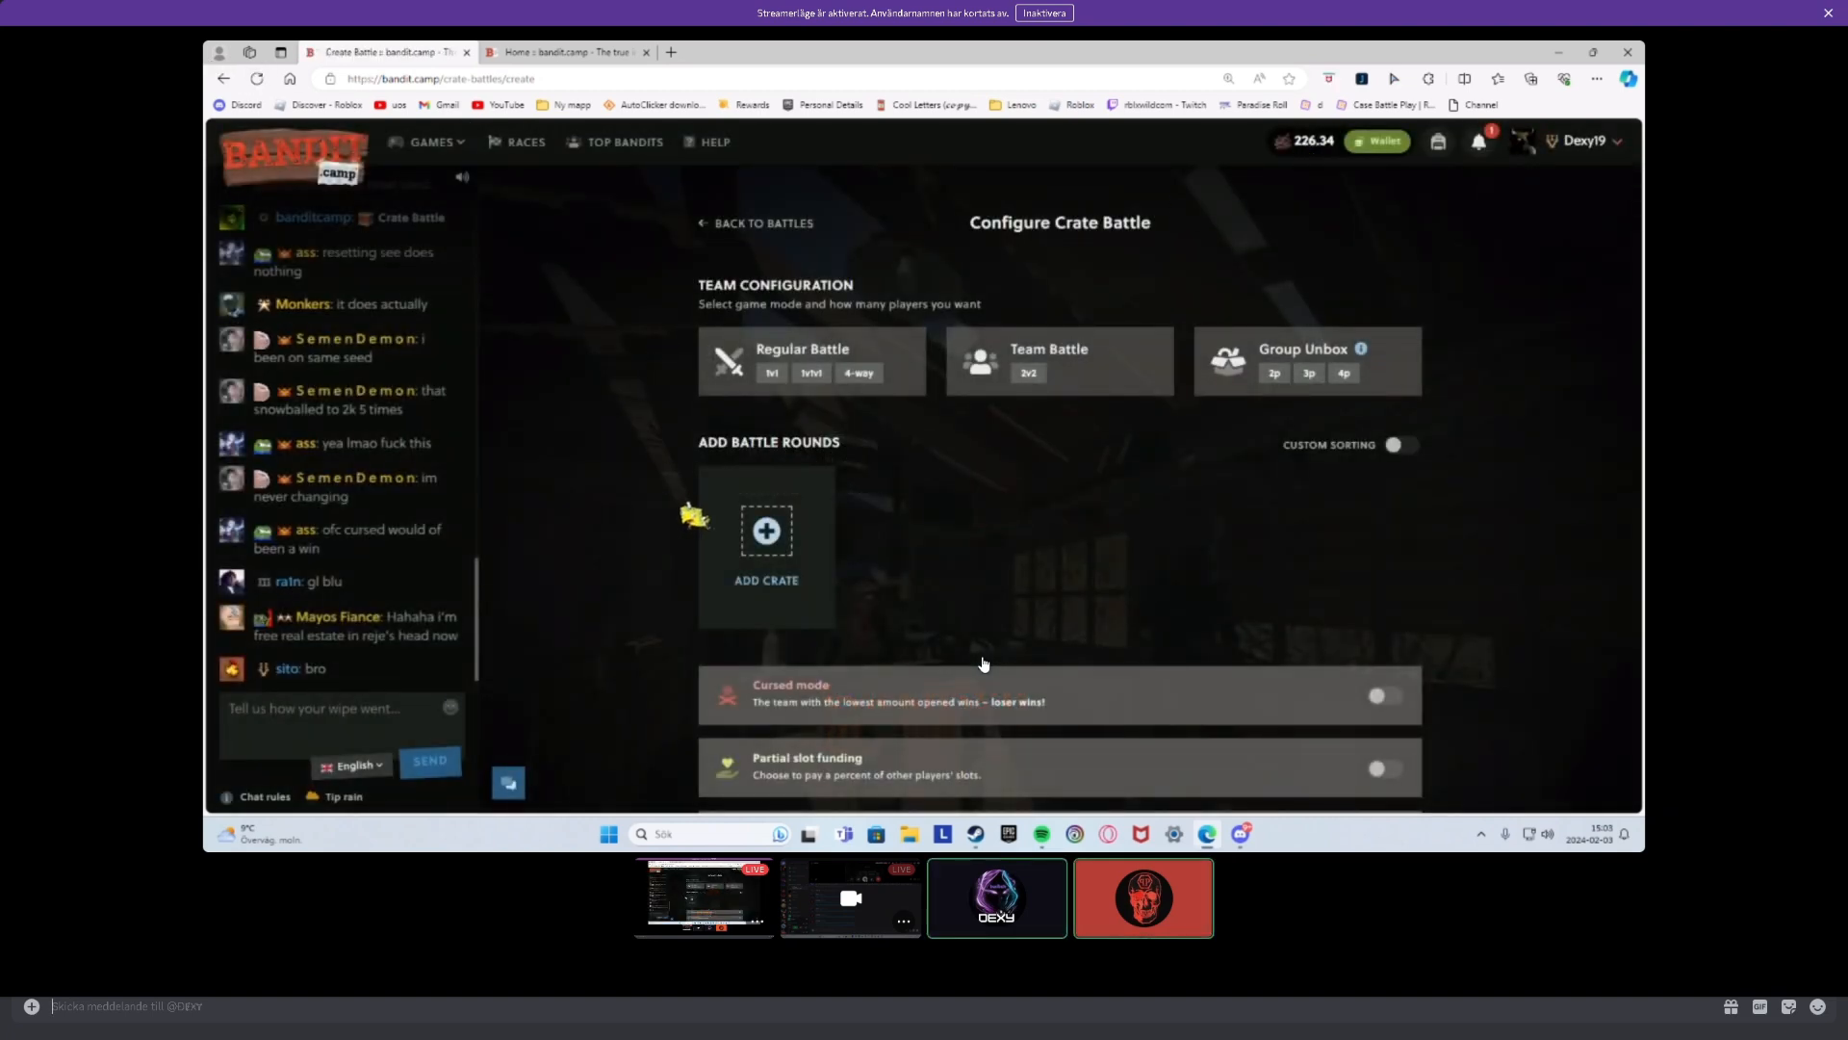
{"action": "left_click", "coordinate": [764, 537]}
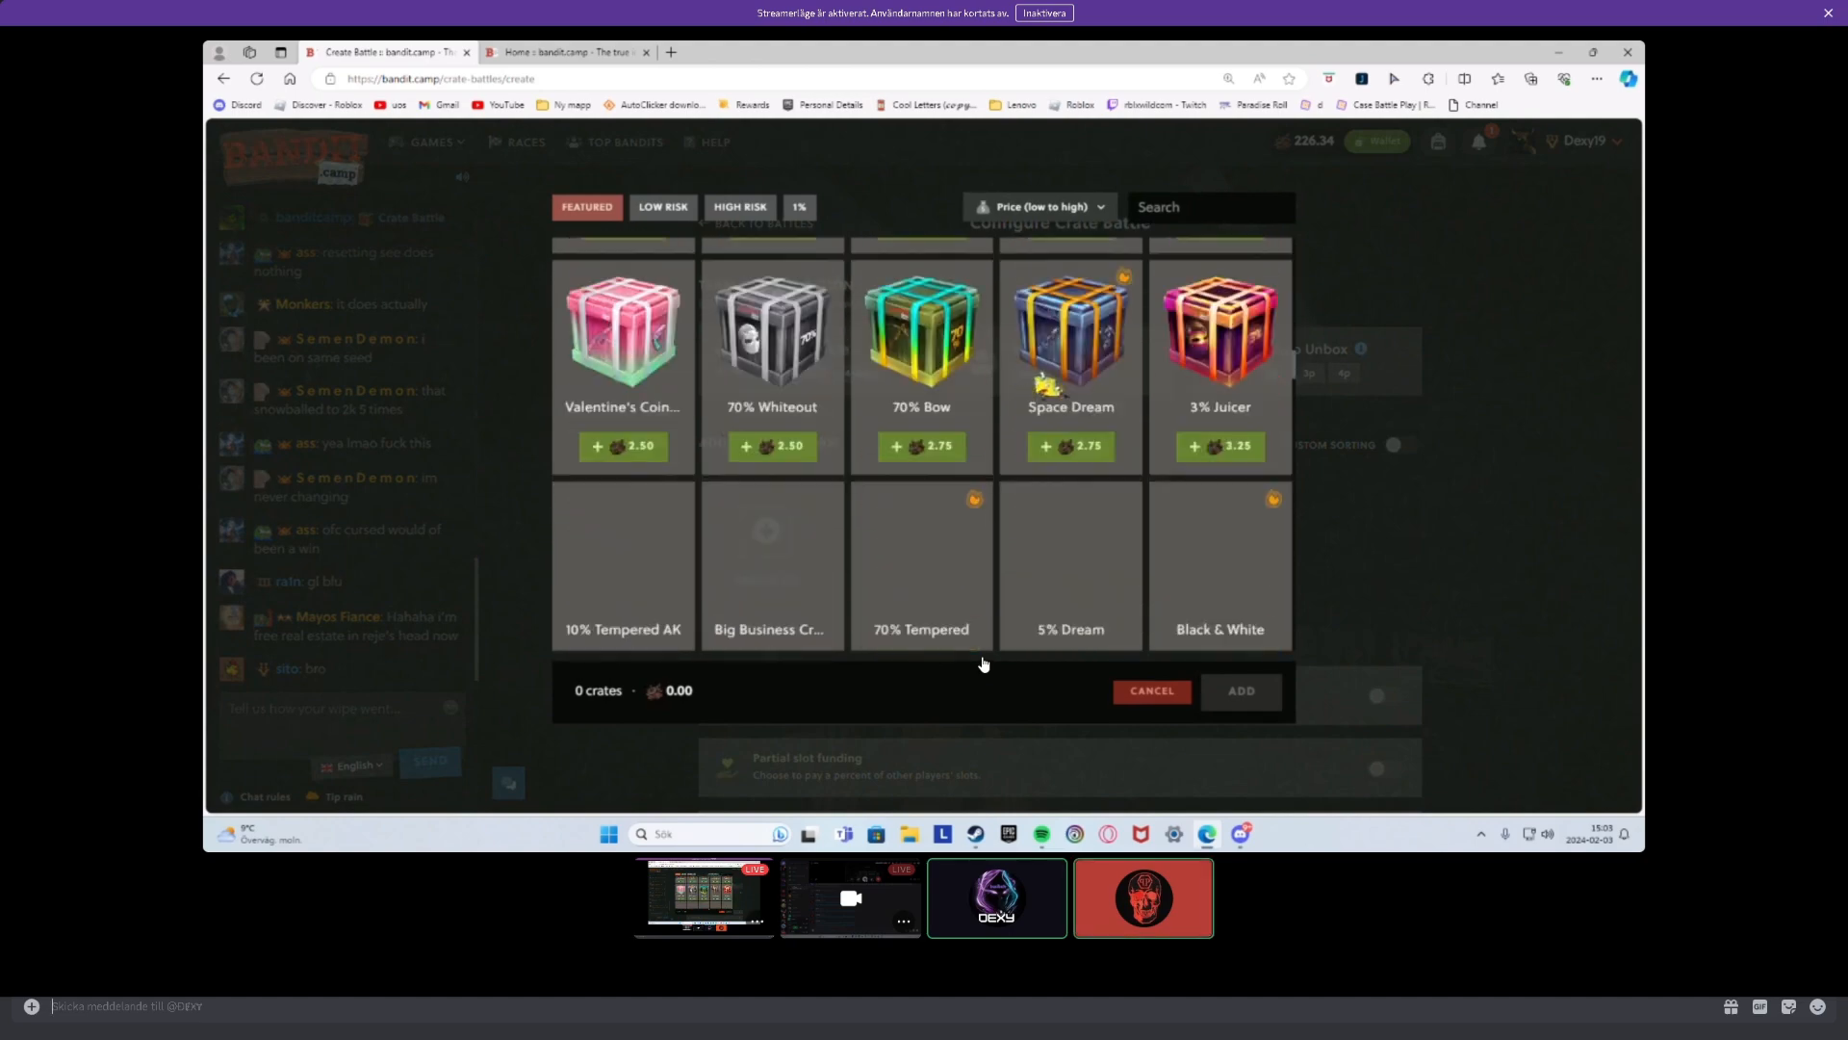
{"action": "scroll", "scroll_direction": "down", "scroll_amount": 3}
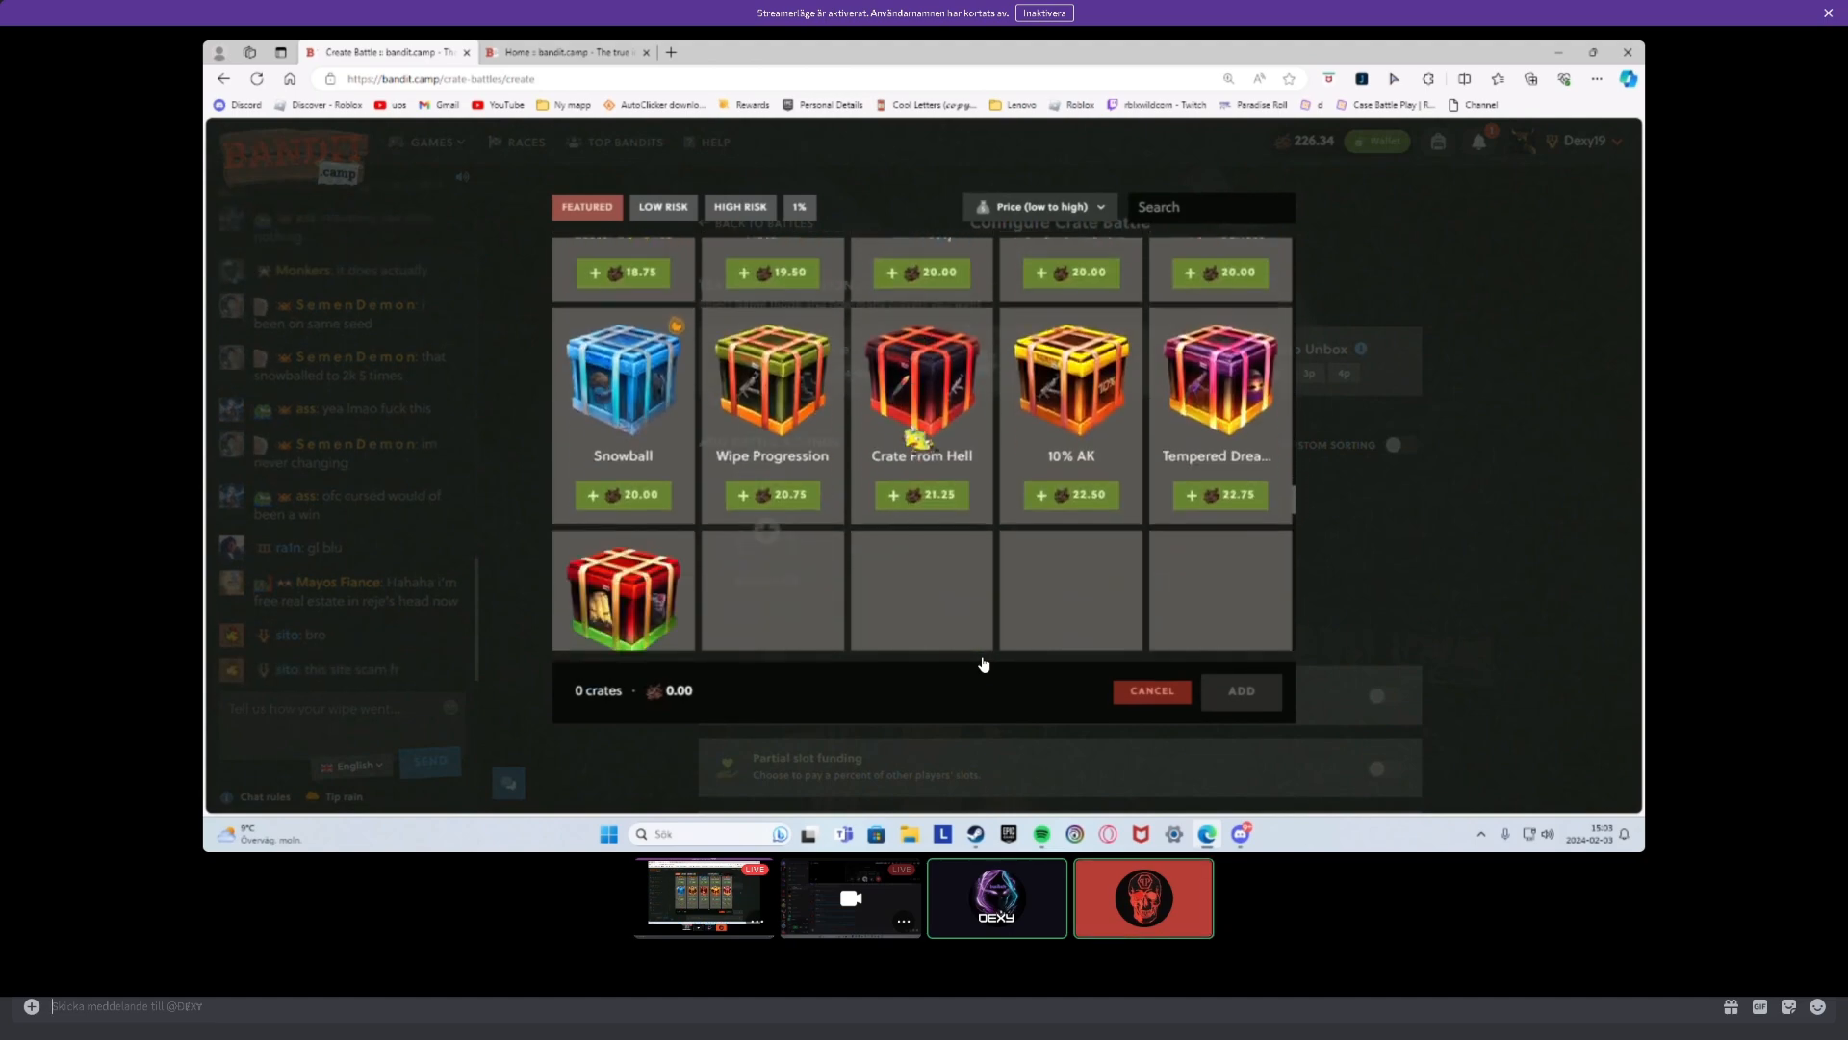
{"action": "scroll", "scroll_direction": "down", "scroll_amount": 3}
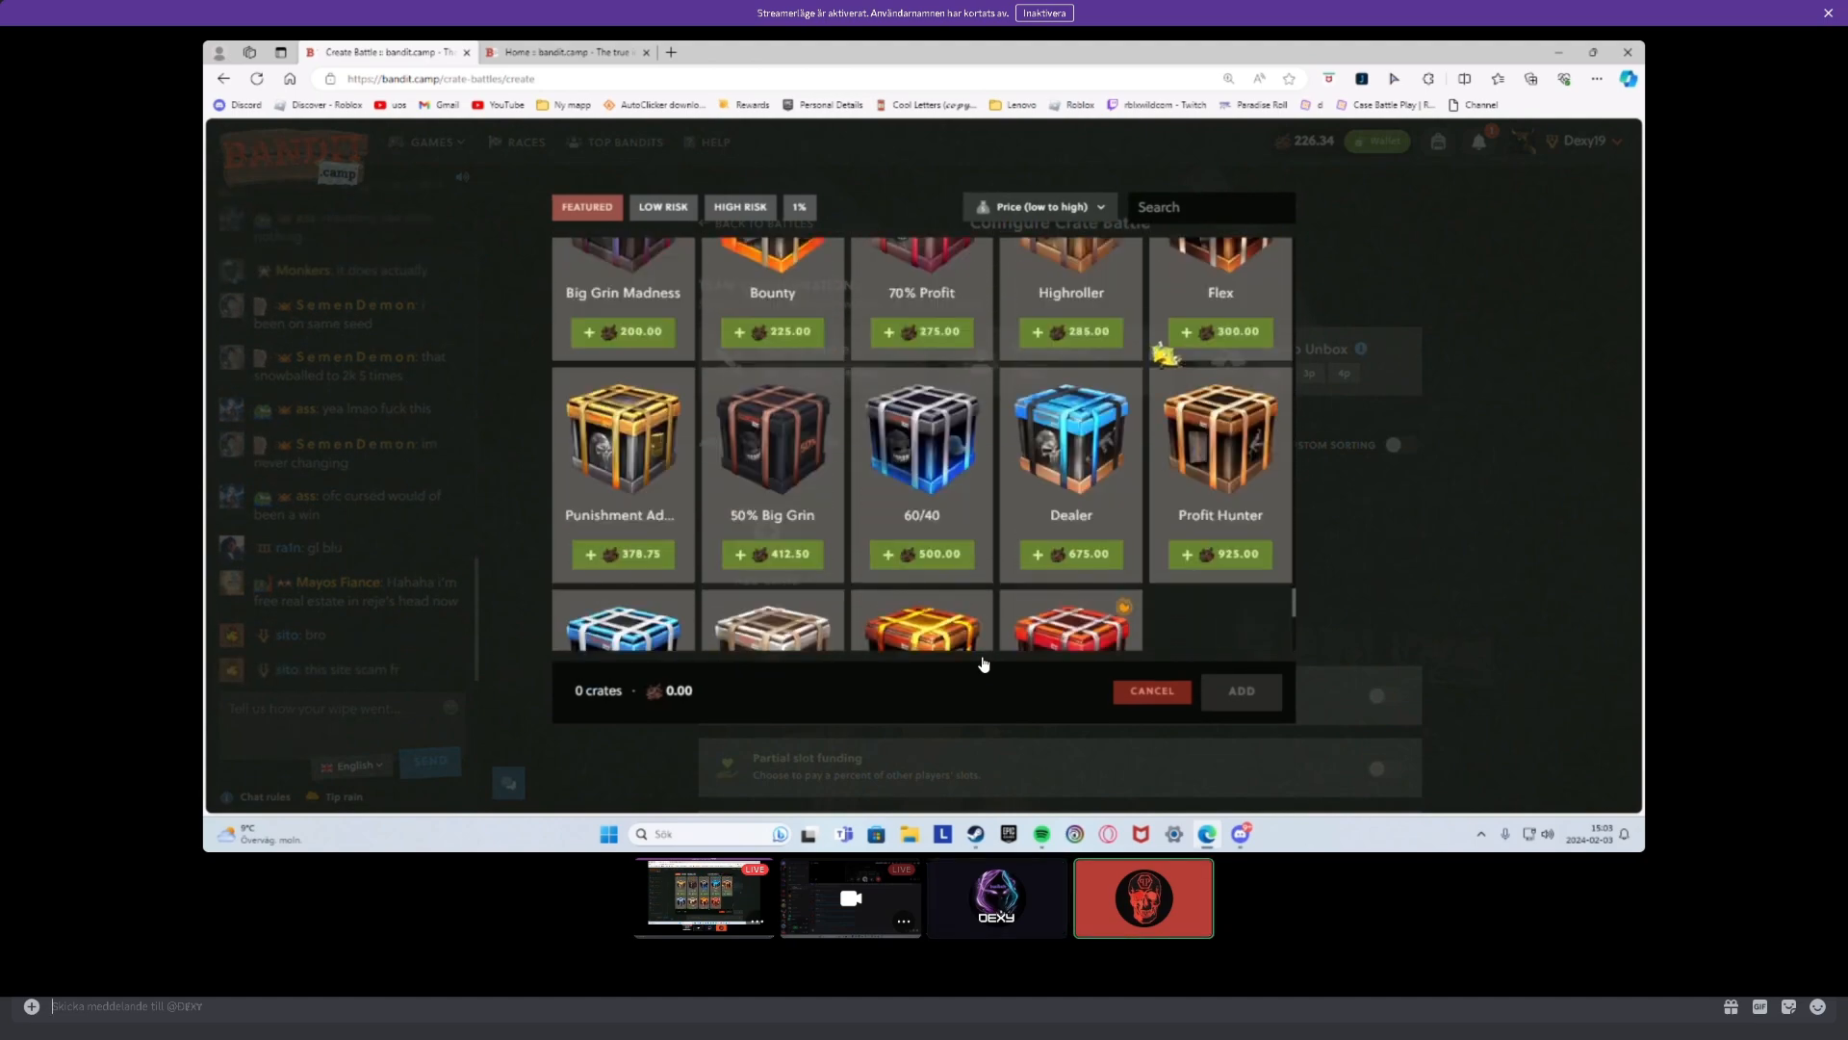
{"action": "left_click", "coordinate": [1221, 369]}
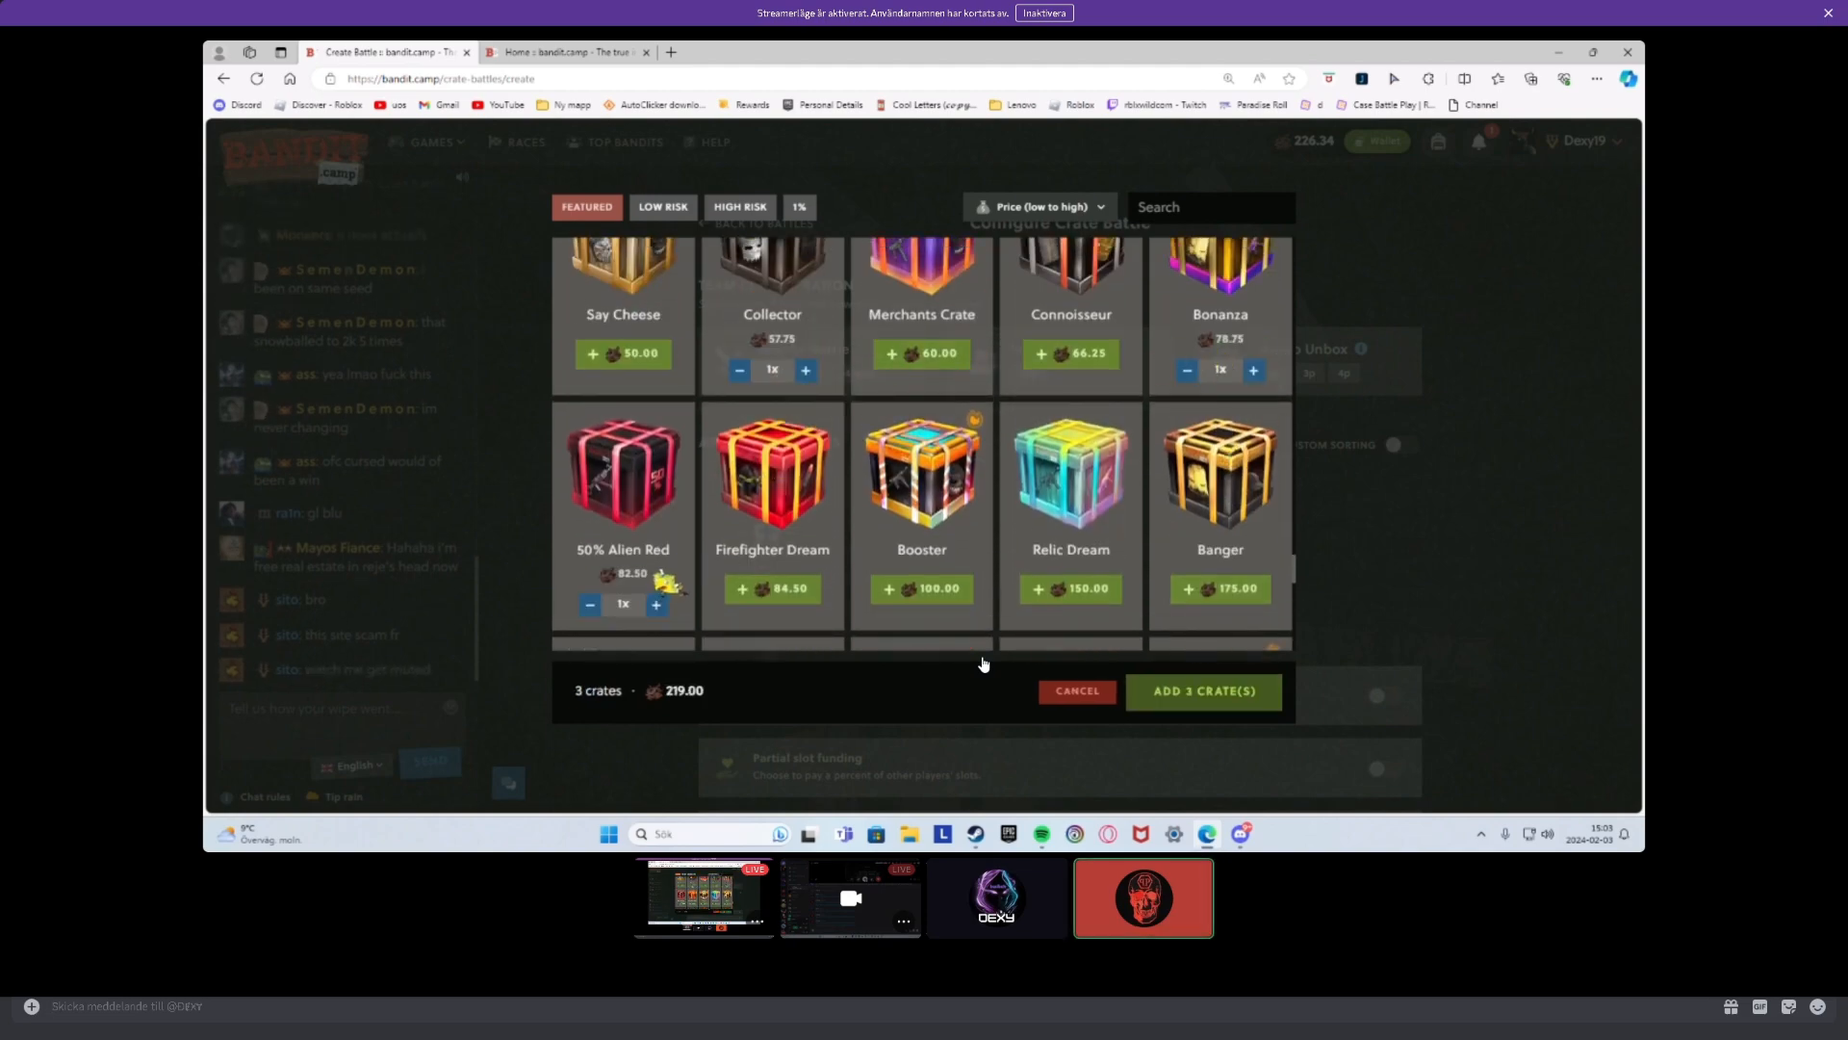
{"action": "scroll", "scroll_direction": "up", "scroll_amount": 3}
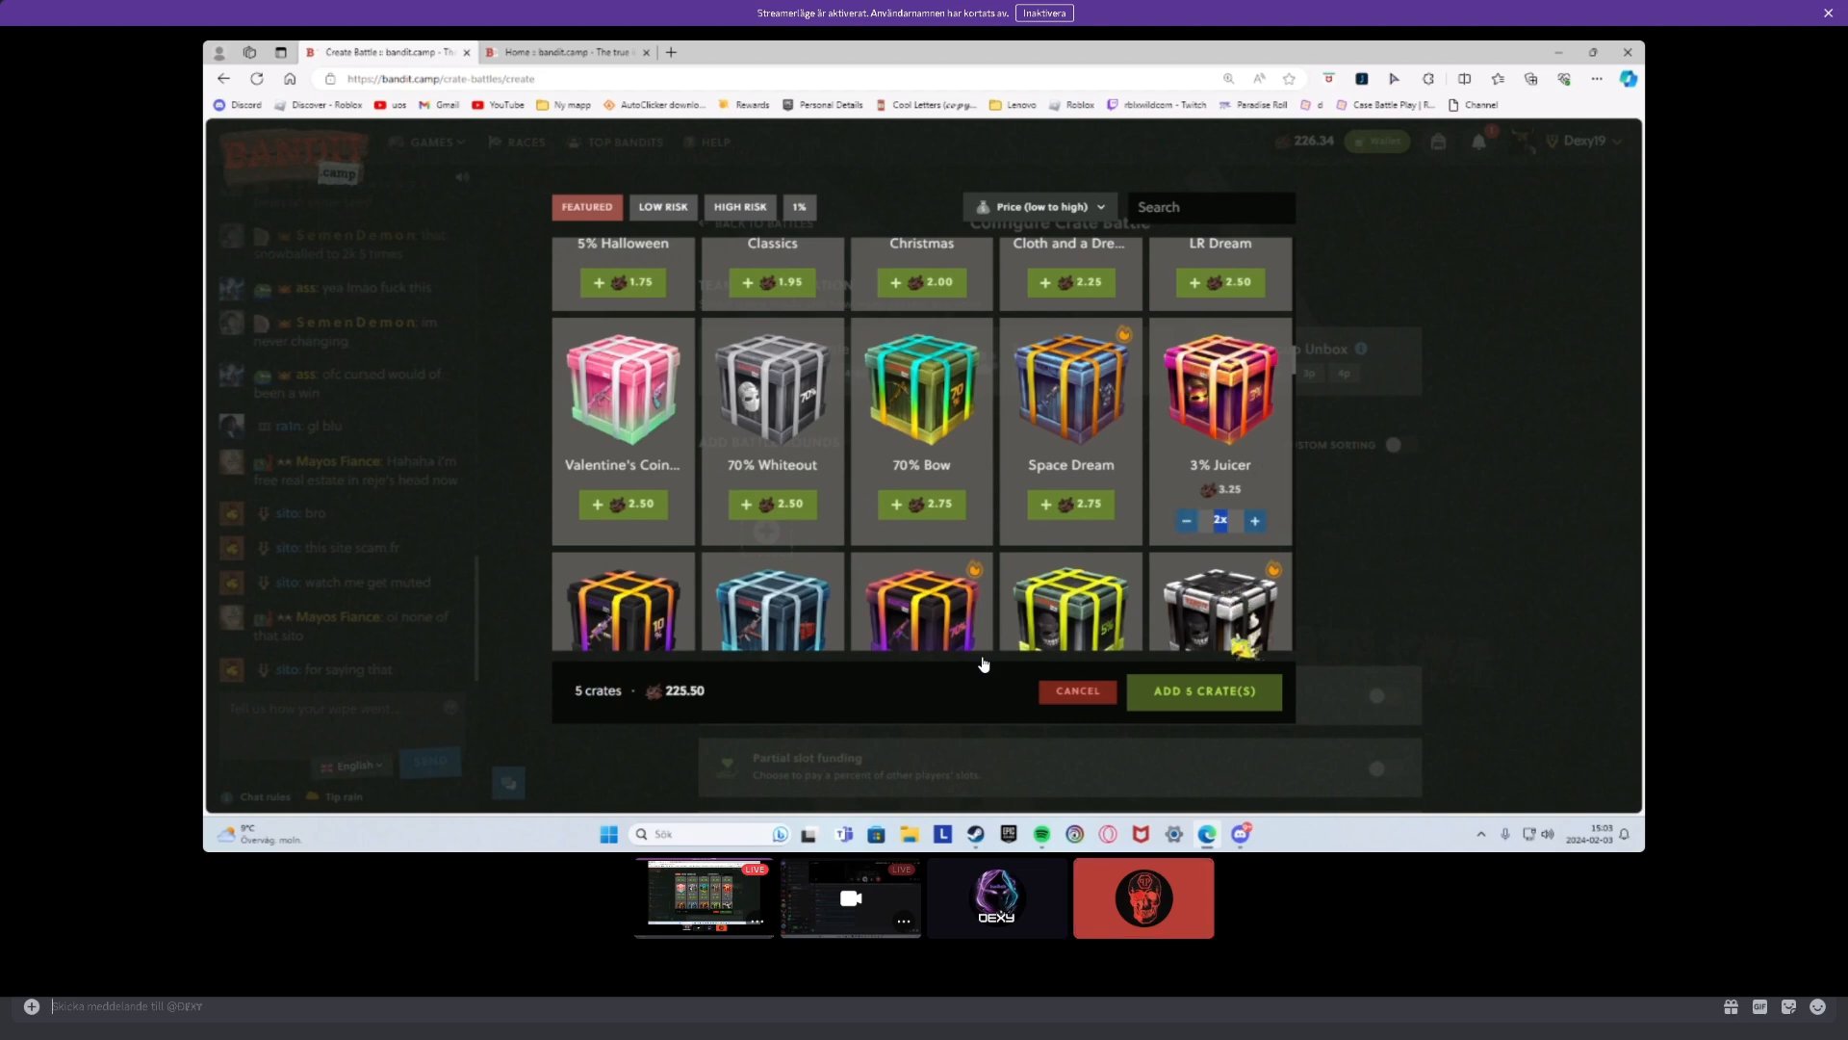
{"action": "left_click", "coordinate": [1201, 691]}
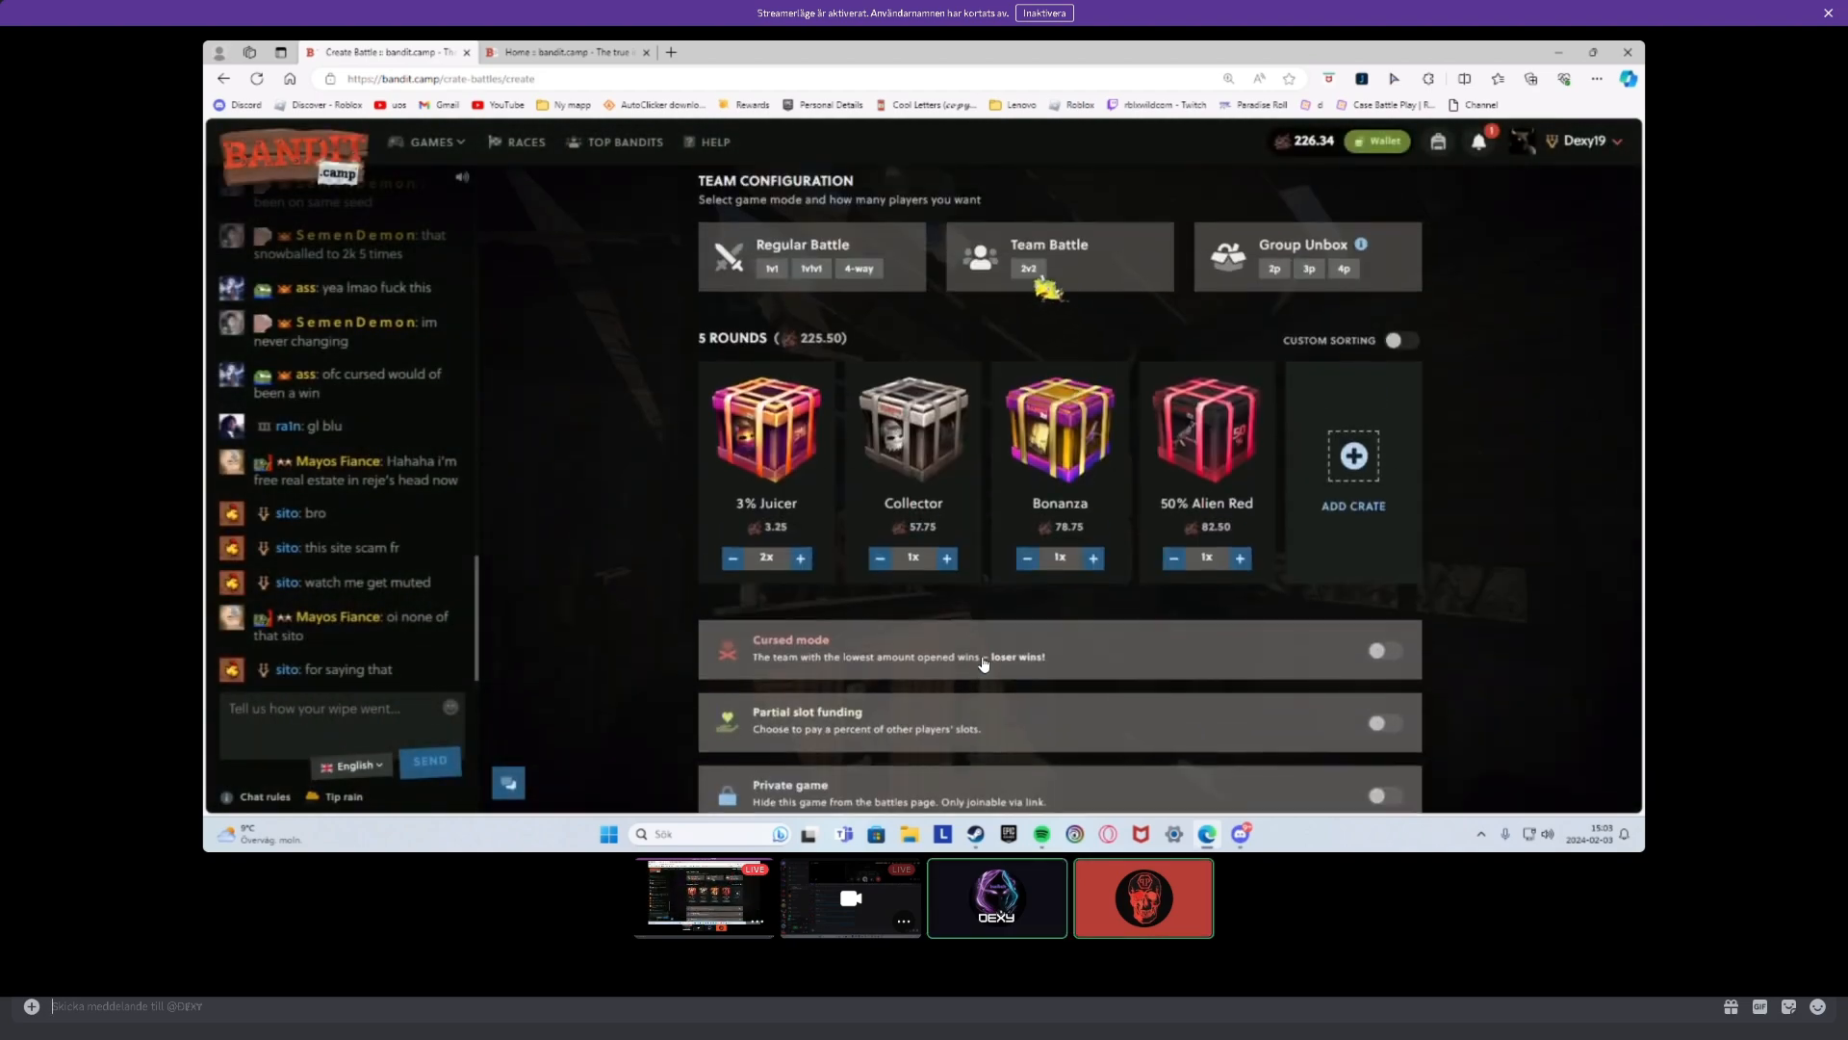
{"action": "scroll", "scroll_direction": "down", "scroll_amount": 3}
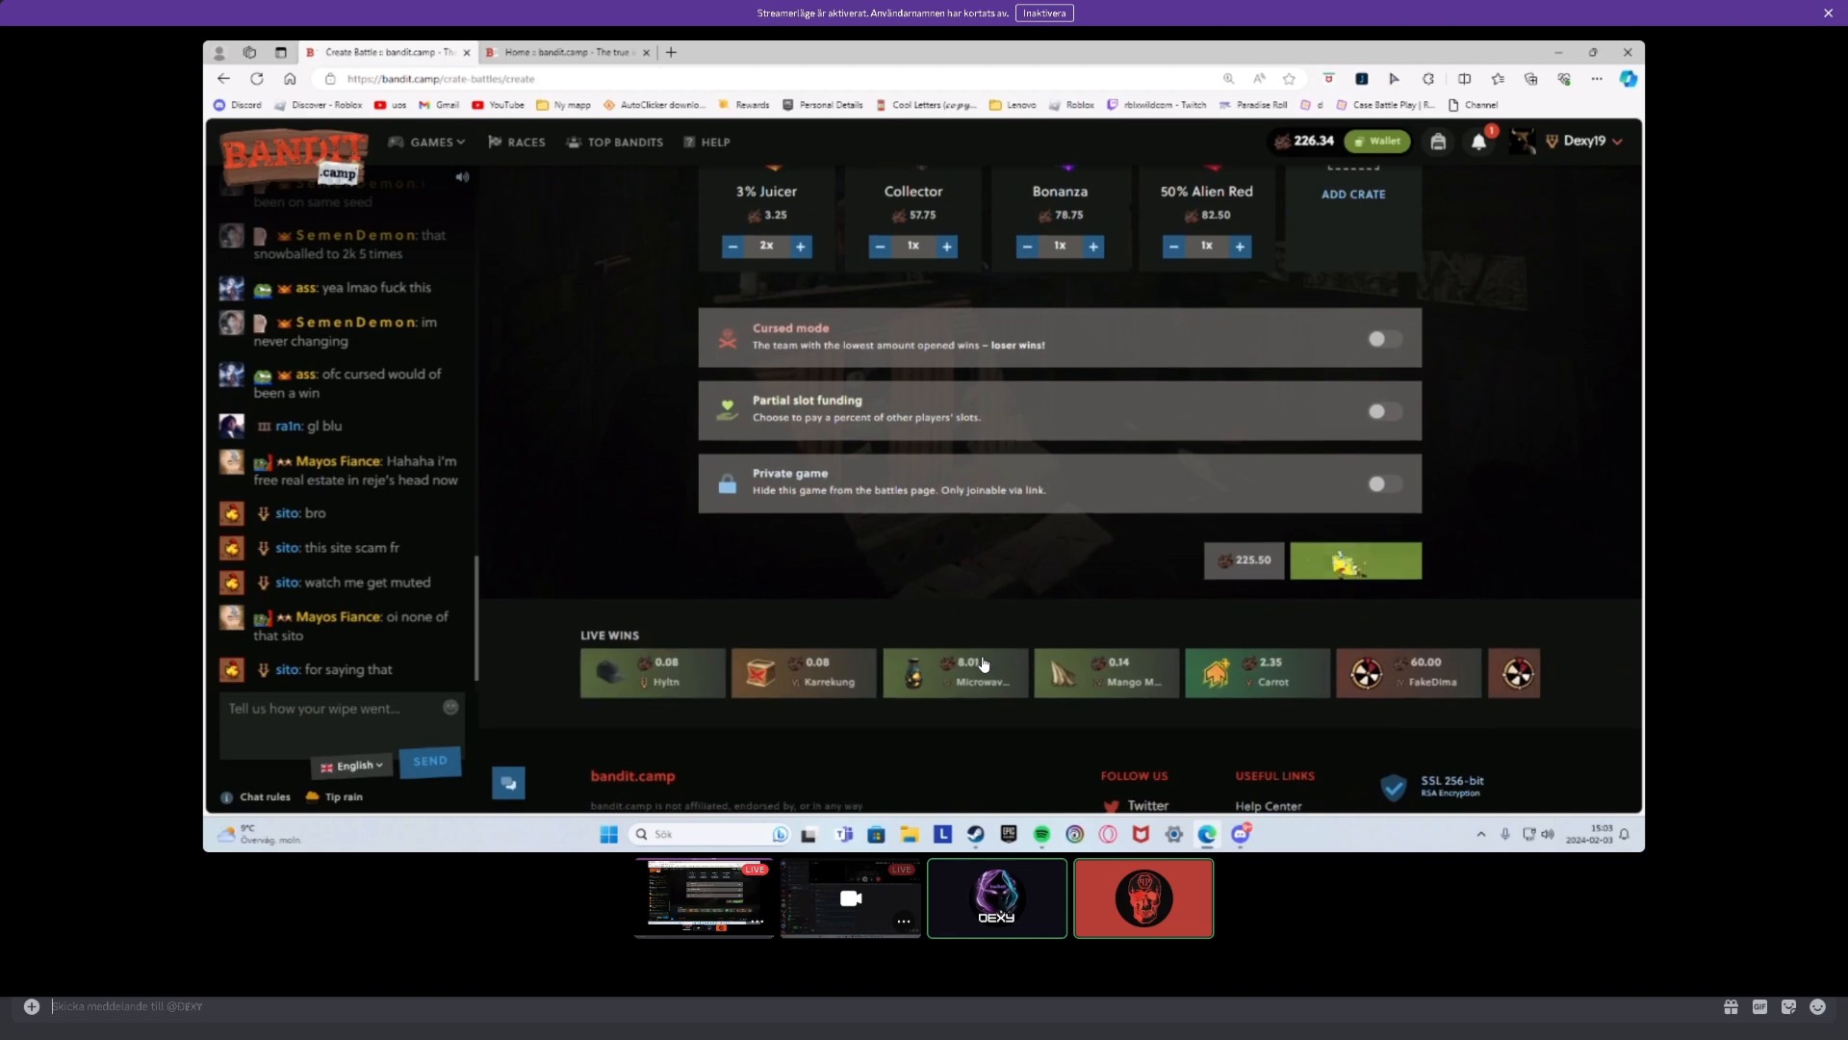
- Create the 225.50 battle, let the team win 666.09, and check the notifications
{"action": "left_click", "coordinate": [1353, 561]}
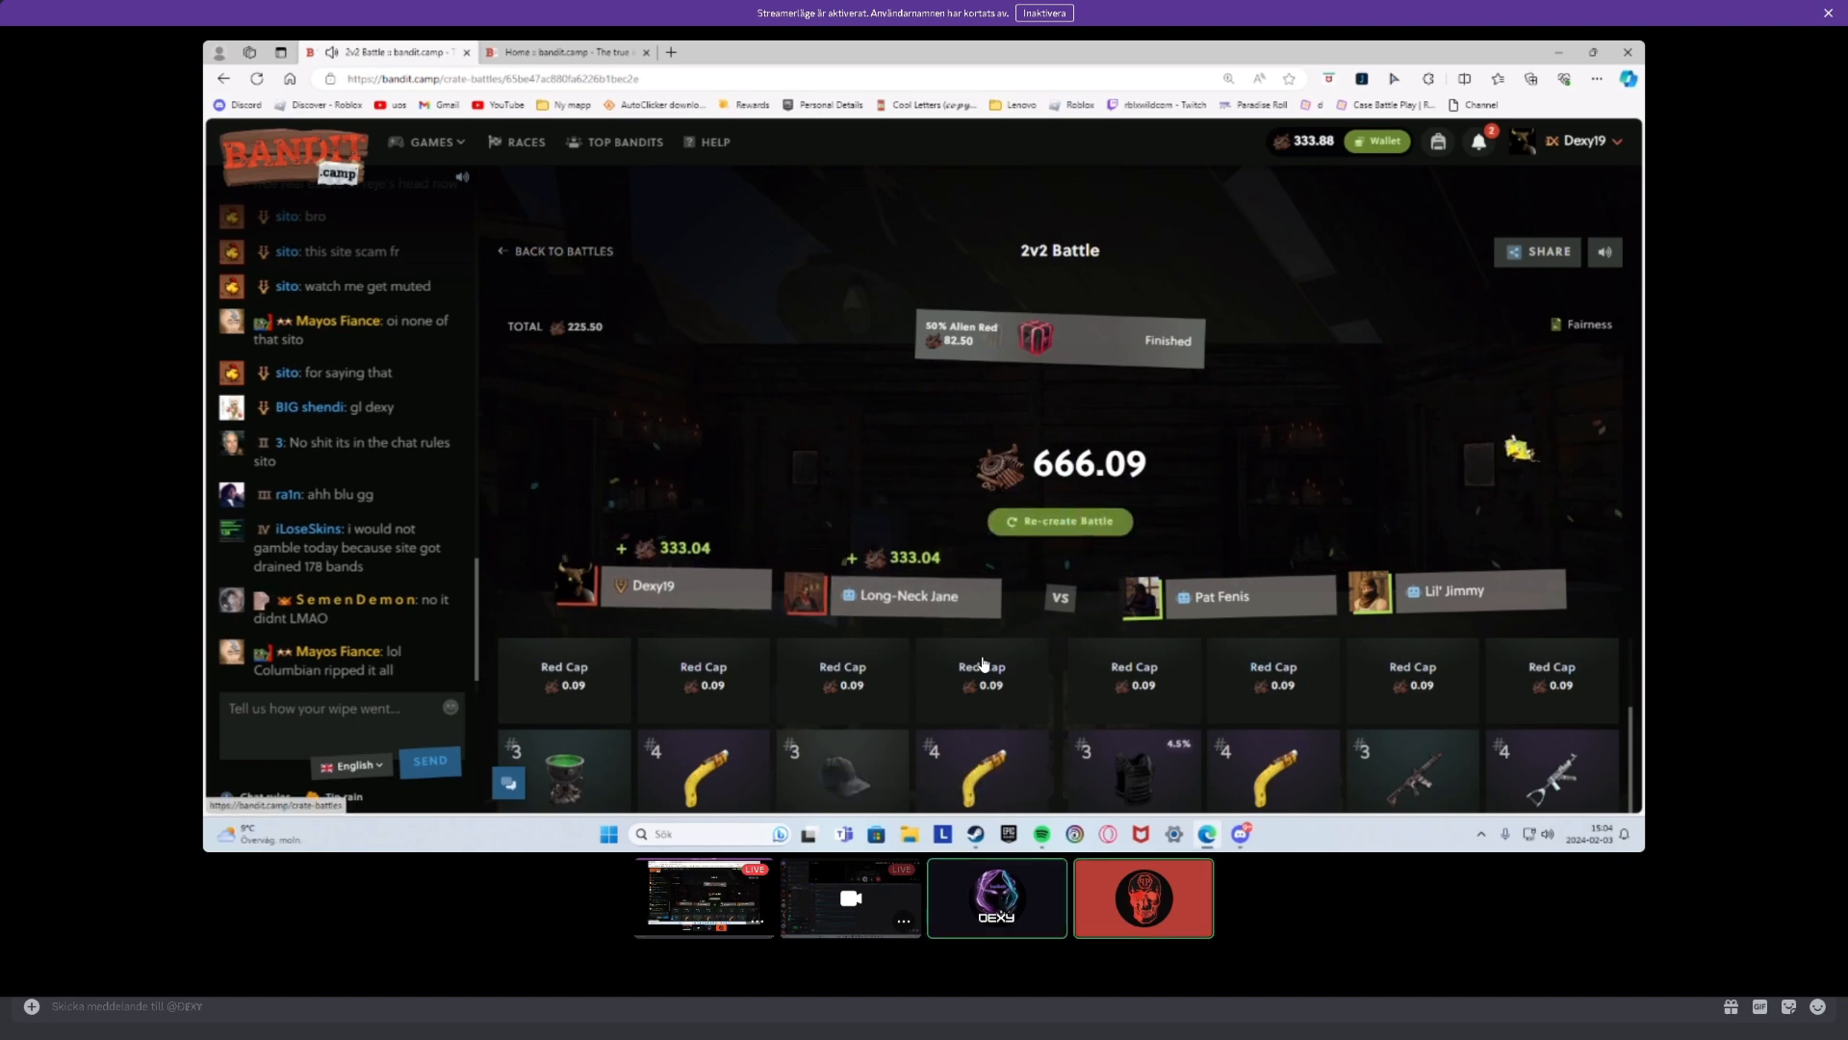
{"action": "left_click", "coordinate": [1479, 141]}
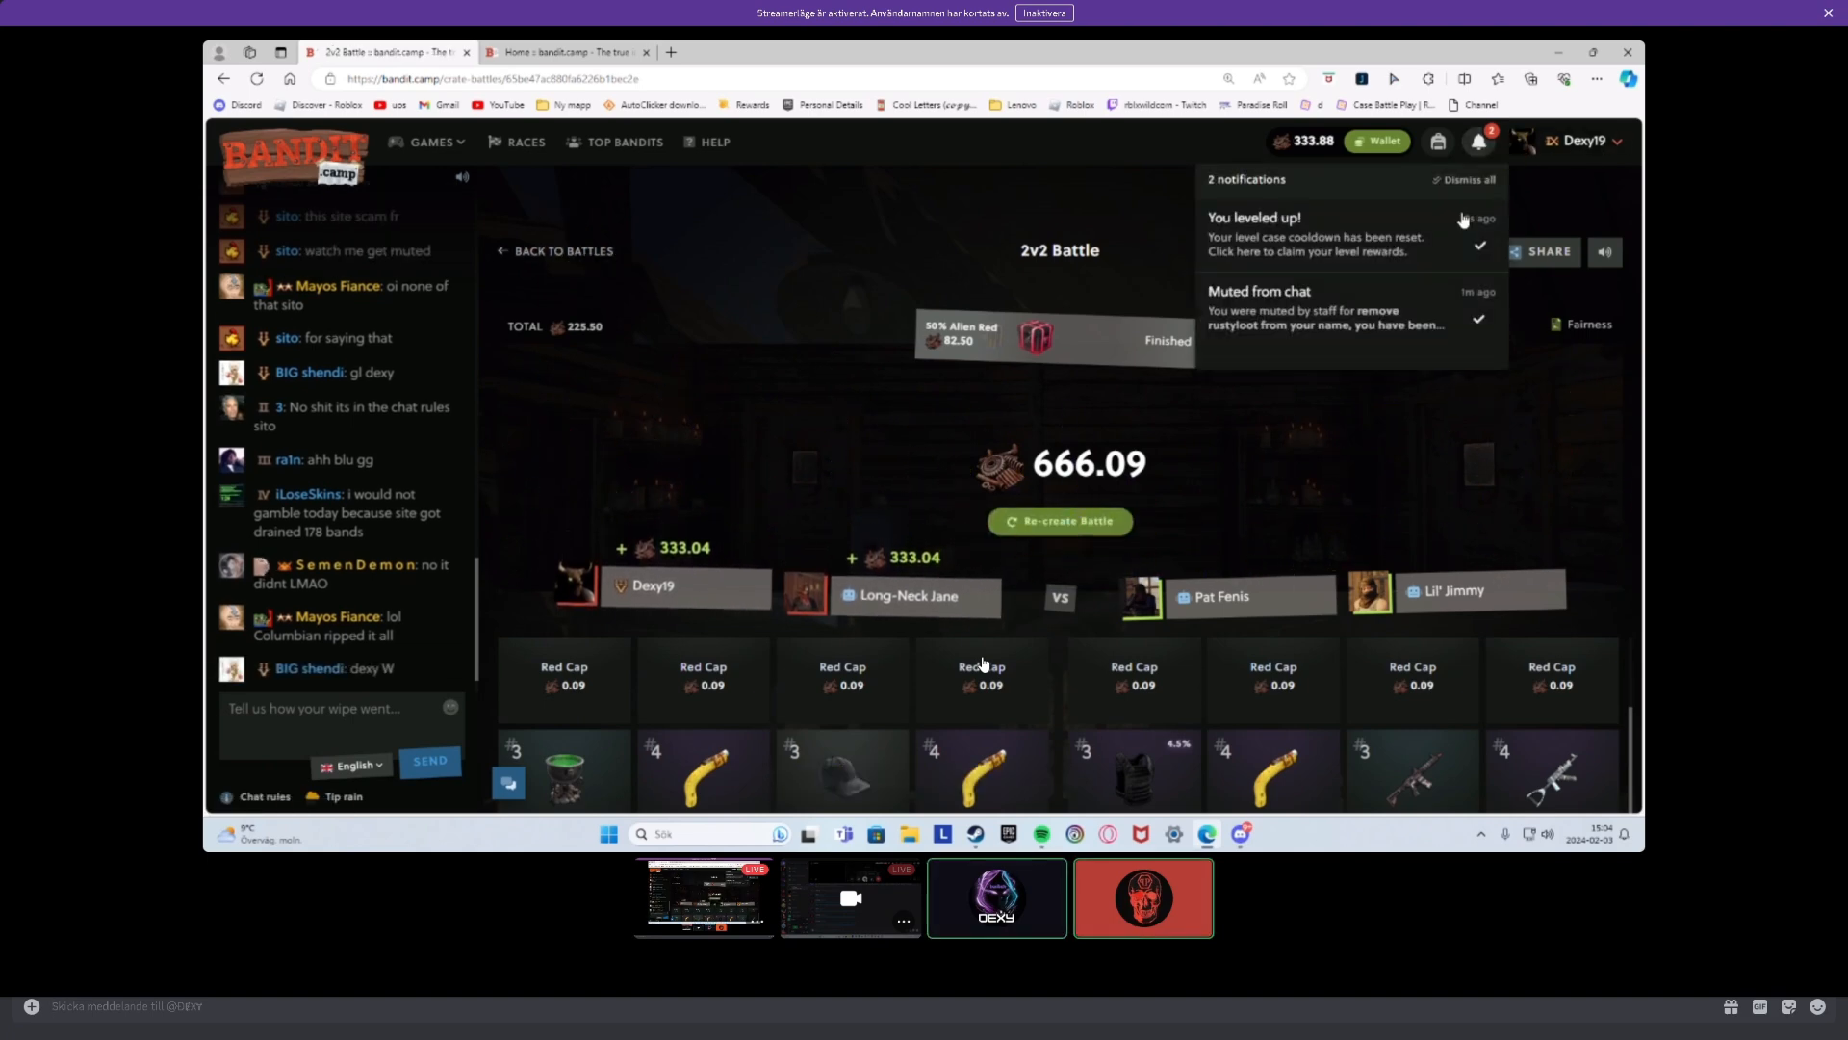
{"action": "left_click", "coordinate": [1315, 233]}
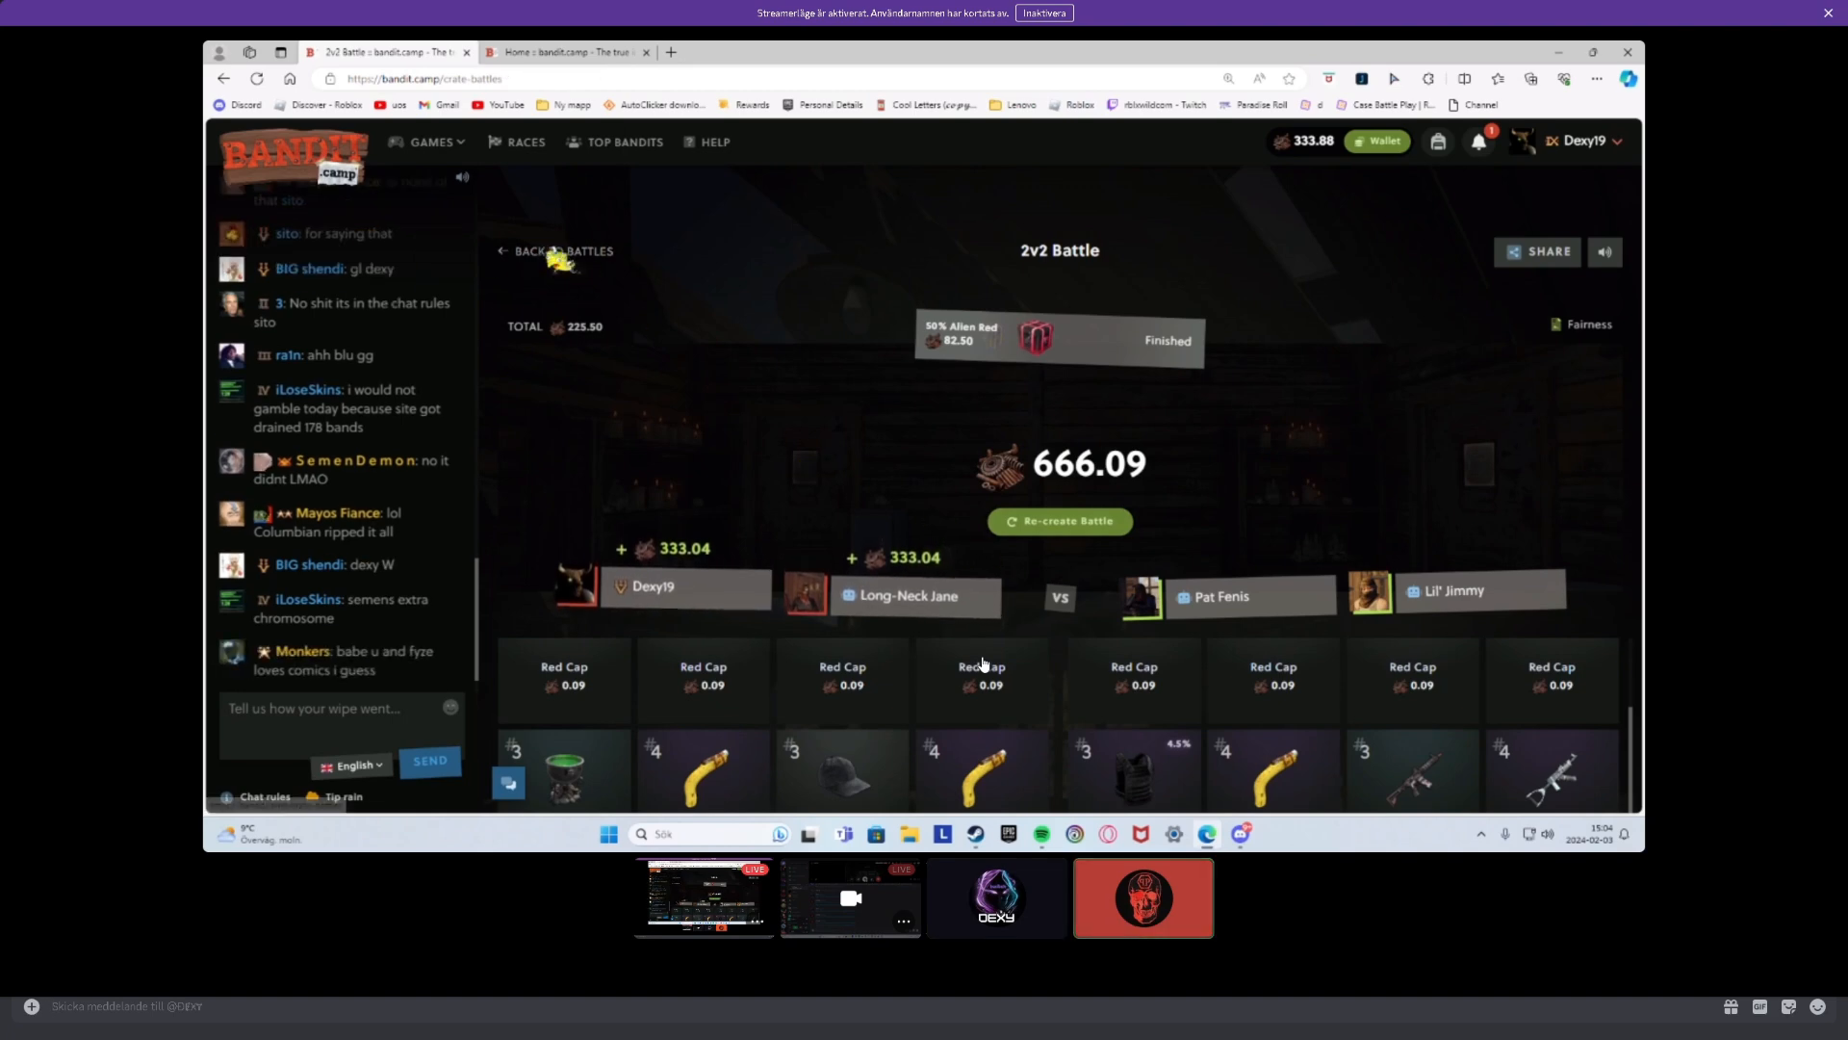
- Start another crate battle as a 2v2 team battle
{"action": "left_click", "coordinate": [1057, 522]}
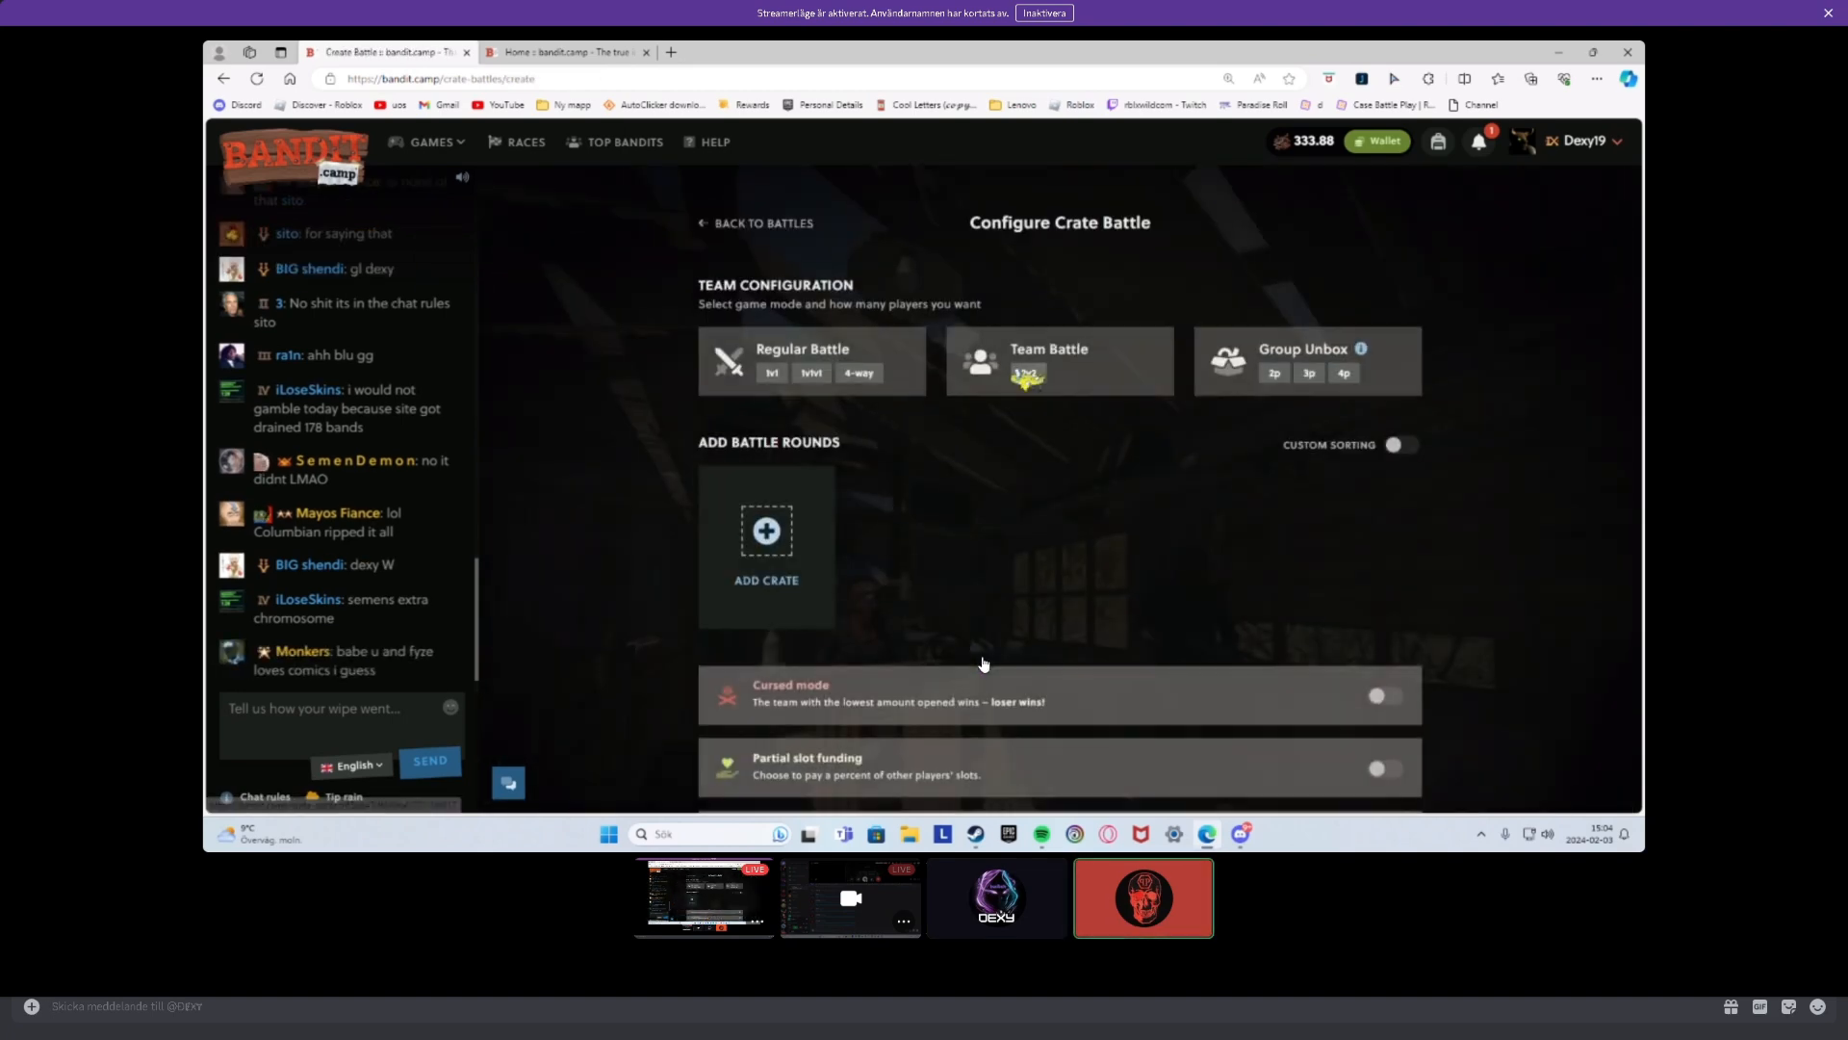
{"action": "left_click", "coordinate": [764, 545]}
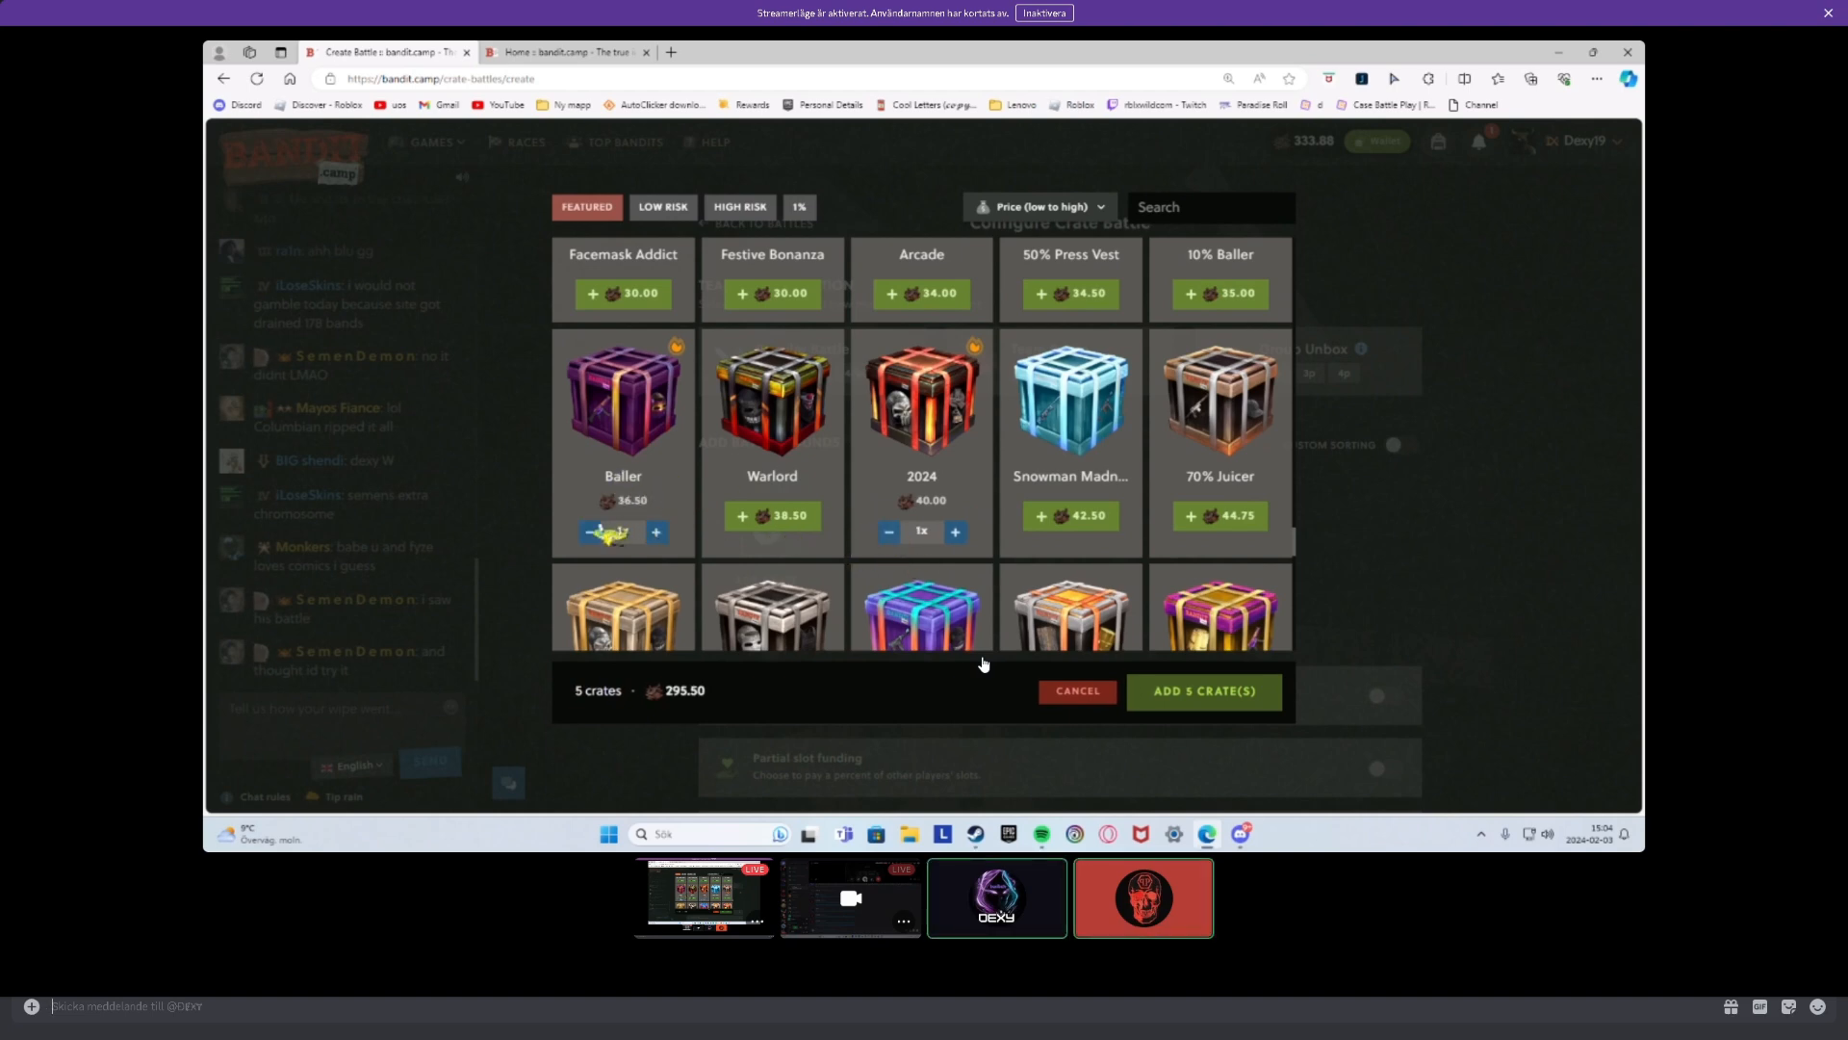
{"action": "scroll", "scroll_direction": "down", "scroll_amount": 3}
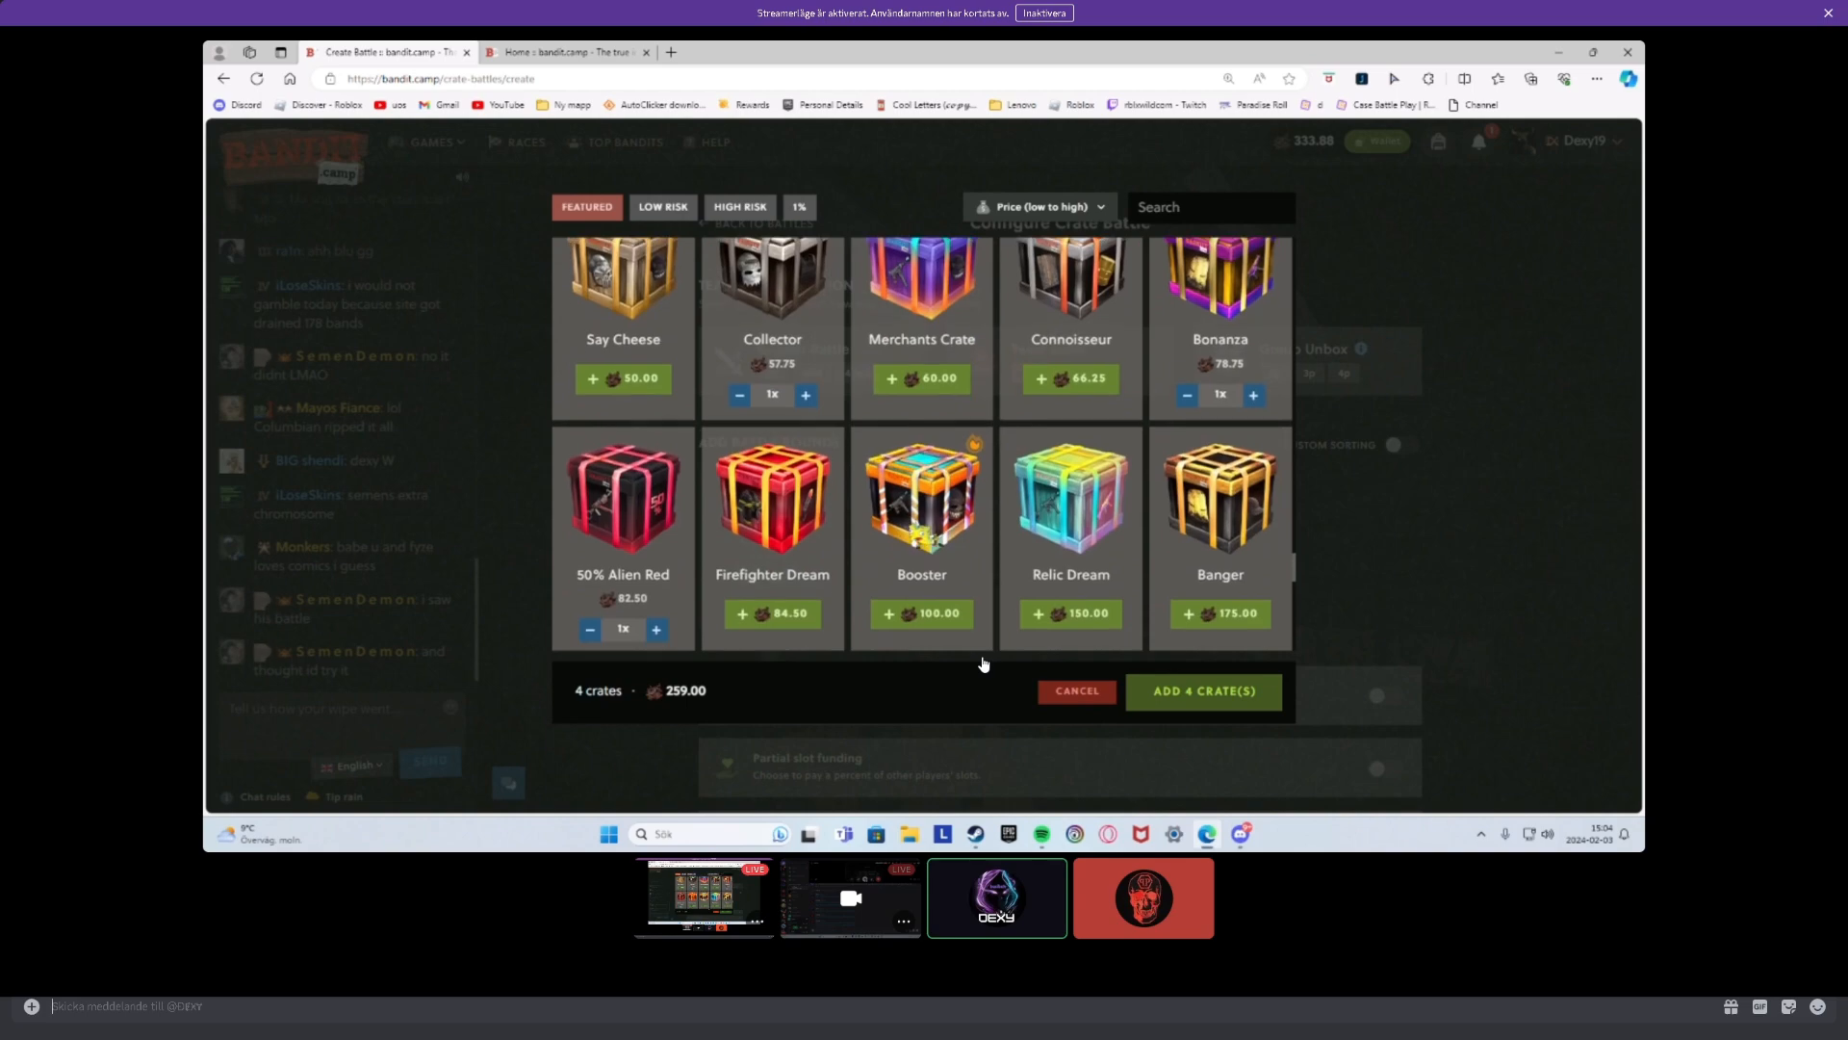
{"action": "scroll", "scroll_direction": "up", "scroll_amount": 3}
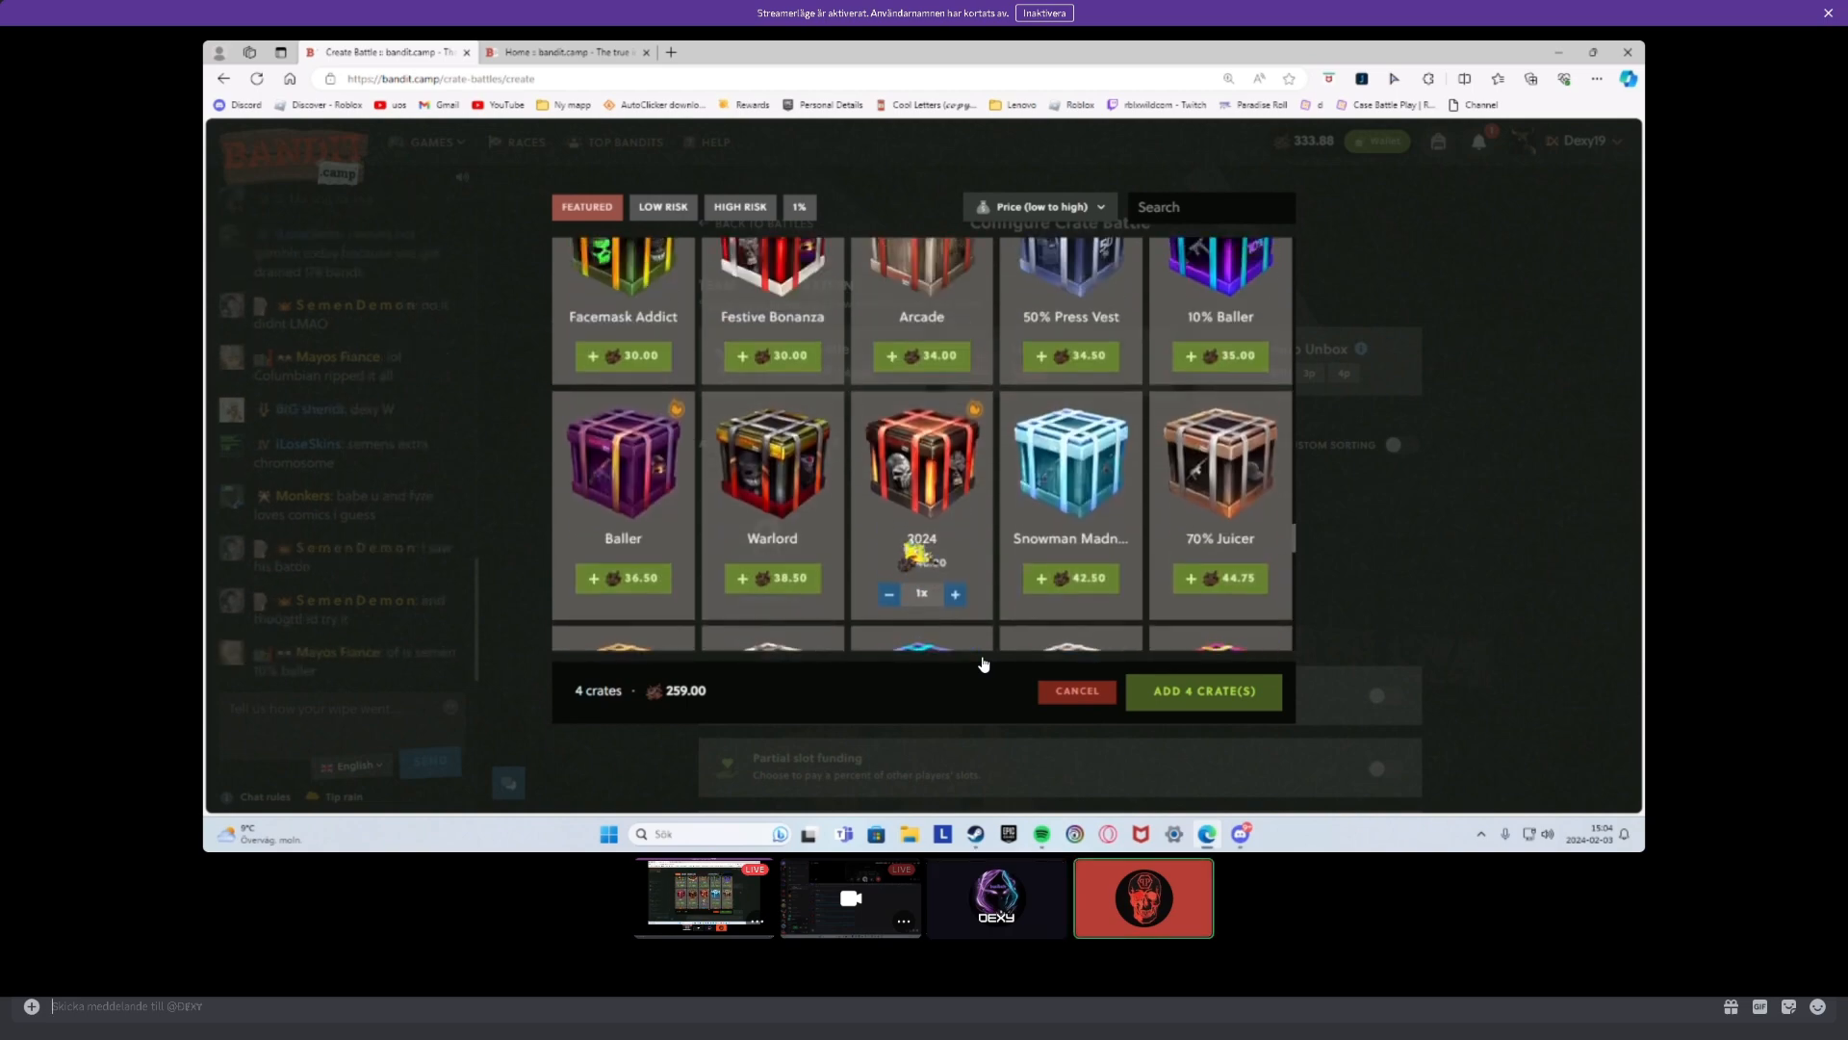
{"action": "scroll", "scroll_direction": "up", "scroll_amount": 3}
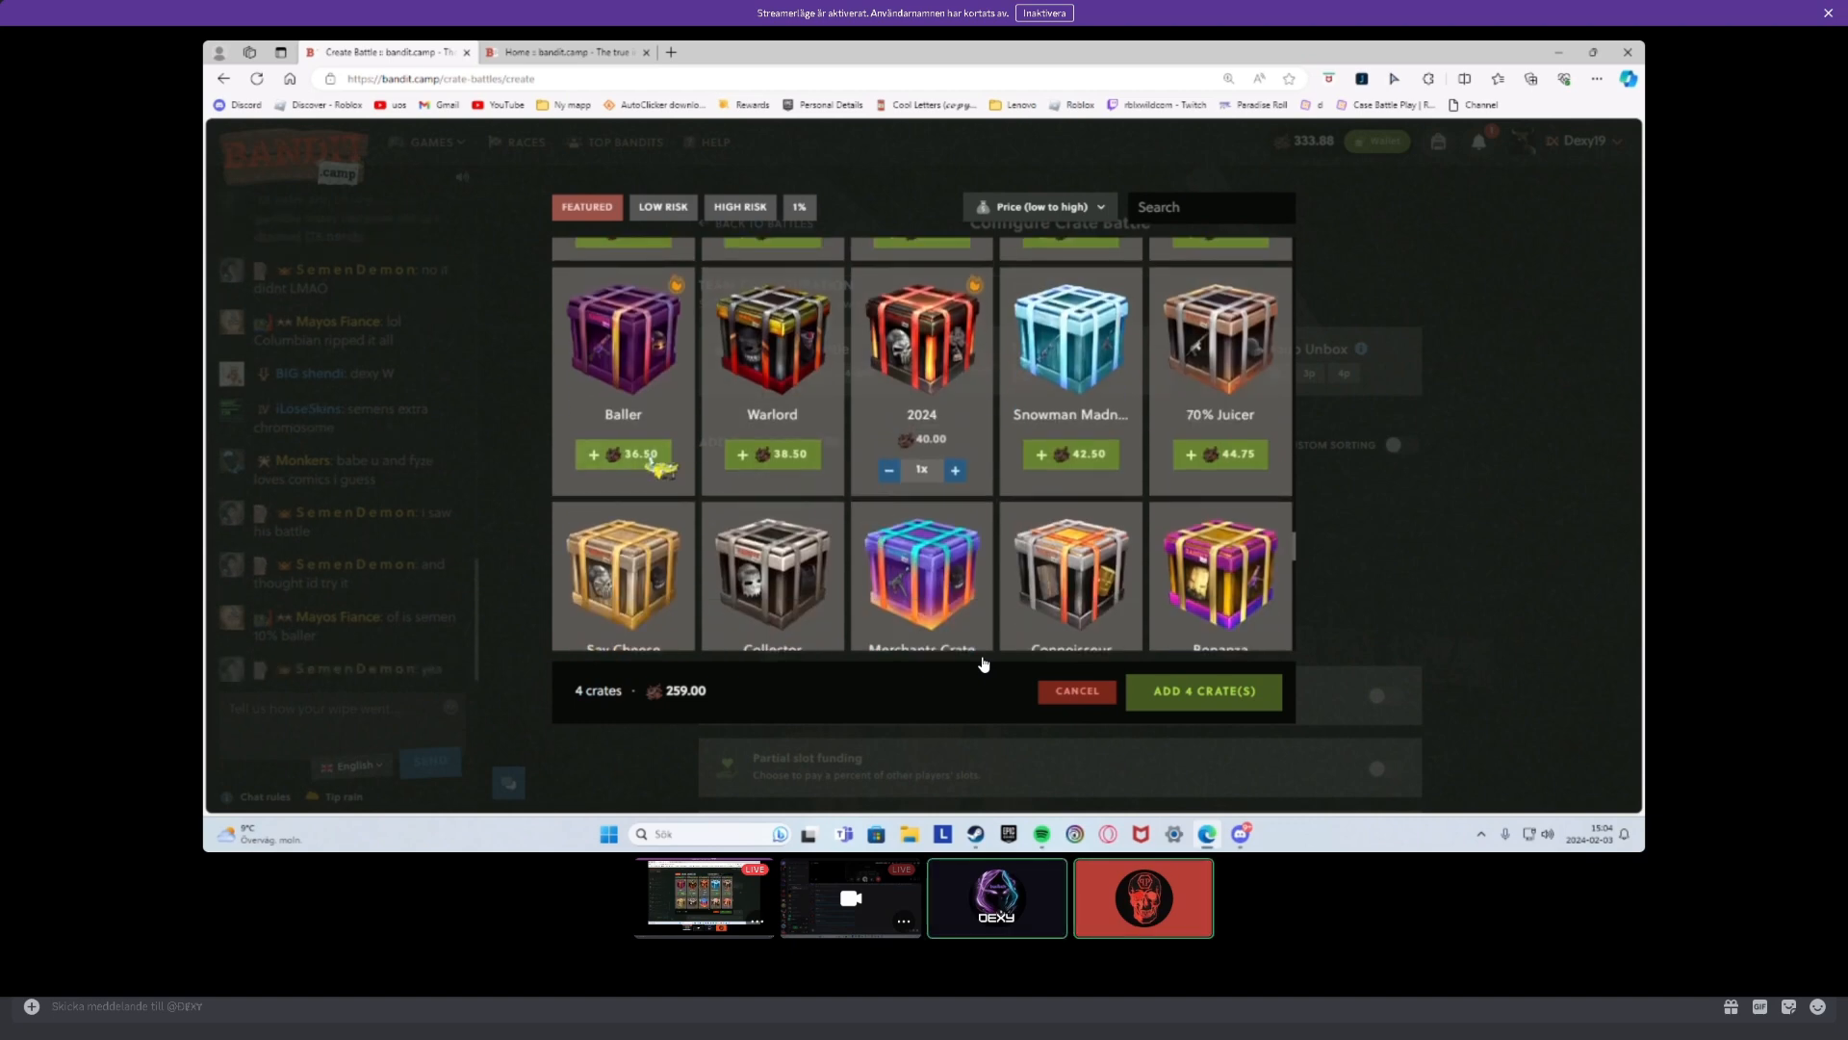
- Pick five crates including Collector, Bonanza, 50% Alien Red and 2024, totalling 297.50
{"action": "left_click", "coordinate": [594, 454]}
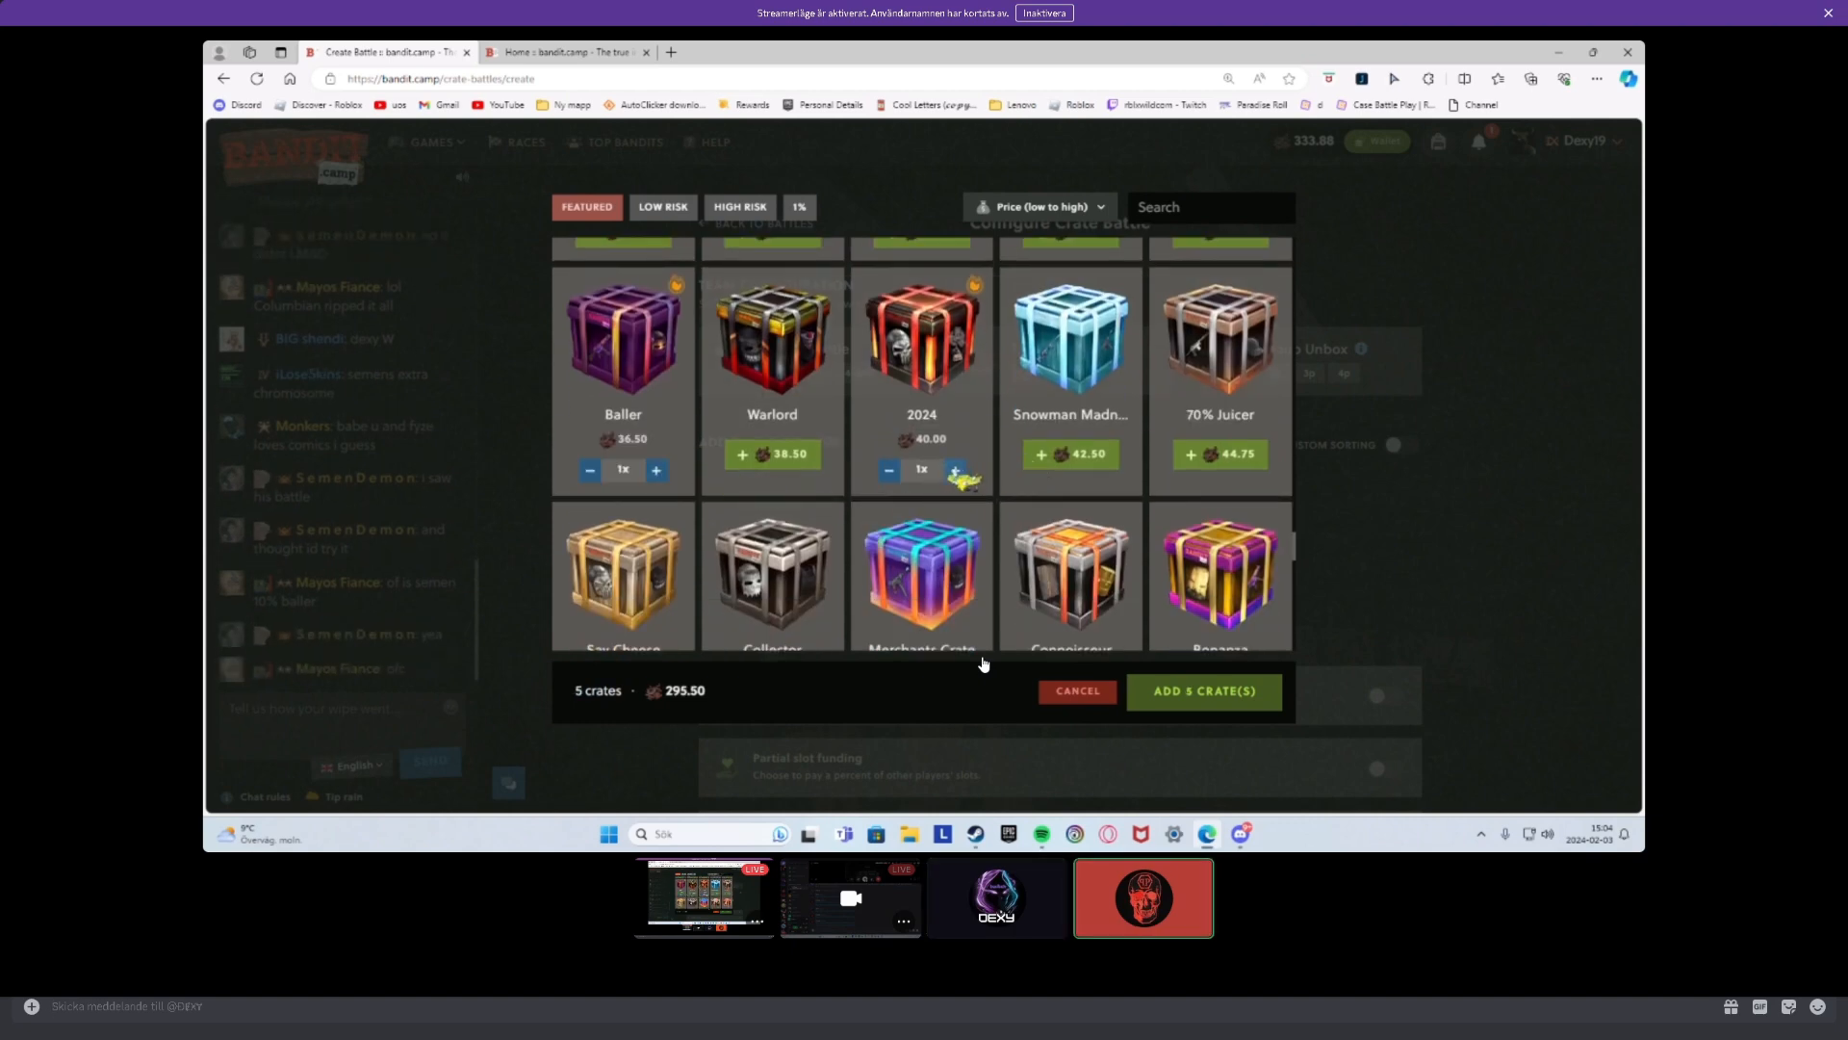
{"action": "left_click", "coordinate": [770, 454]}
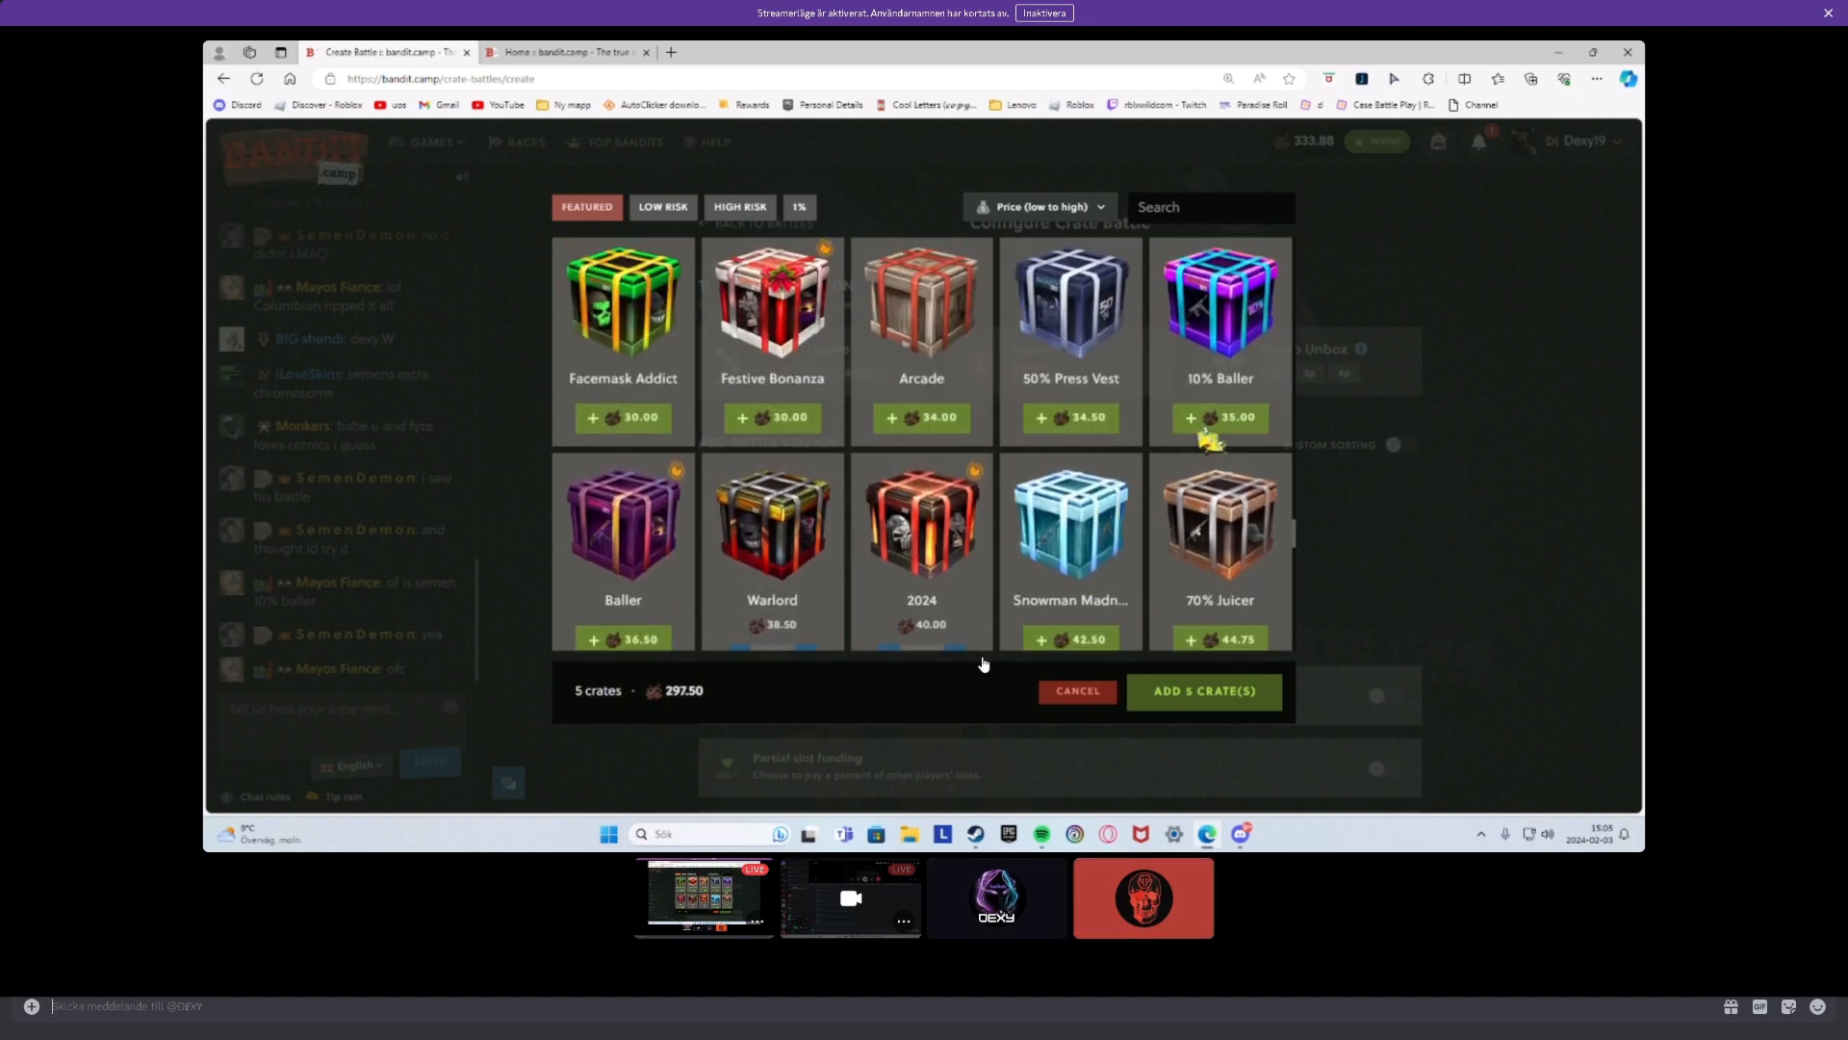
- Add the 10% Baller crate and run the 332.50 battle, the team winning 1,633.90
{"action": "left_click", "coordinate": [1201, 691]}
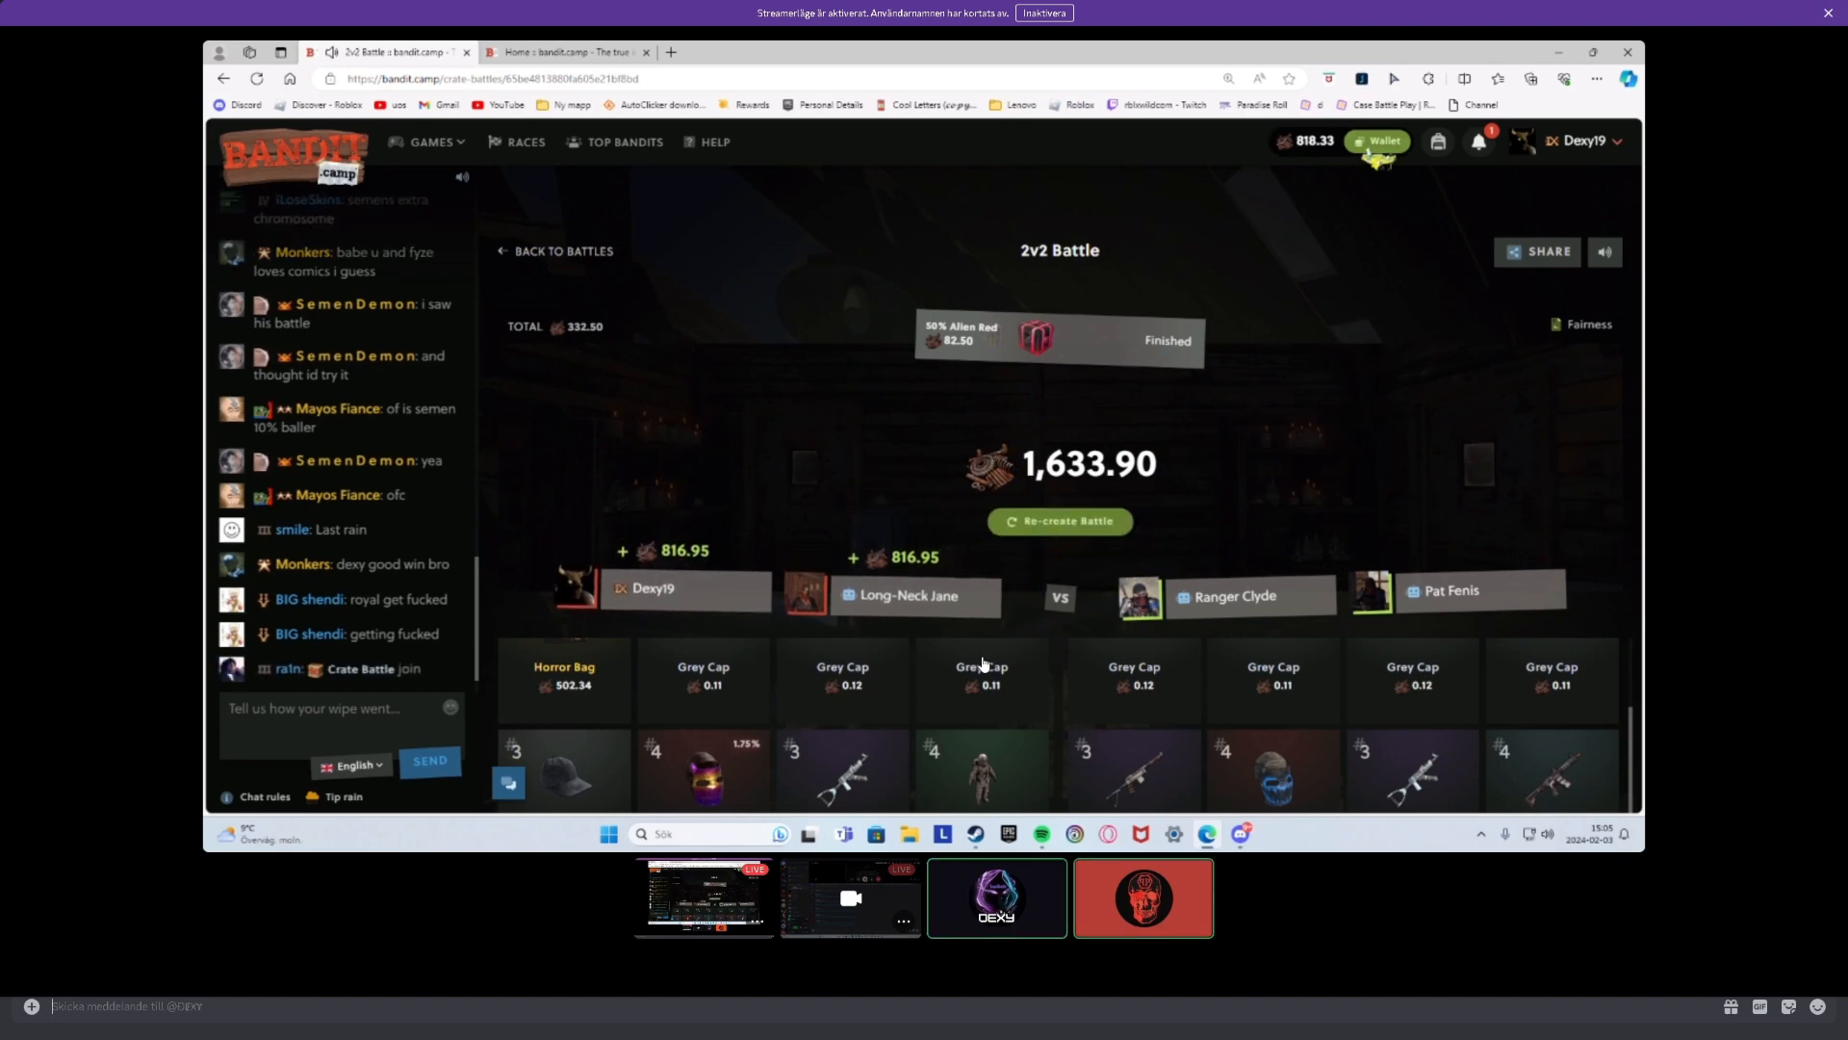
- Withdraw via the Wallet menu as Rust skins, browsing the item shop against 818.33
{"action": "left_click", "coordinate": [1376, 140]}
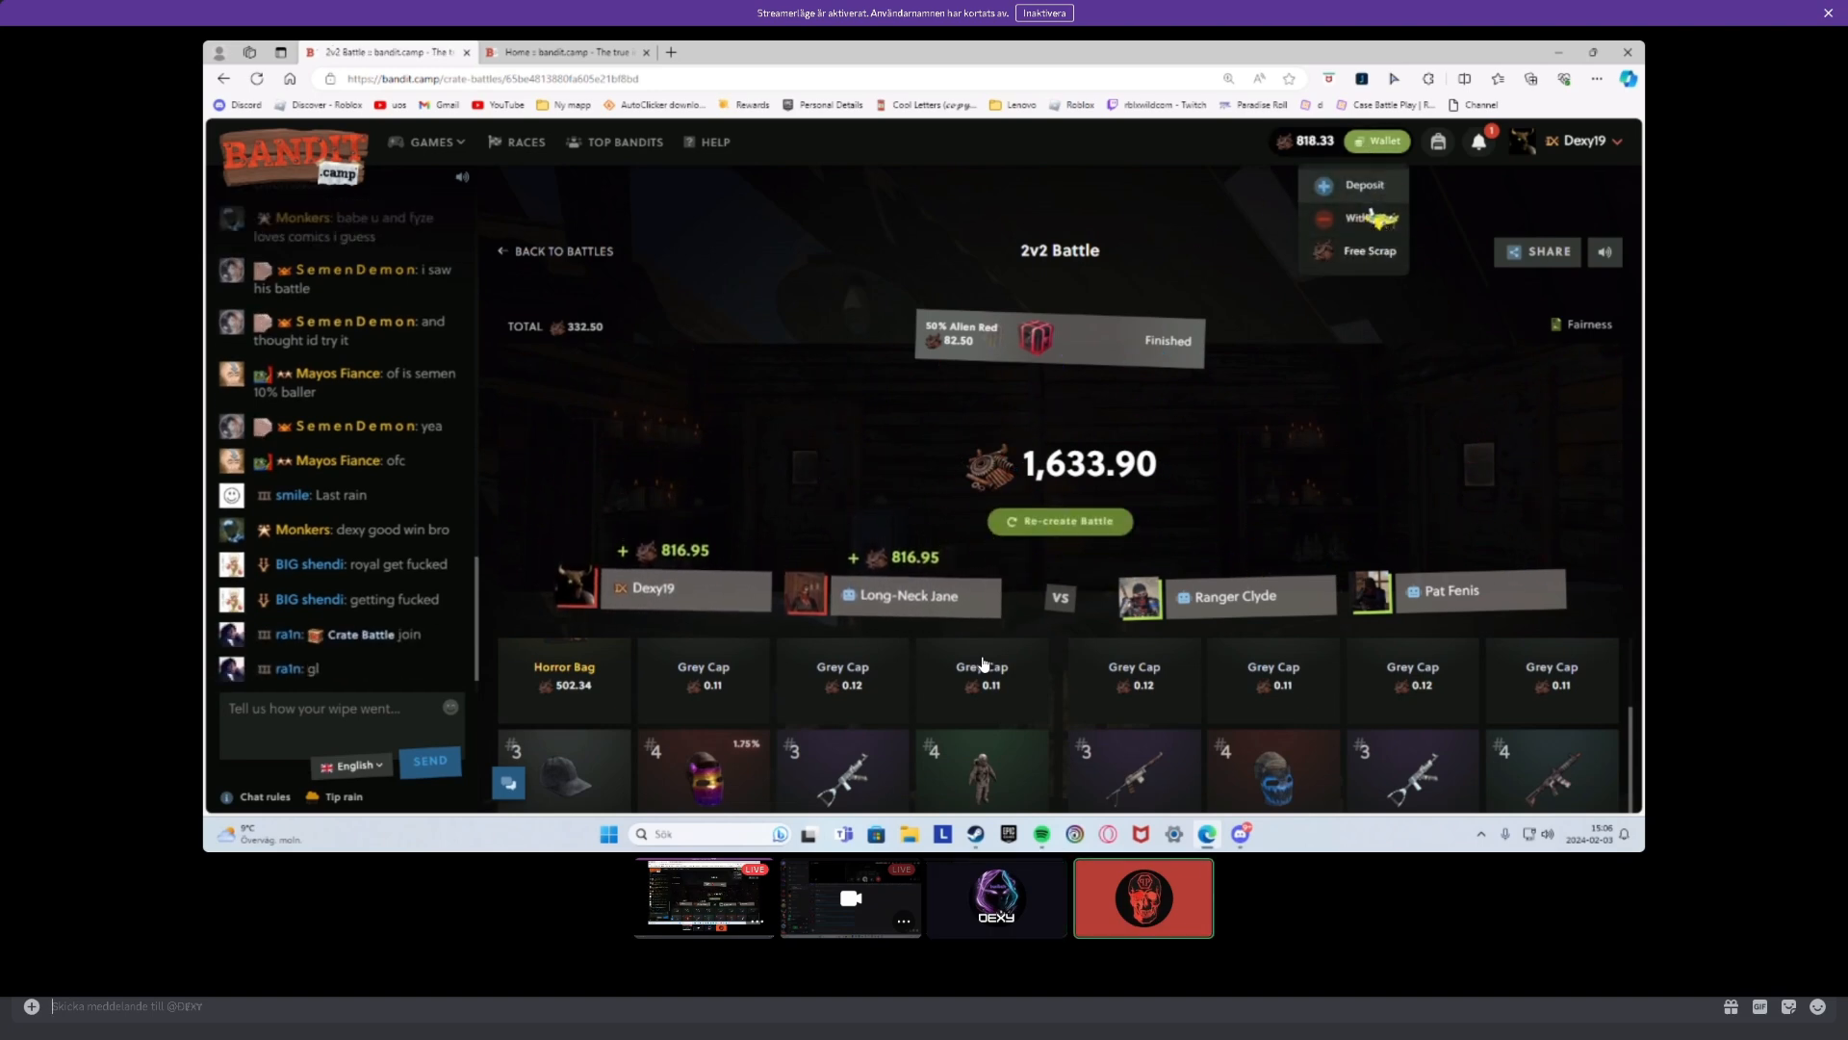
{"action": "left_click", "coordinate": [1363, 217]}
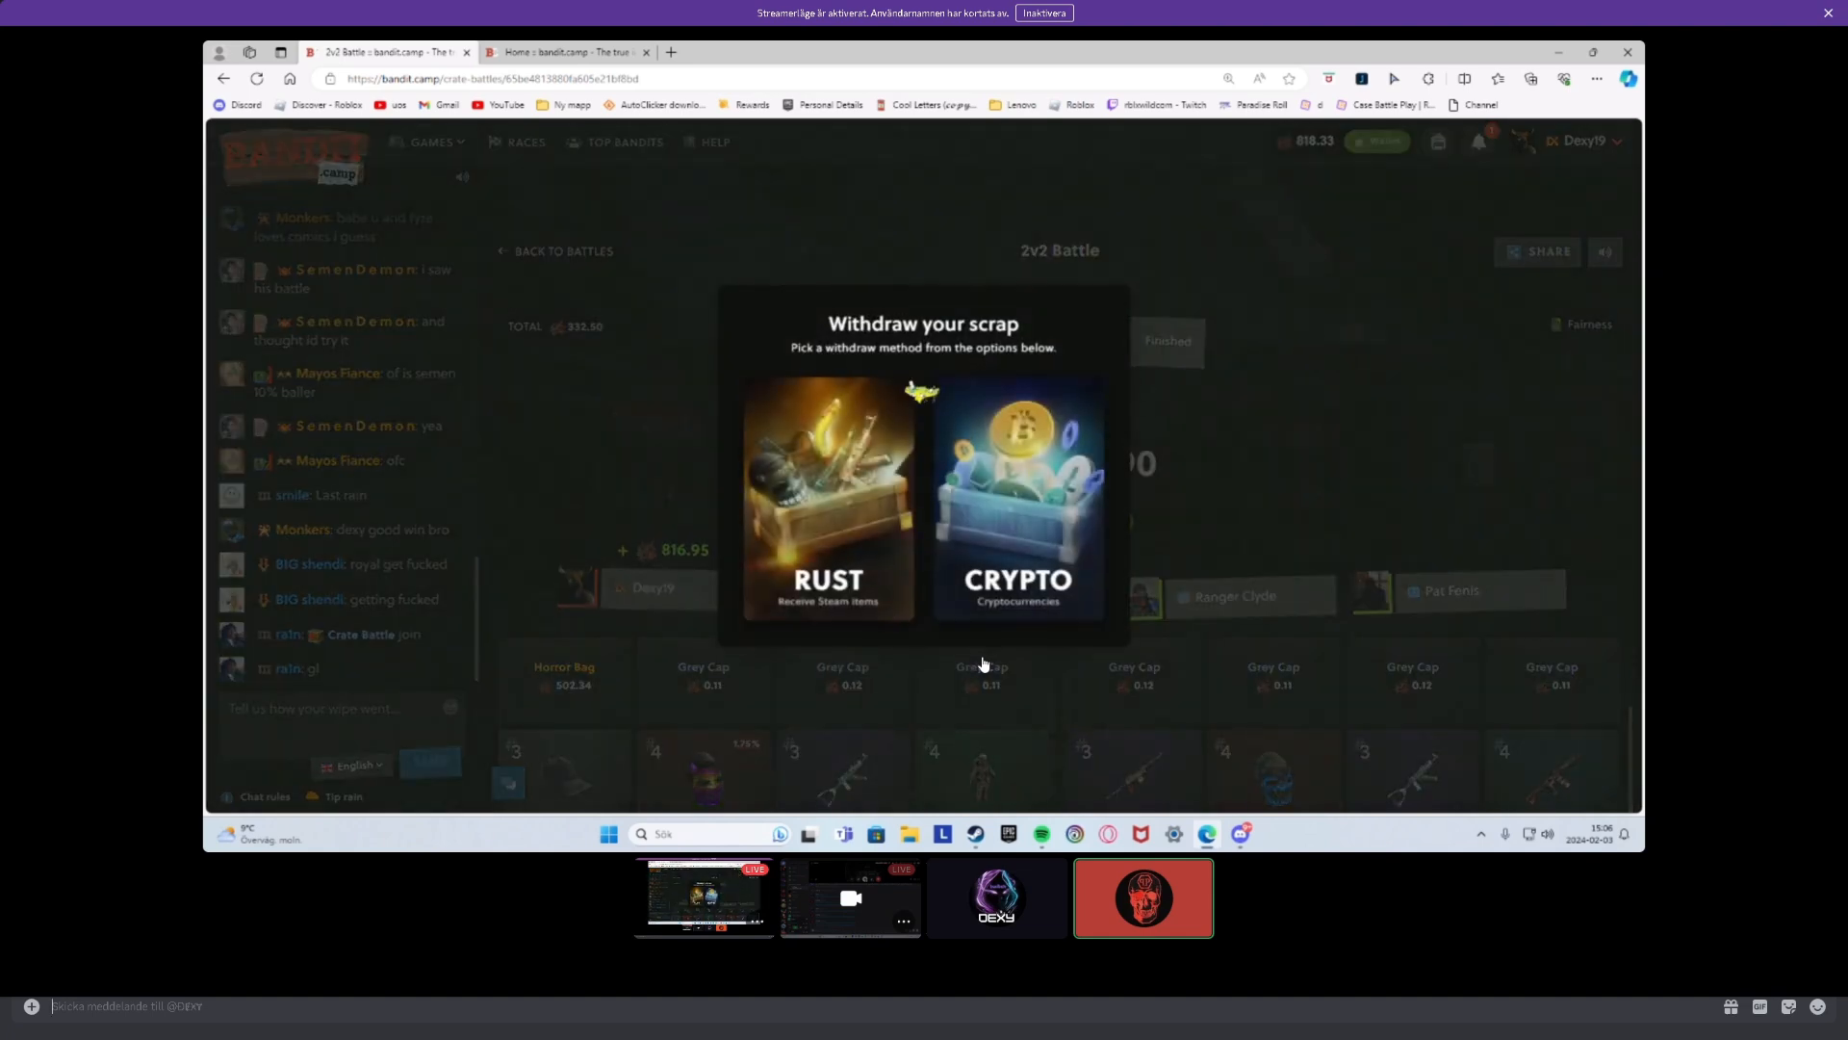
{"action": "left_click", "coordinate": [828, 495]}
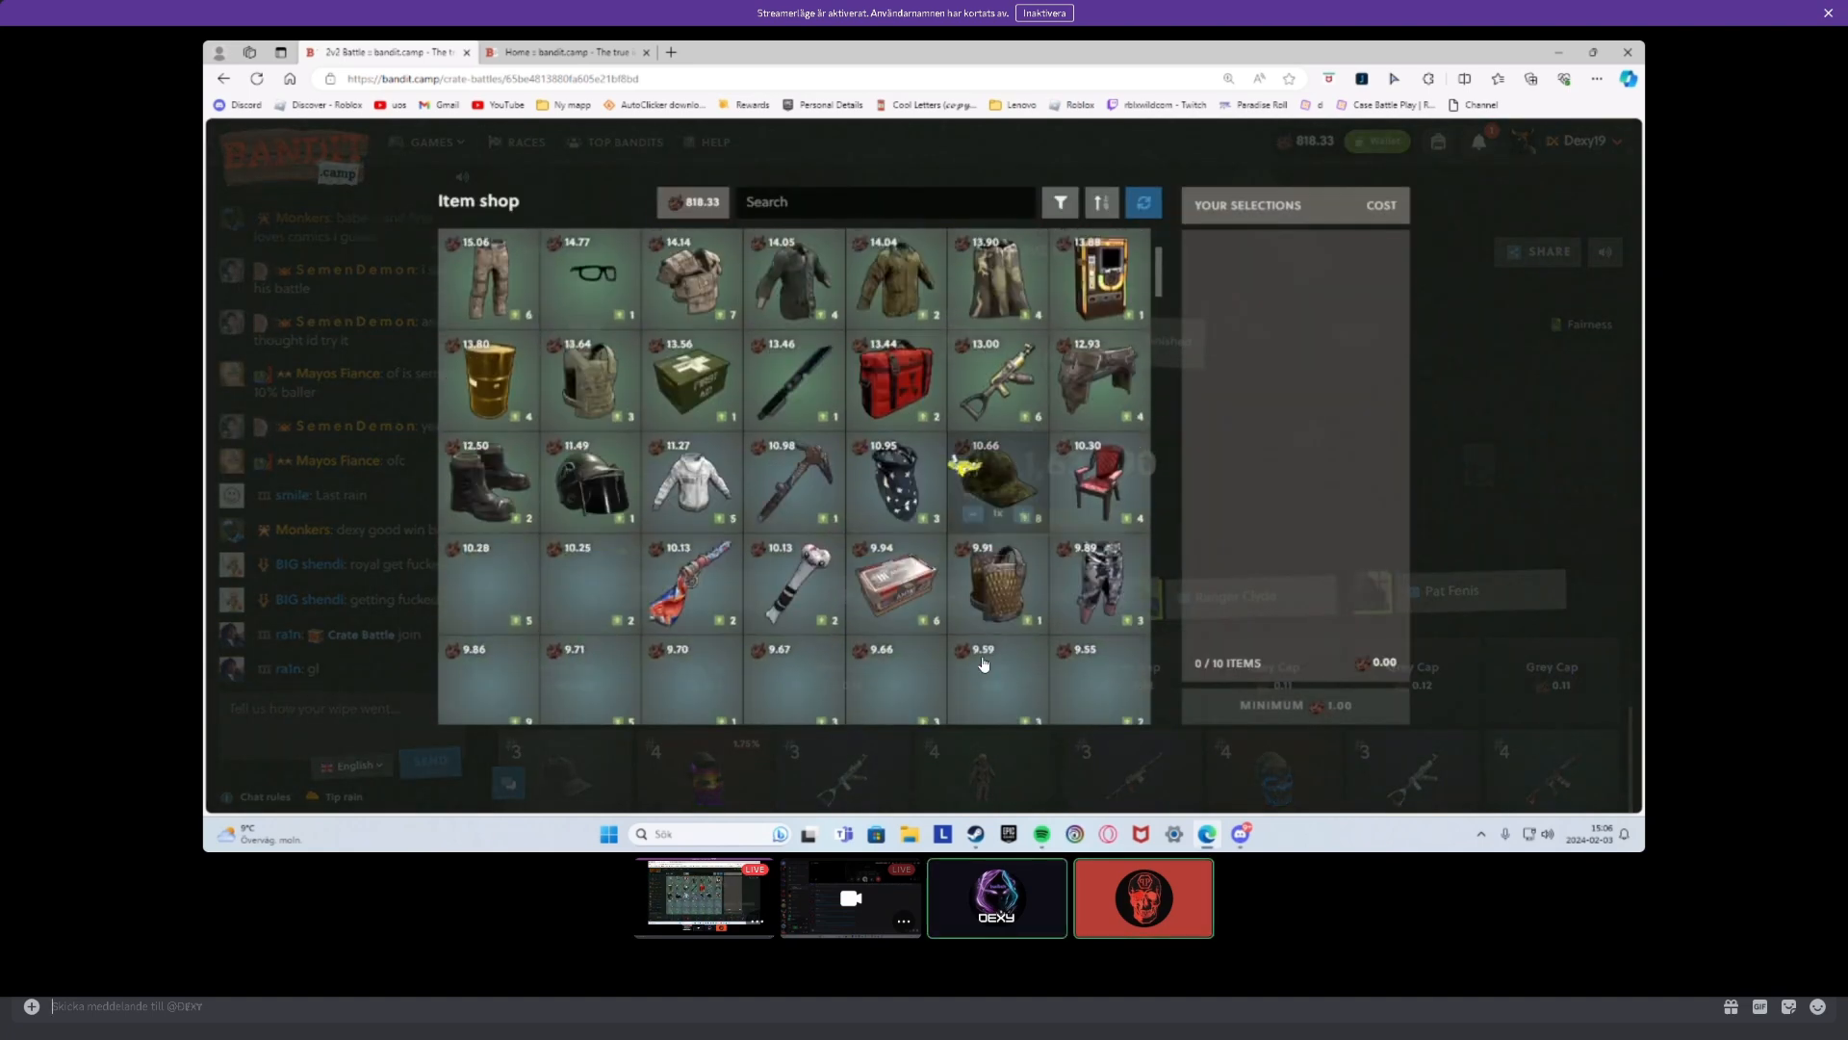
{"action": "scroll", "scroll_direction": "down", "scroll_amount": 3}
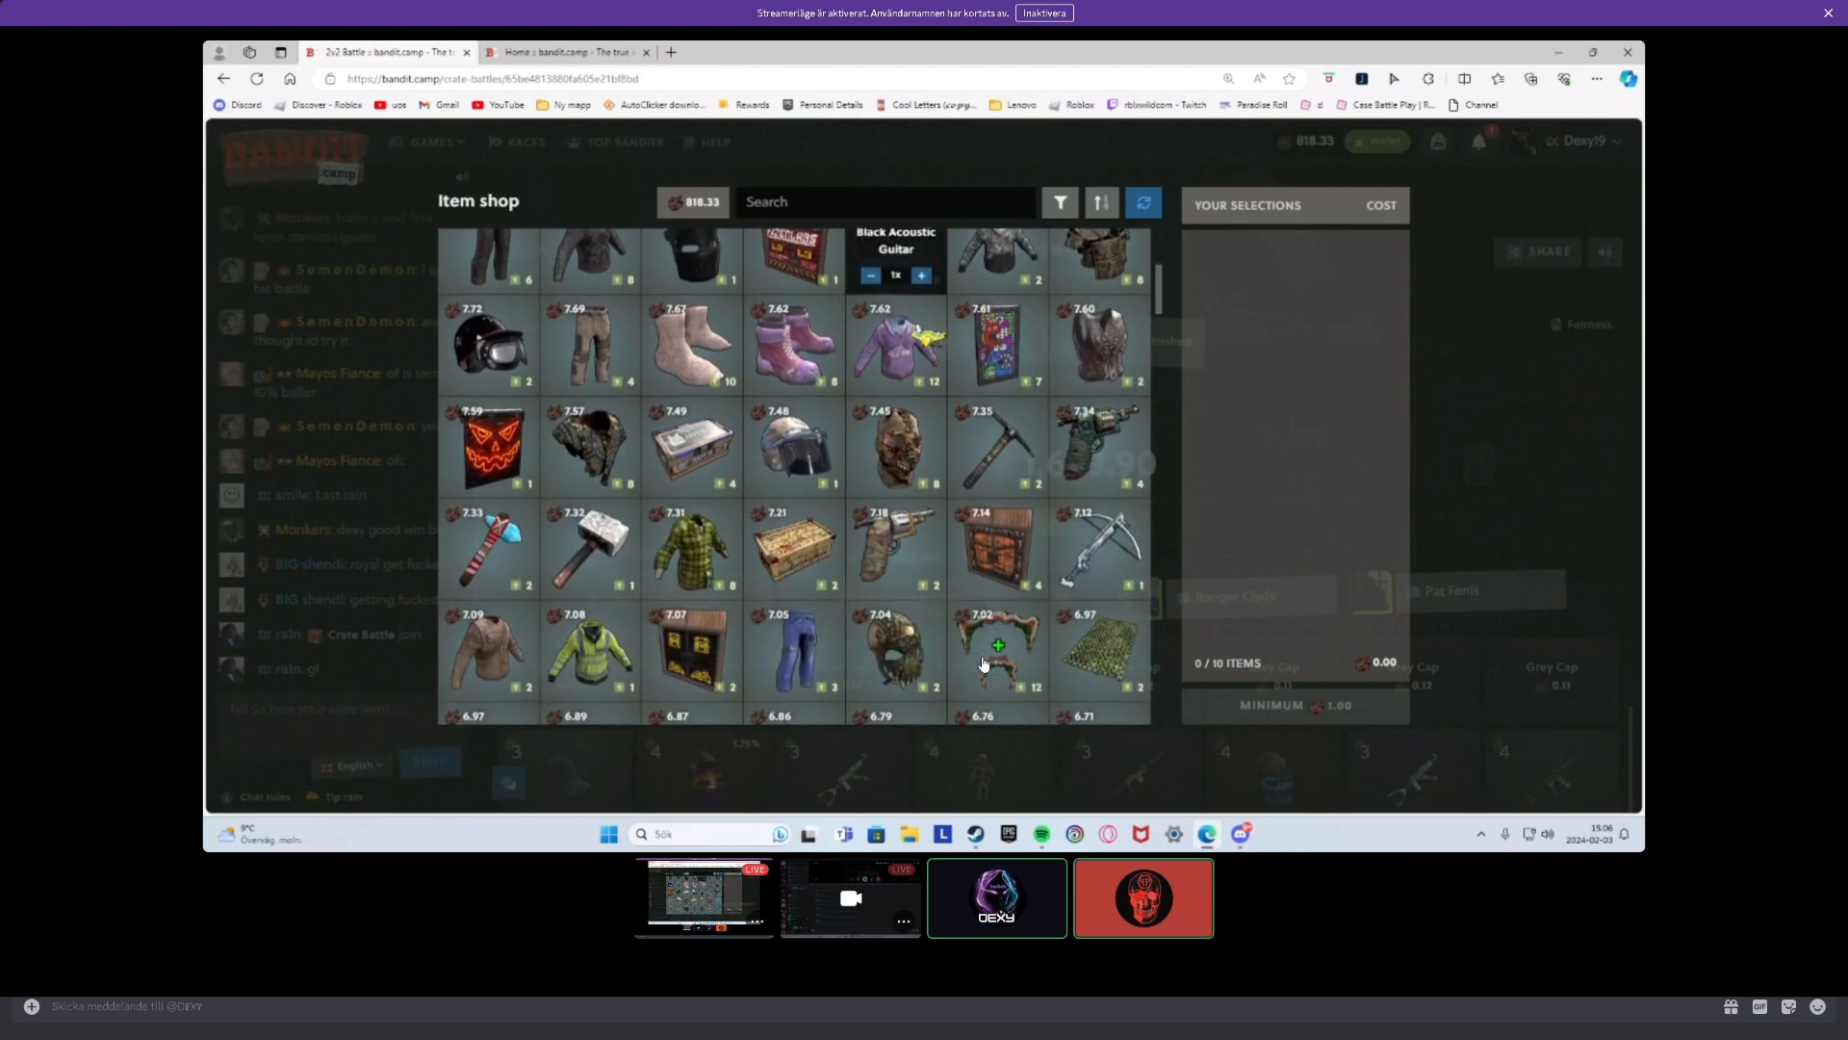
{"action": "scroll", "scroll_direction": "up", "scroll_amount": 3}
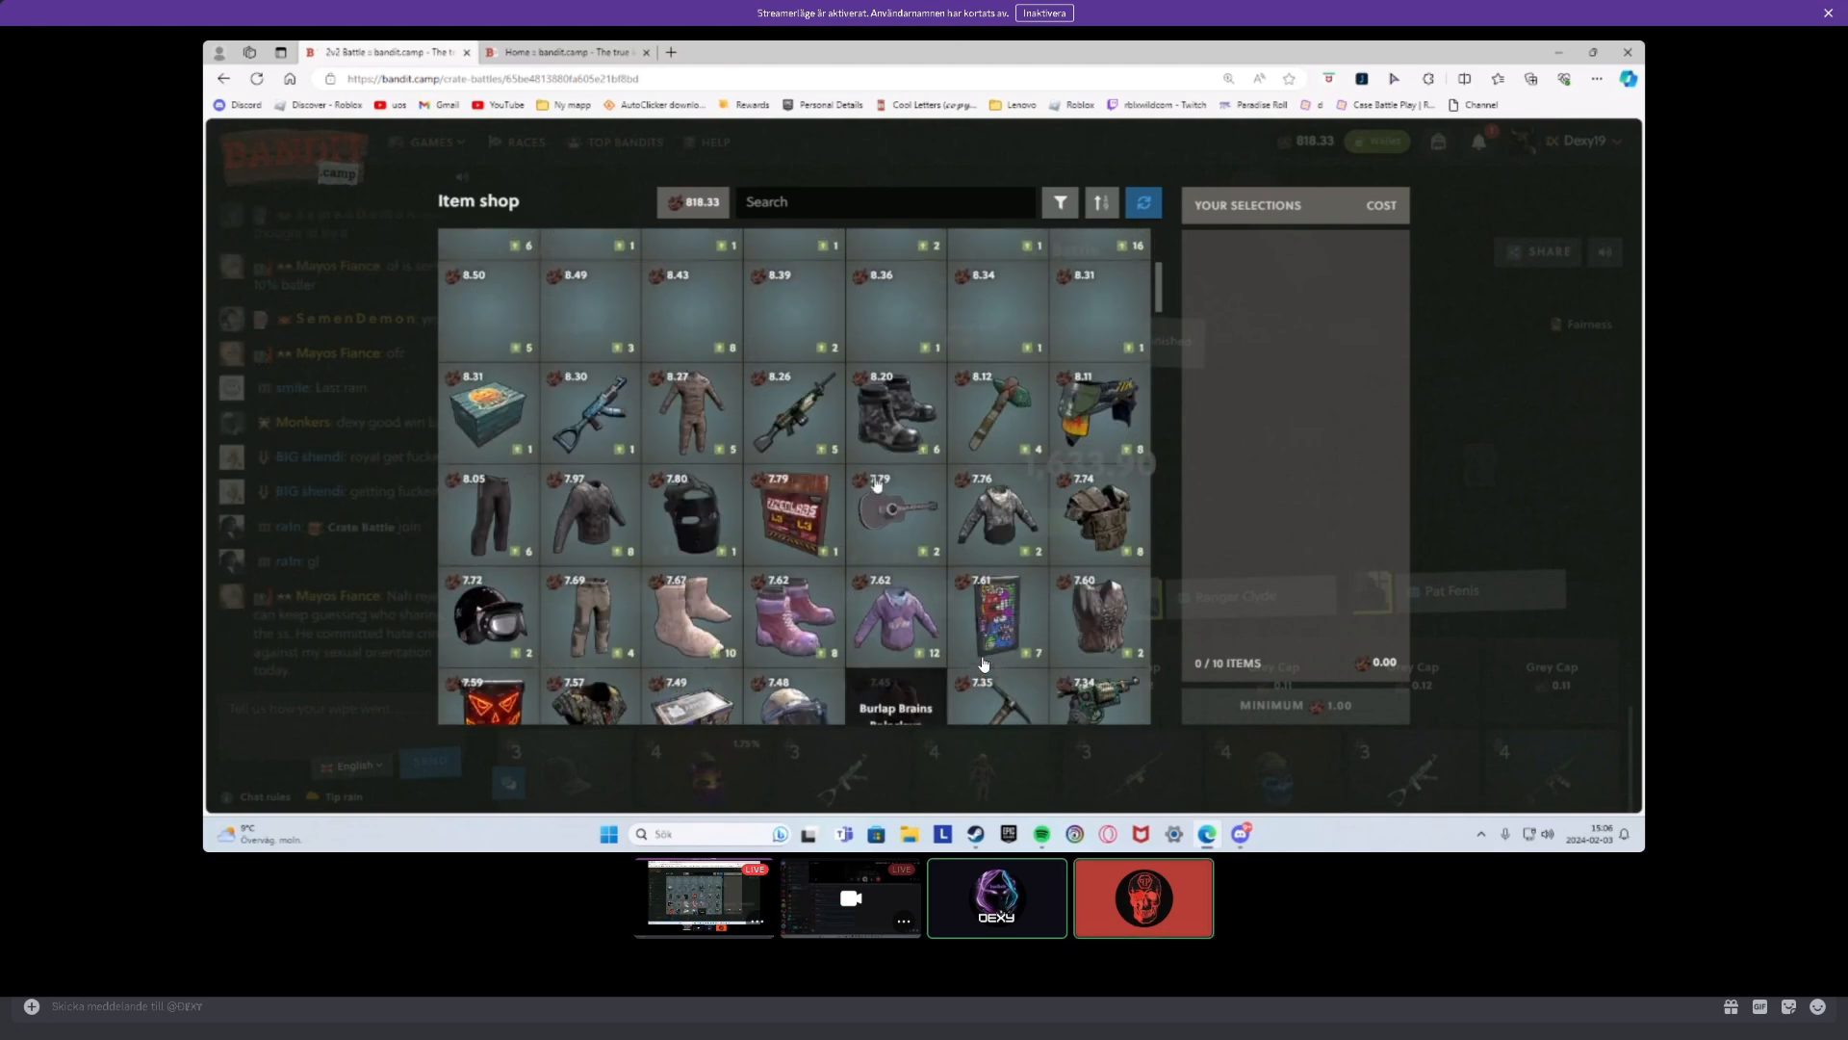
{"action": "left_click", "coordinate": [1099, 202]}
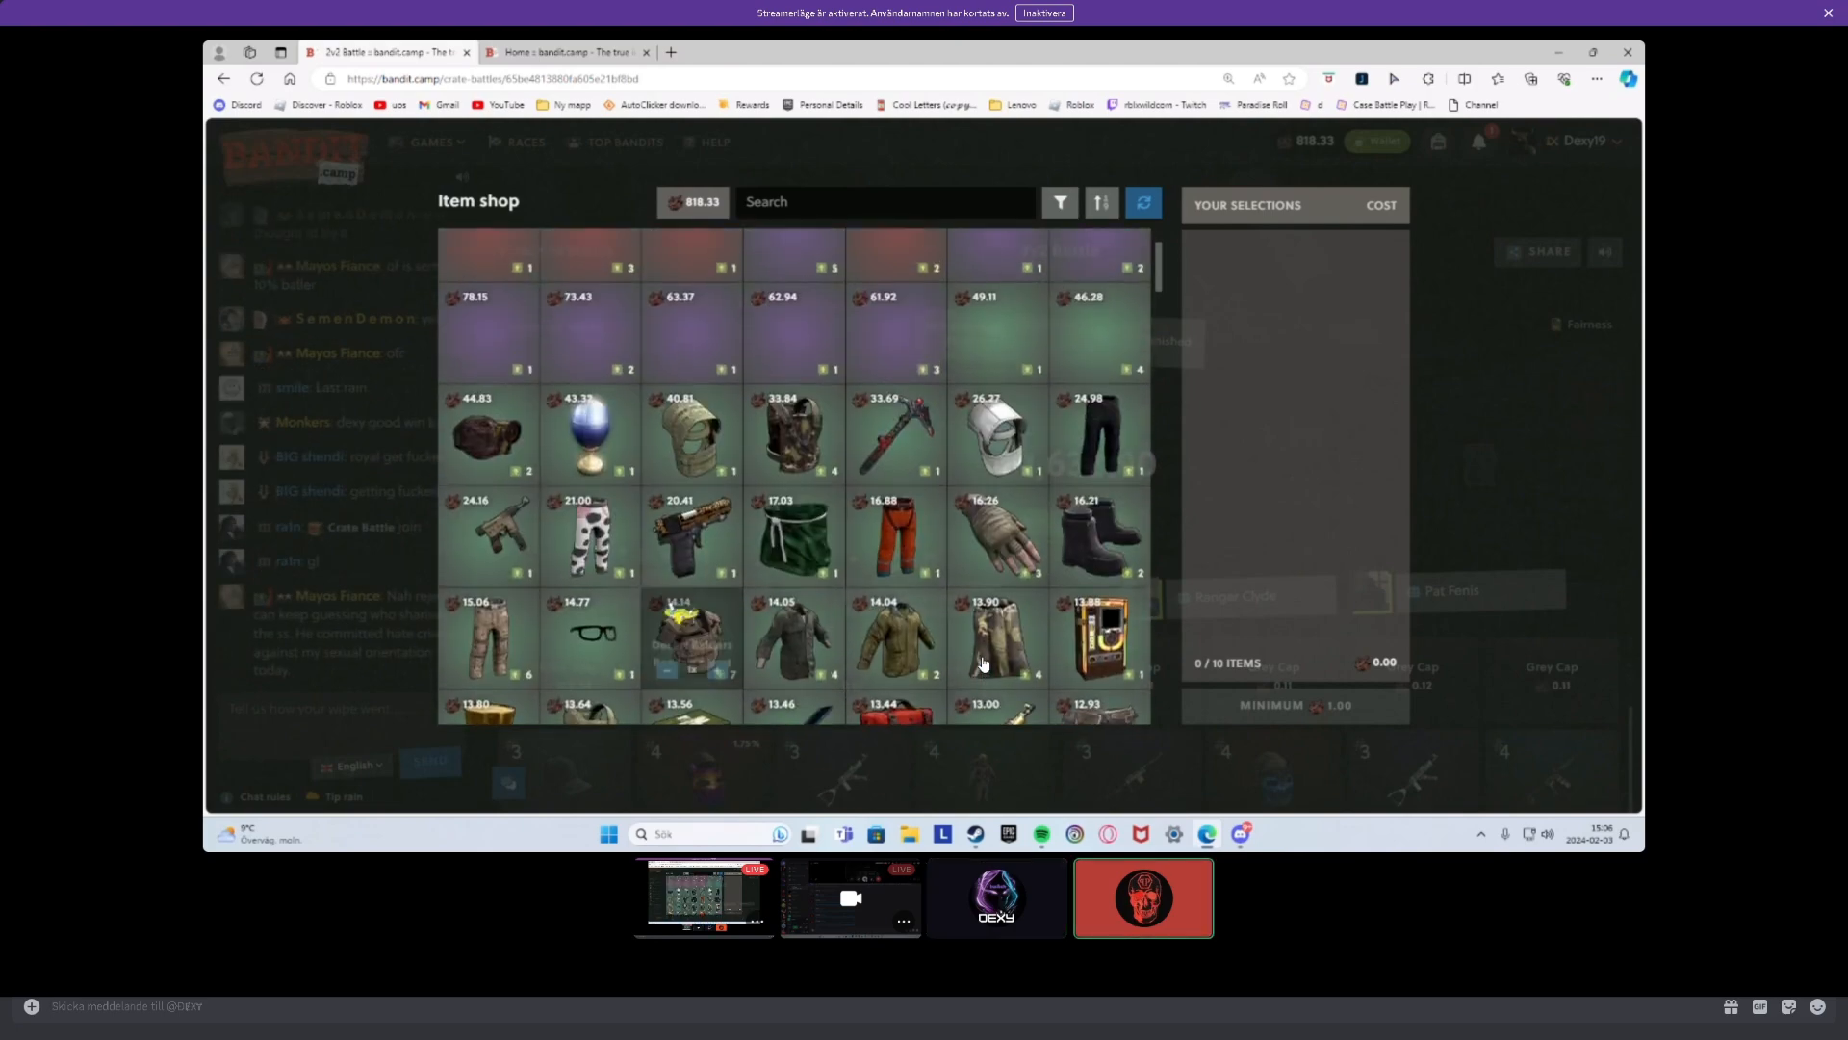
{"action": "scroll", "scroll_direction": "up", "scroll_amount": 3}
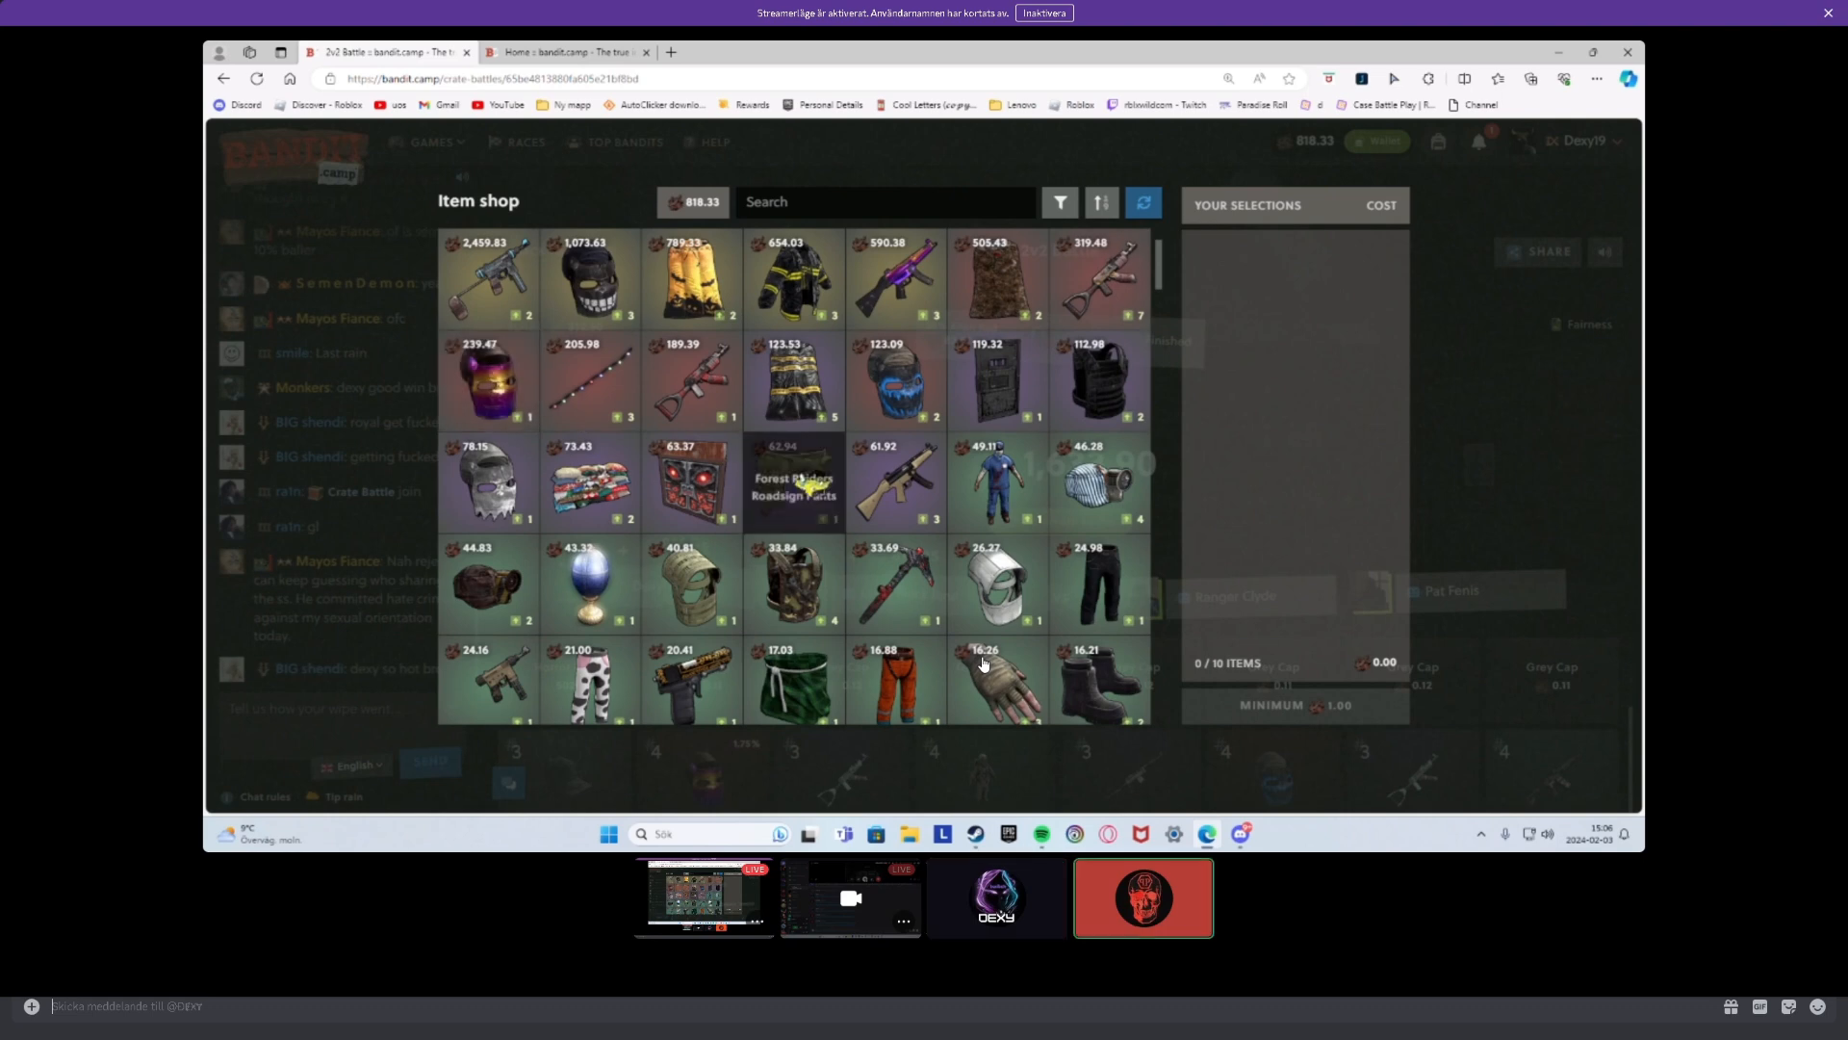
{"action": "mouse_move", "coordinate": [1095, 379]}
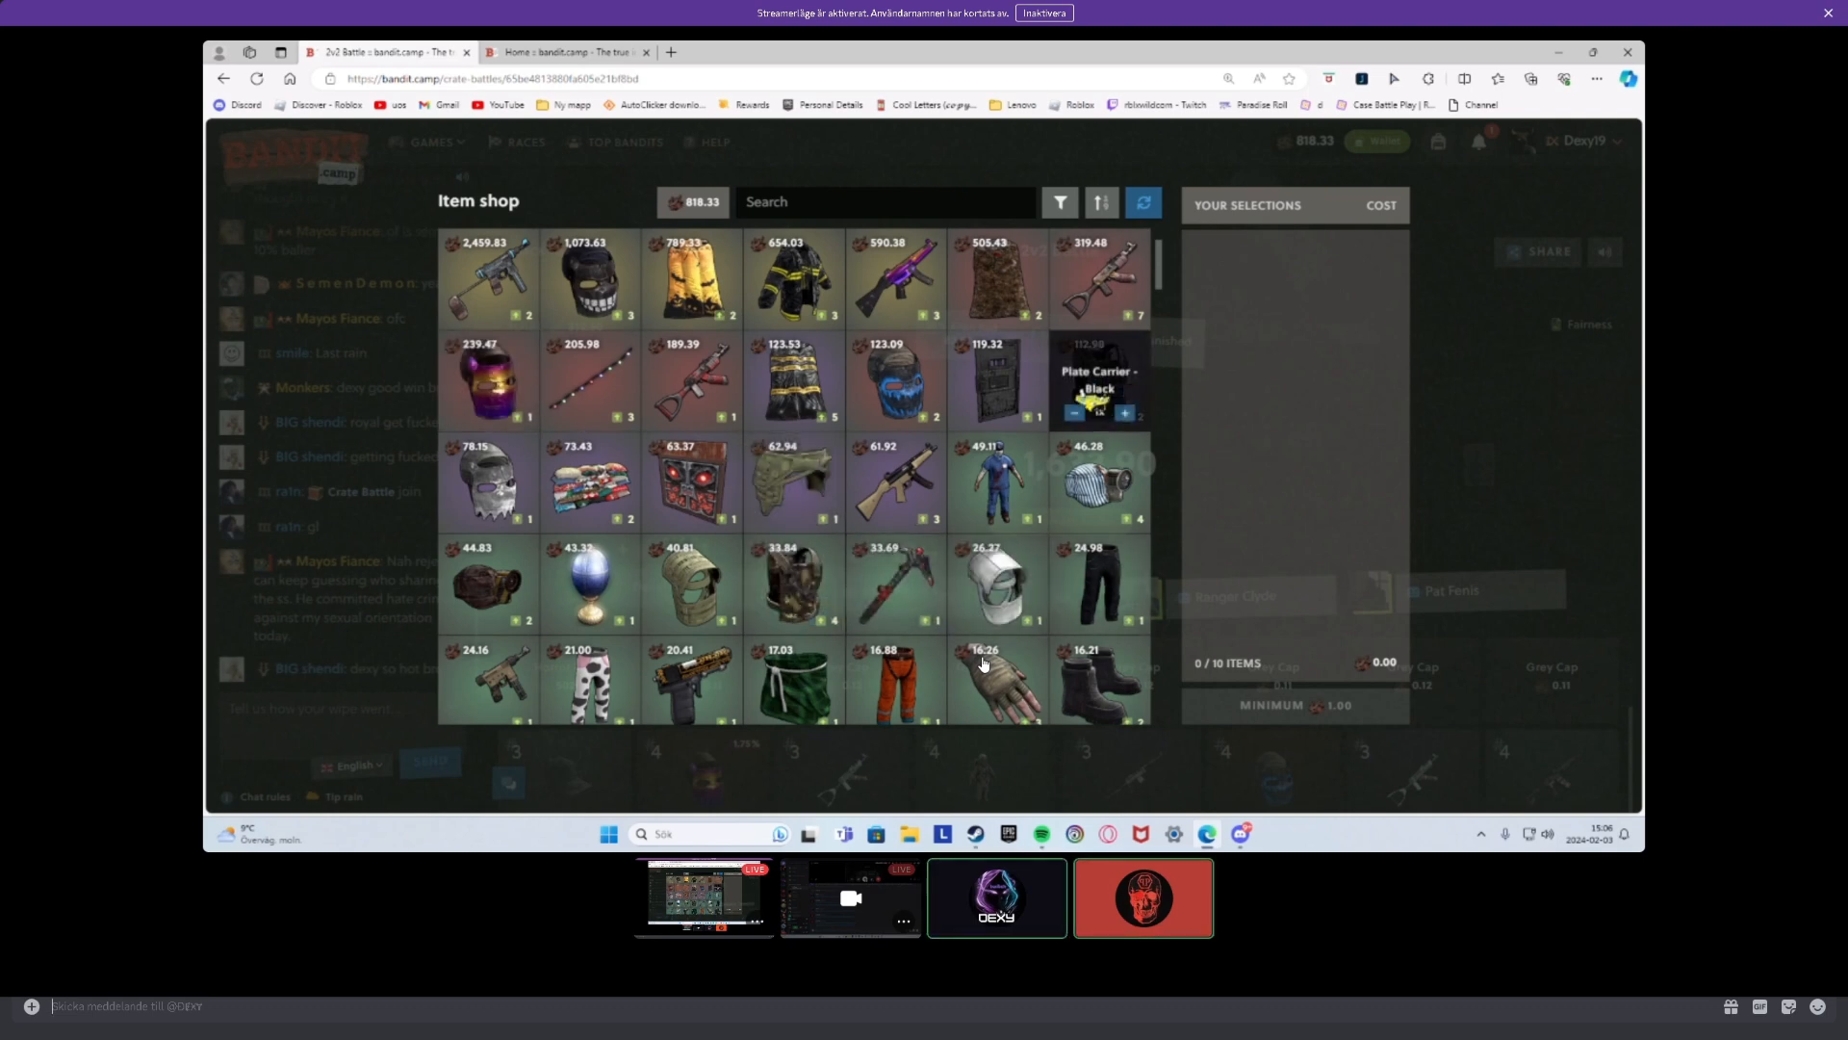
{"action": "mouse_move", "coordinate": [896, 583]}
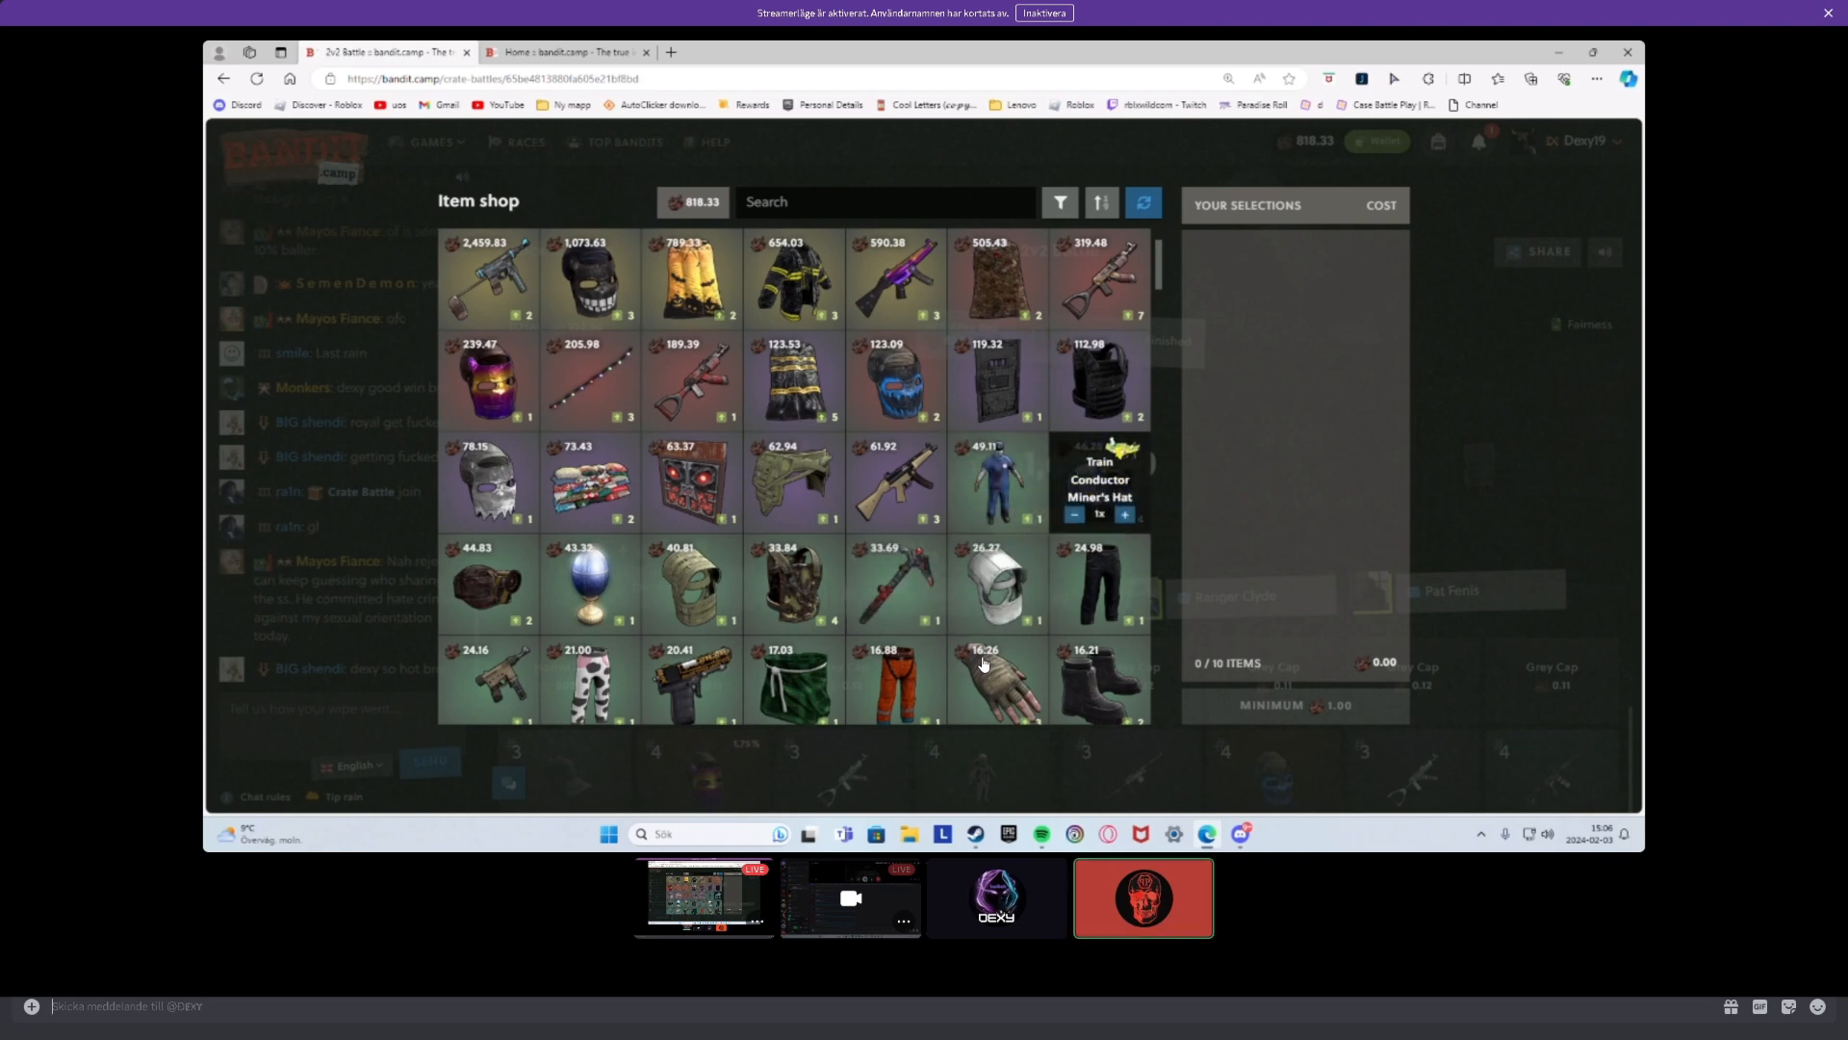
- Select the Glory AK47 and Gold Rush AK among ten skins for withdrawal
{"action": "left_click", "coordinate": [1097, 279]}
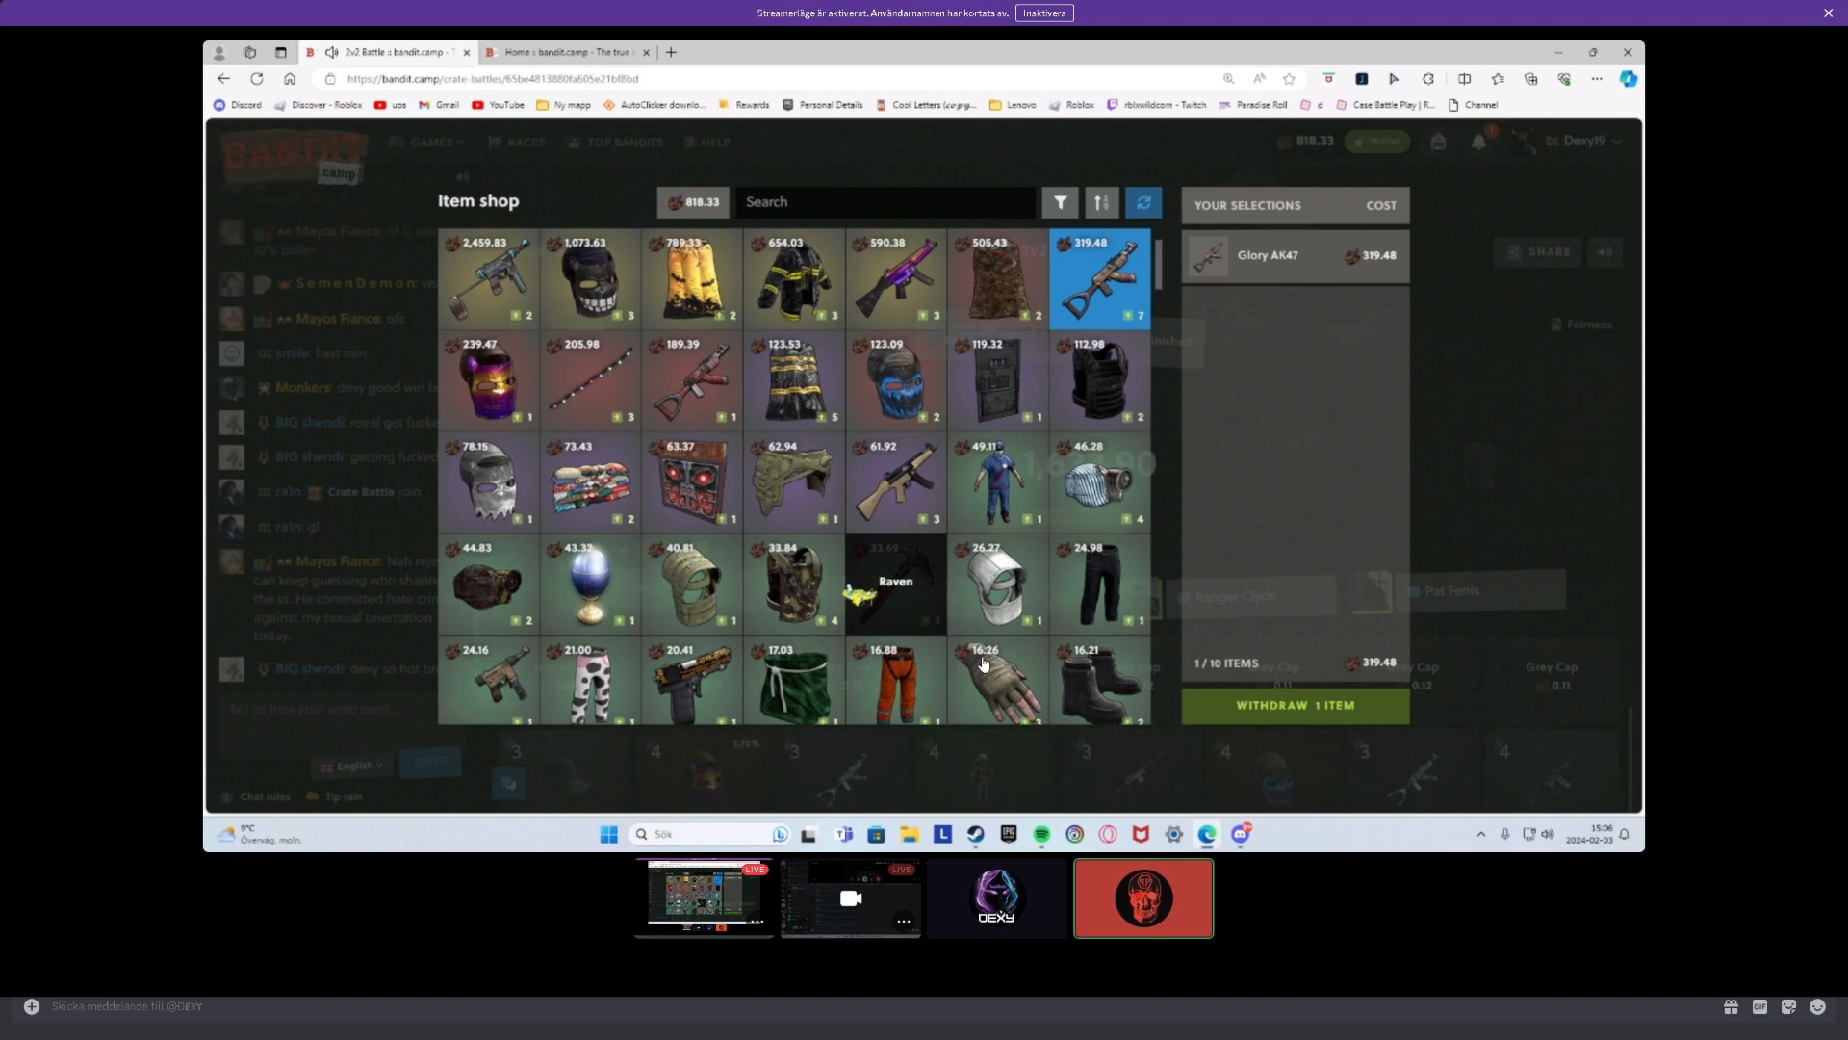
{"action": "scroll", "scroll_direction": "down", "scroll_amount": 3}
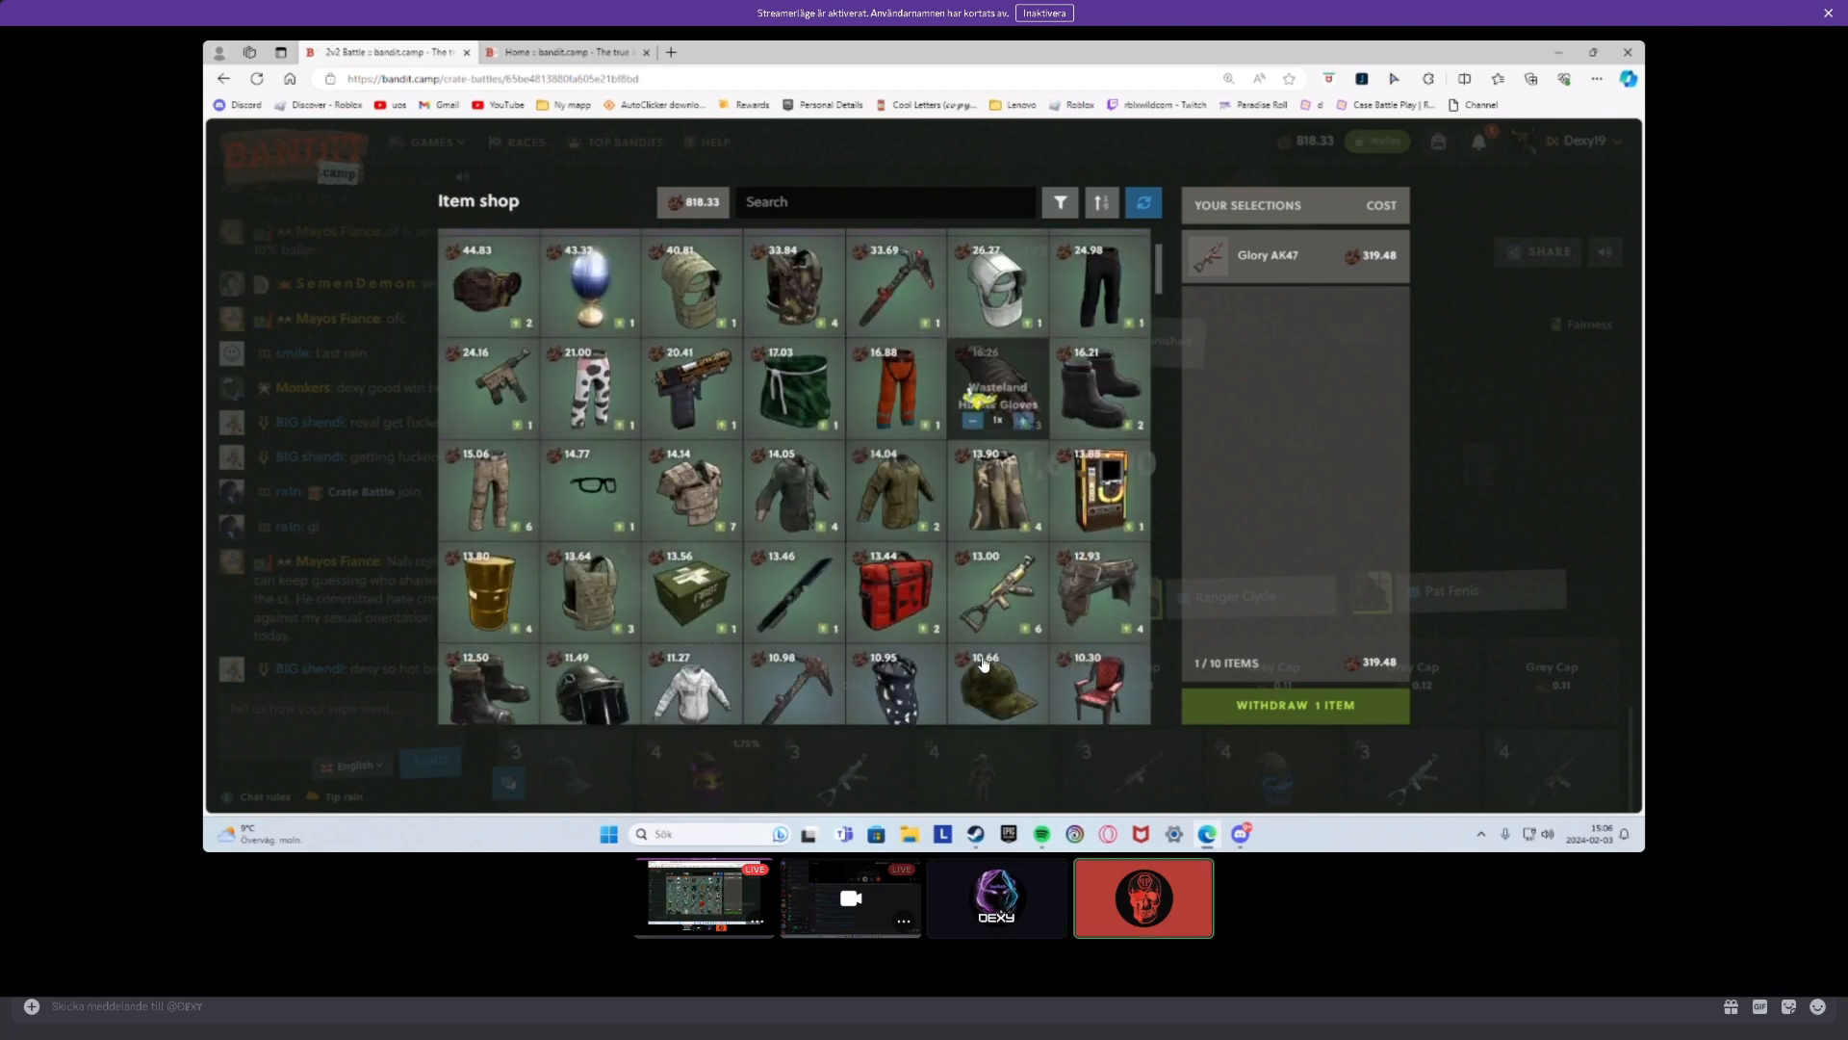
{"action": "scroll", "scroll_direction": "down", "scroll_amount": 3}
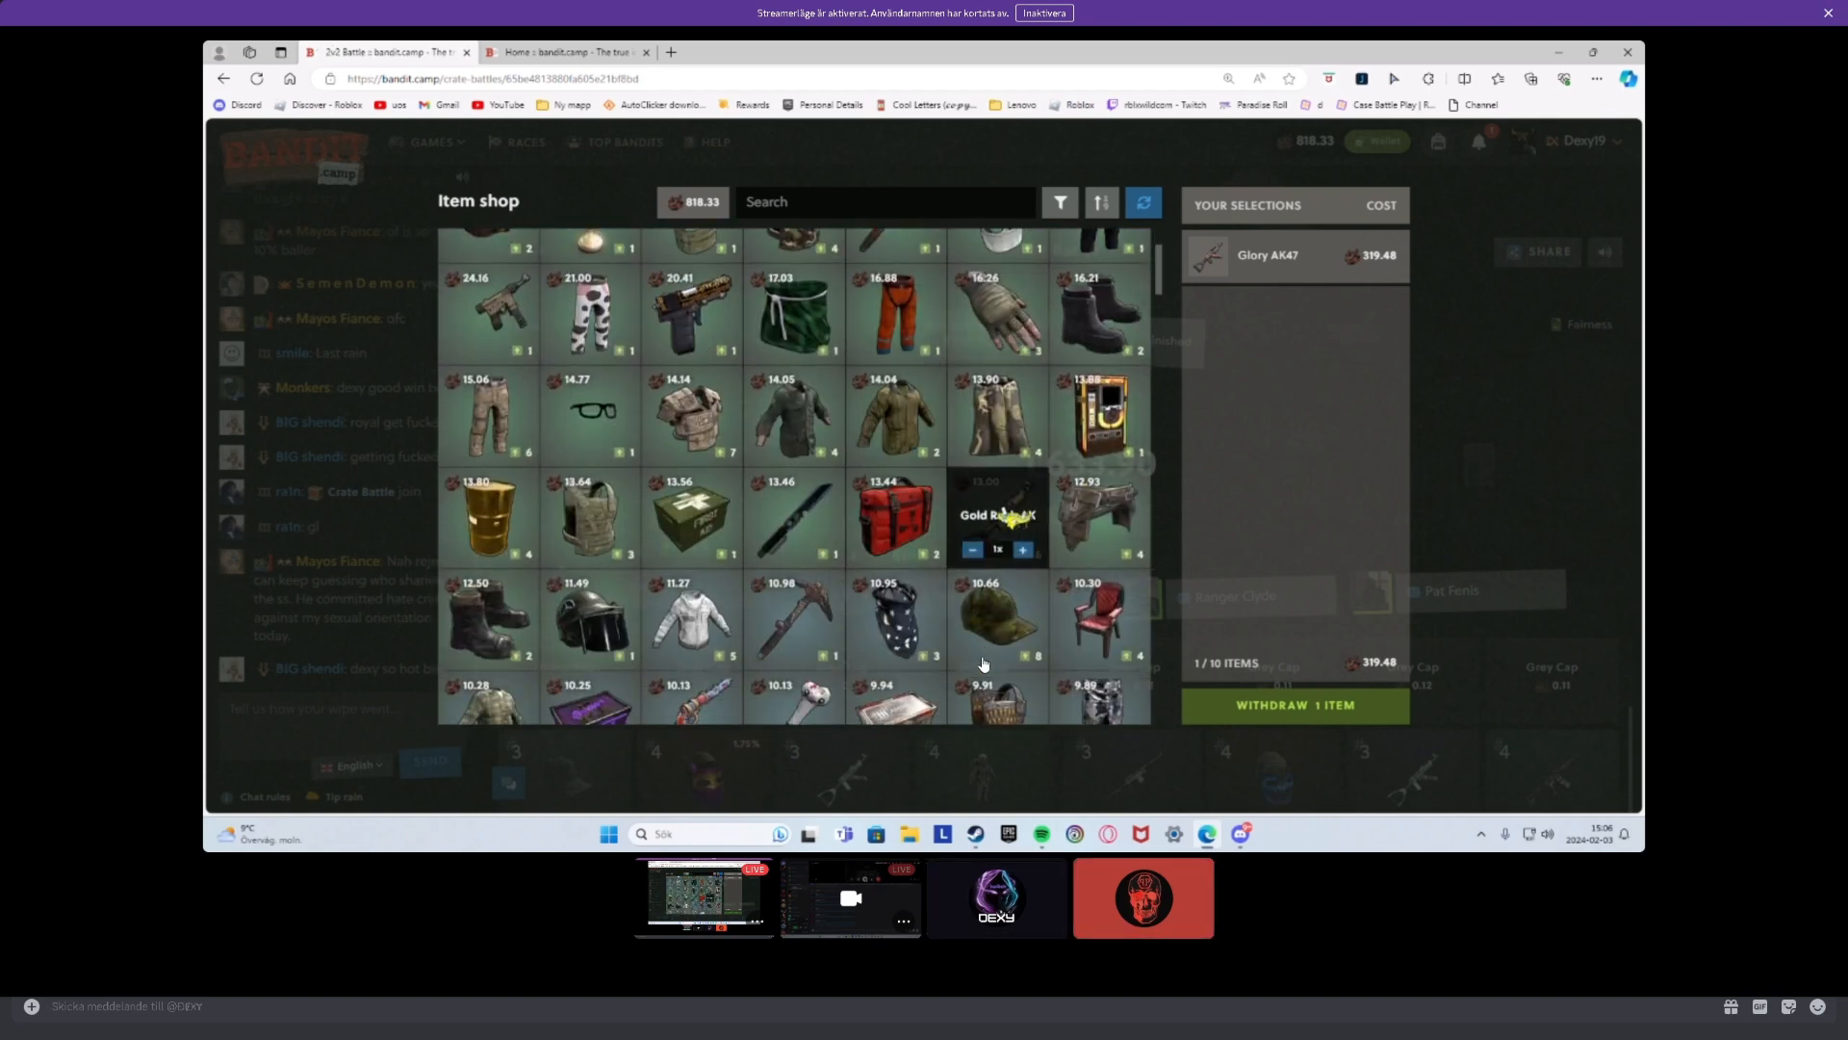
{"action": "left_click", "coordinate": [996, 516]}
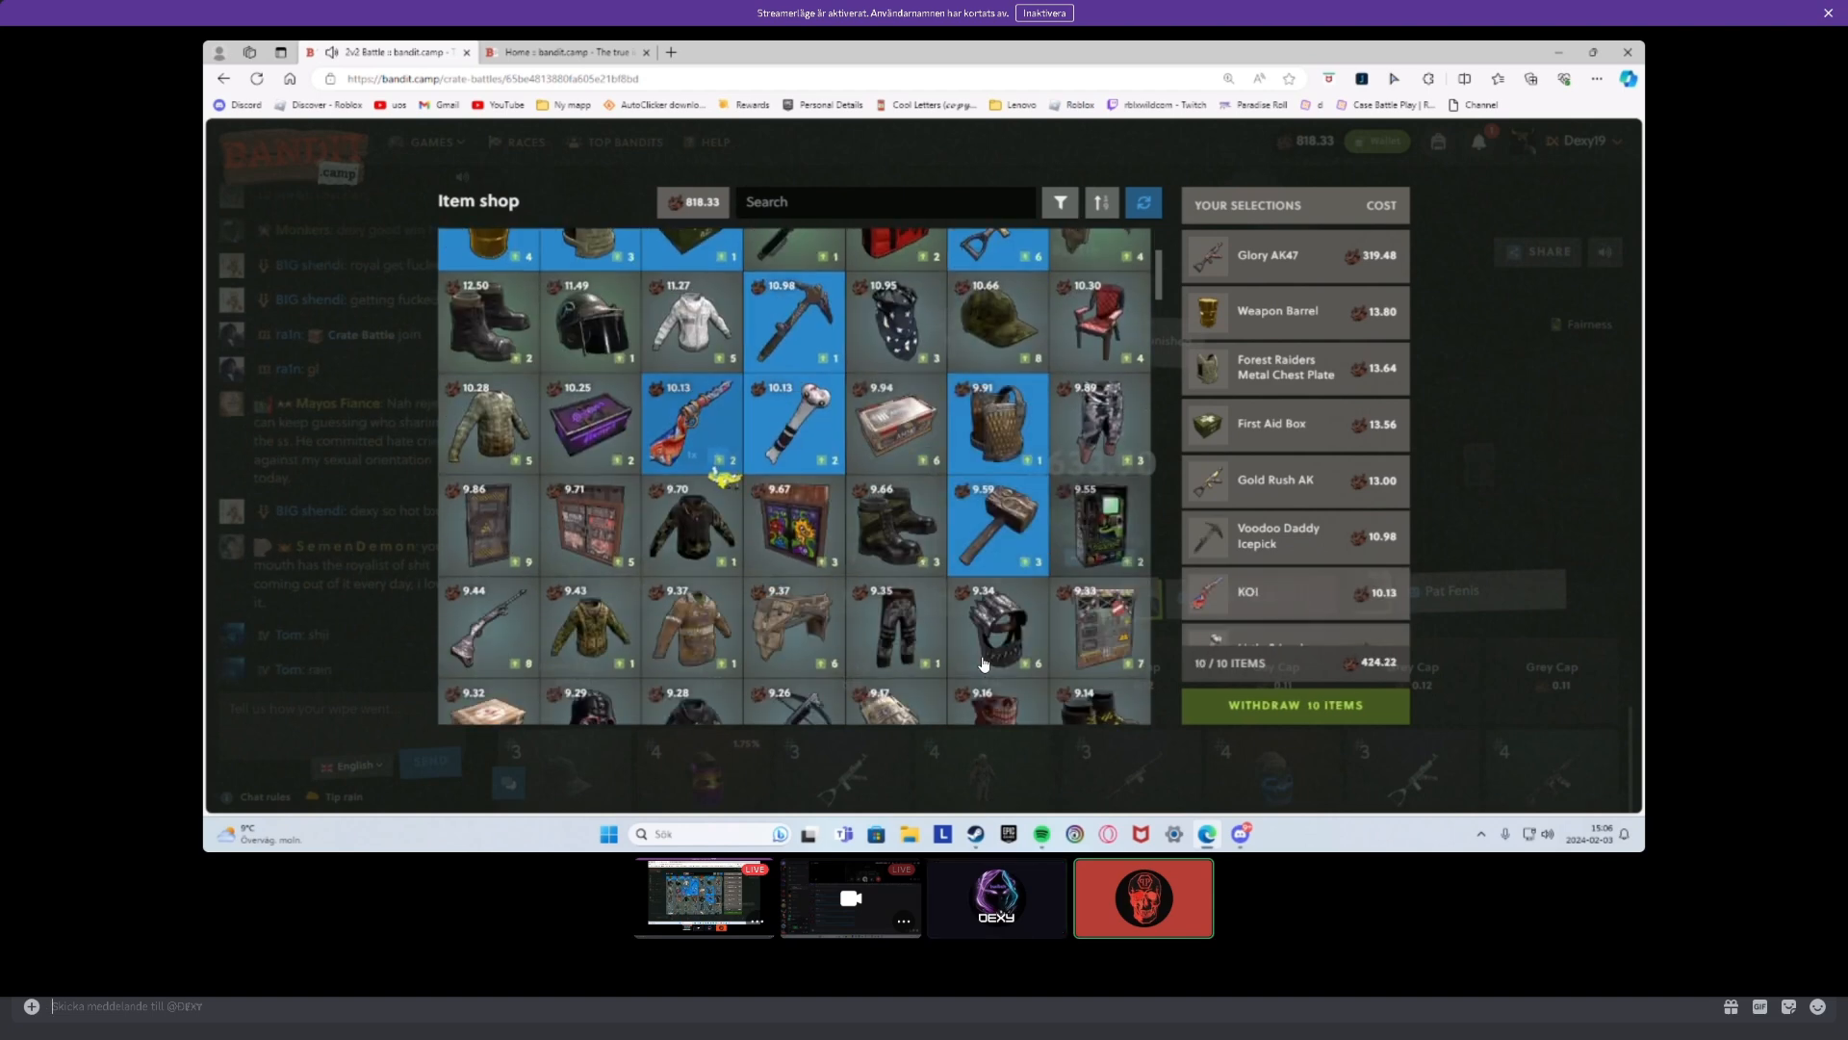
{"action": "scroll", "scroll_direction": "up", "scroll_amount": 3}
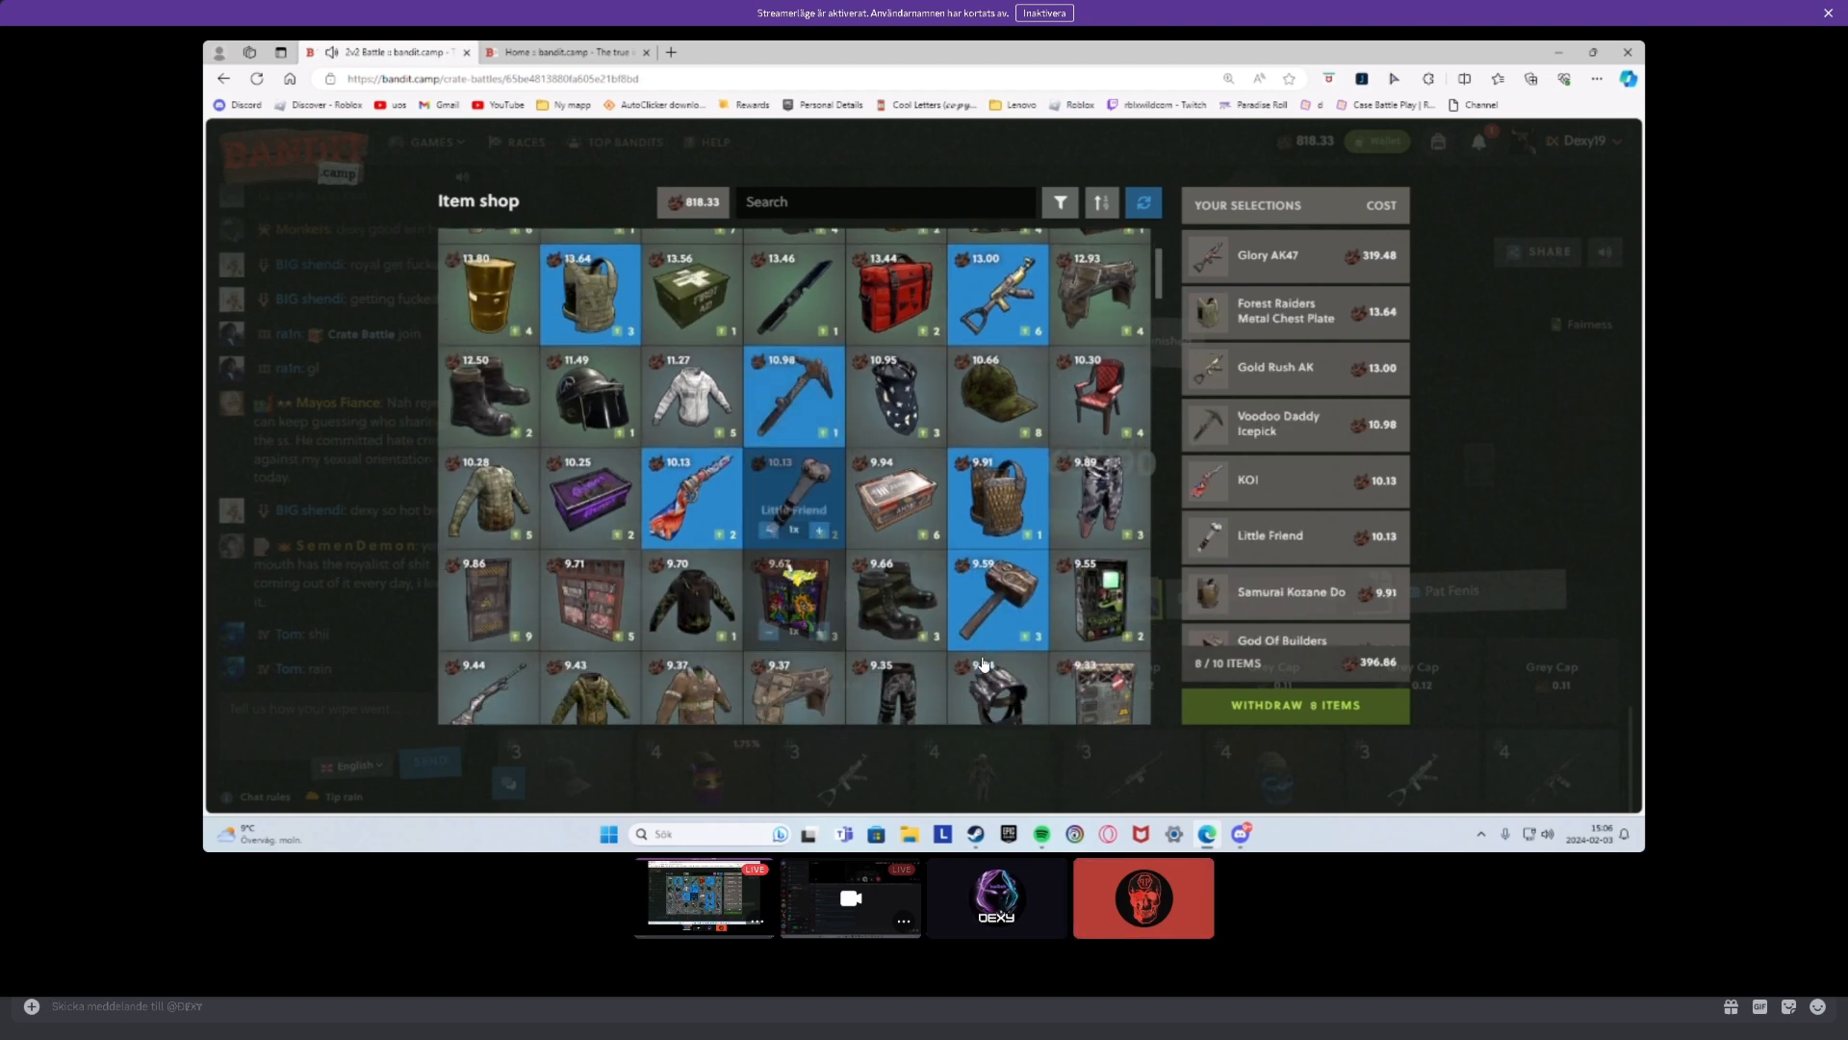
- Withdraw the ten selected skins worth 411.18, leaving a 407.15 balance
{"action": "scroll", "scroll_direction": "down", "scroll_amount": 3}
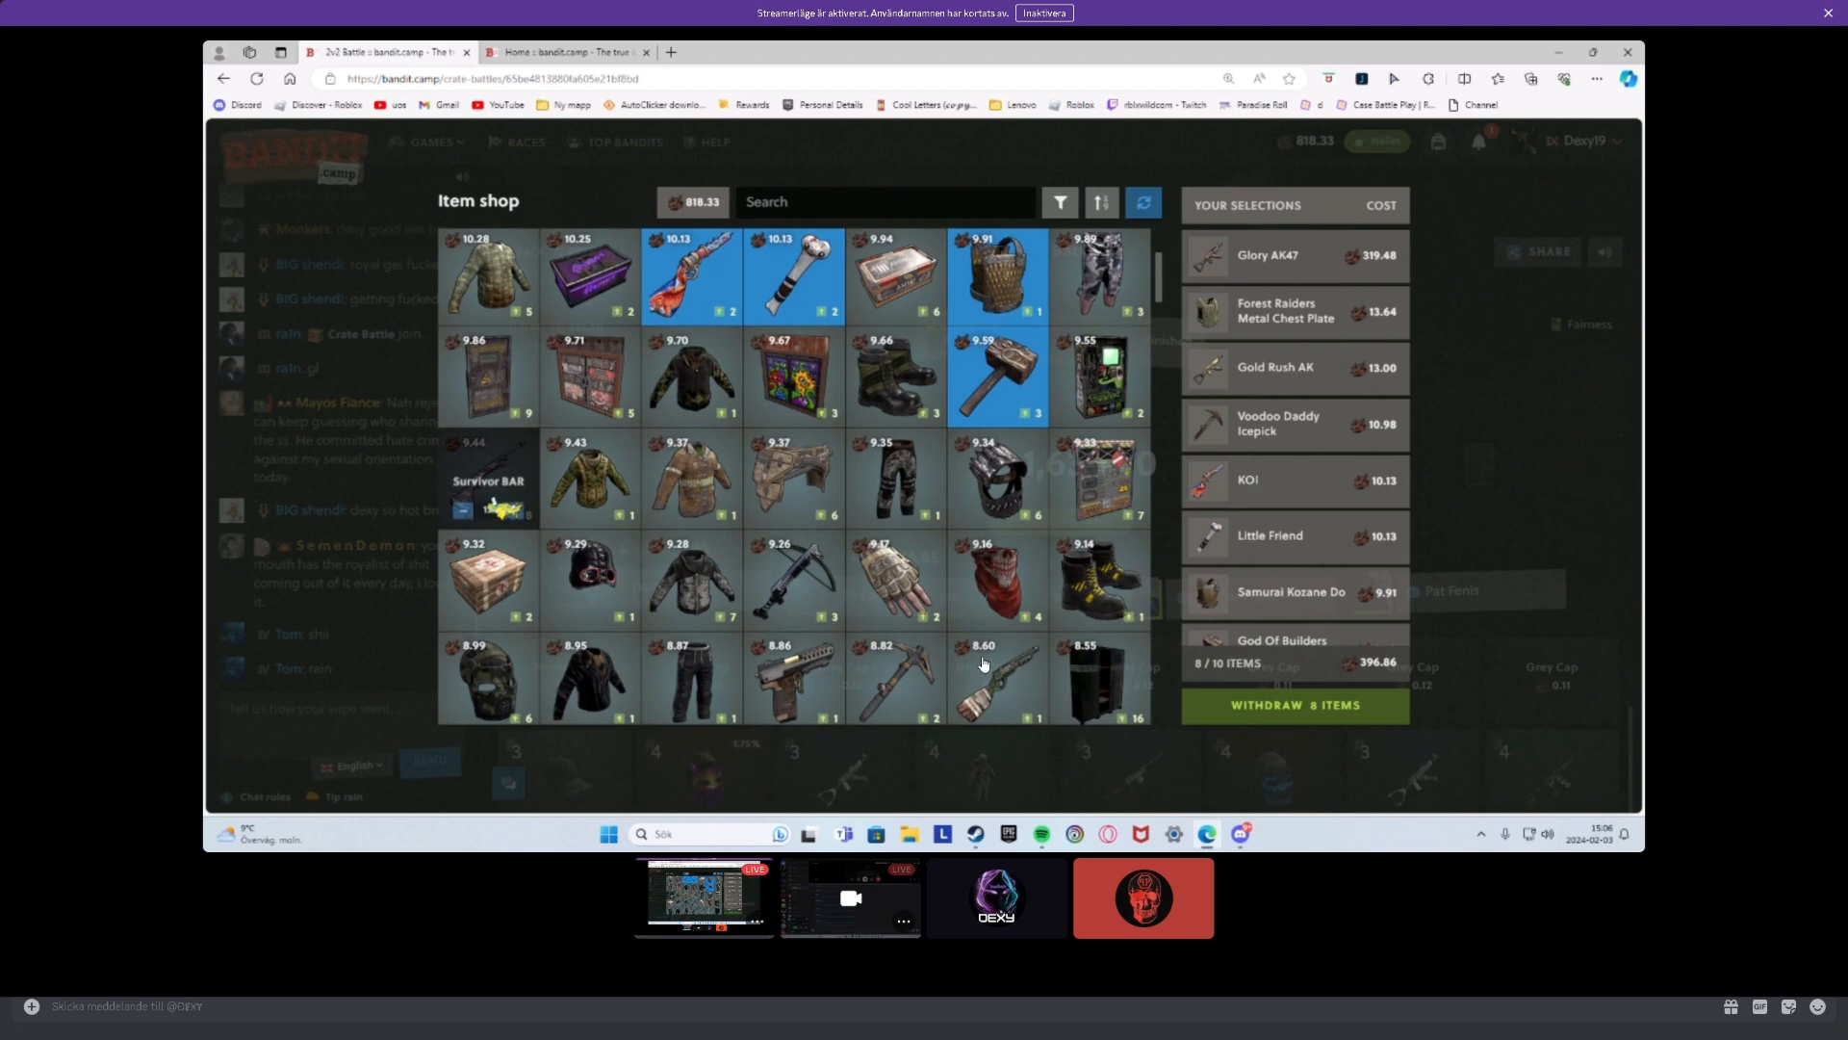
{"action": "scroll", "scroll_direction": "down", "scroll_amount": 3}
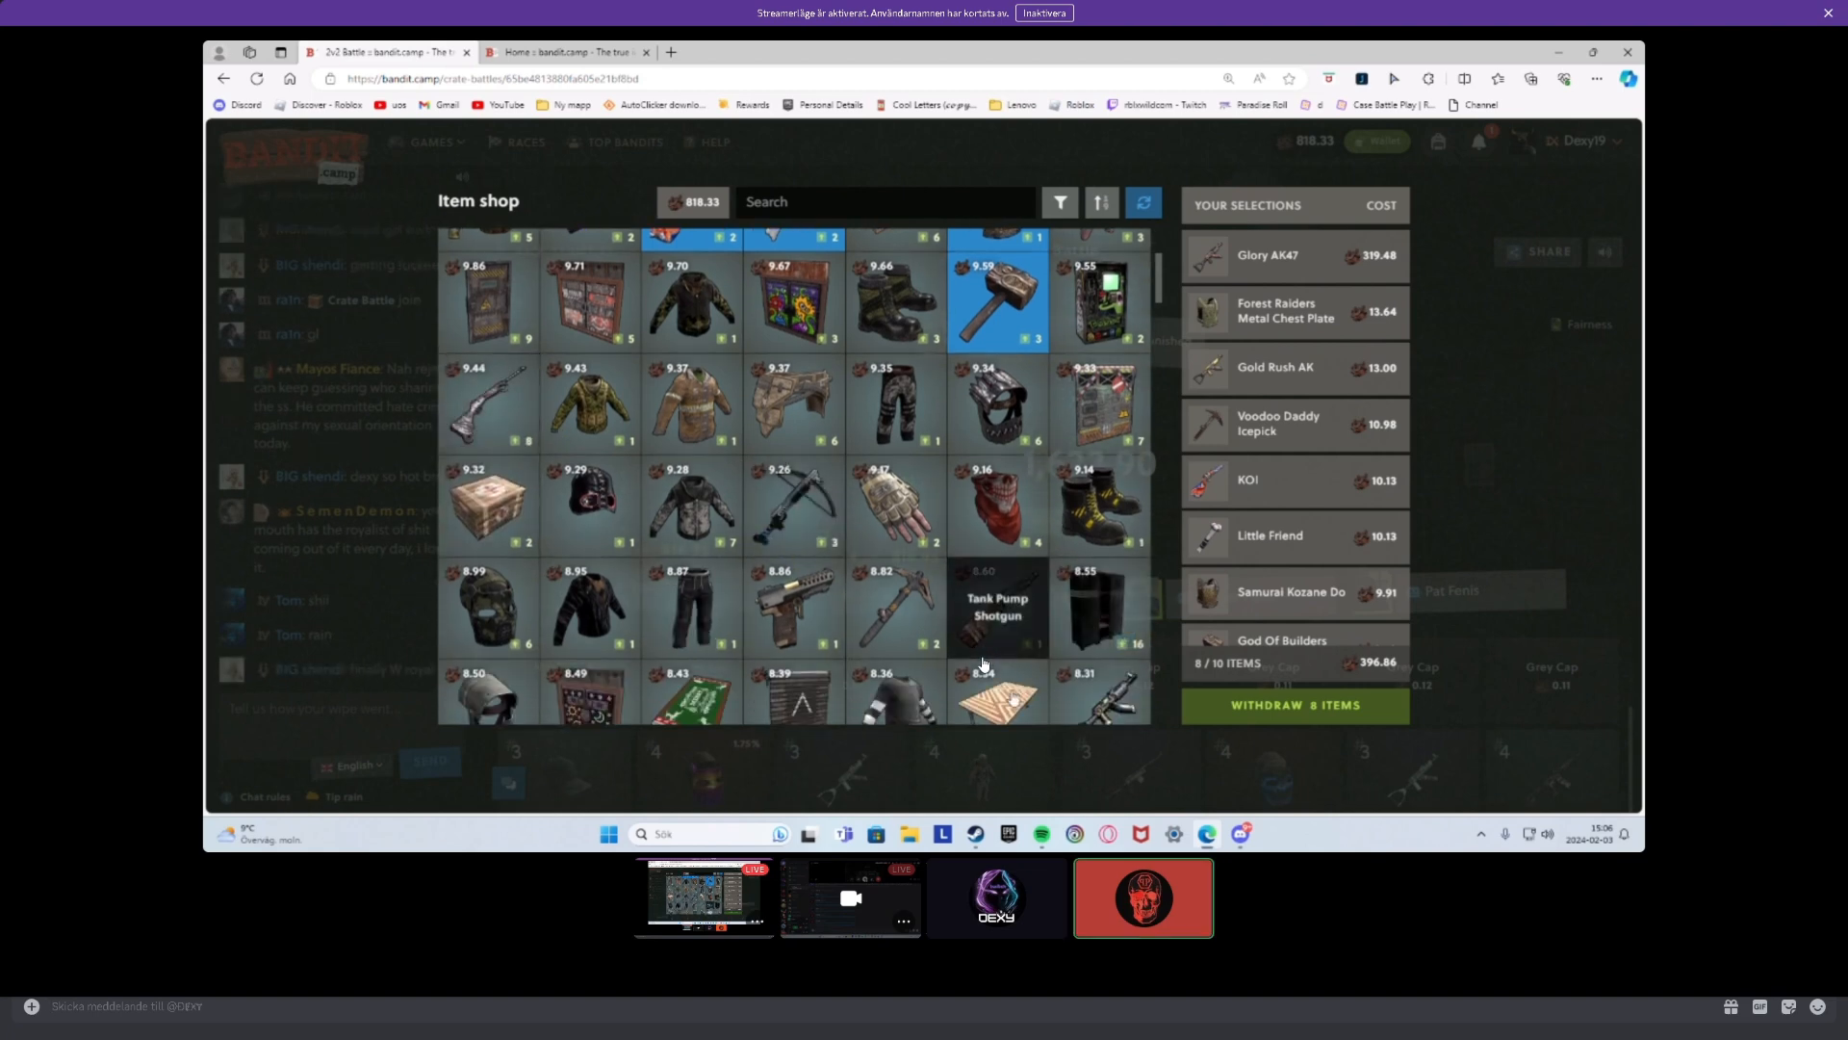
{"action": "scroll", "scroll_direction": "down", "scroll_amount": 3}
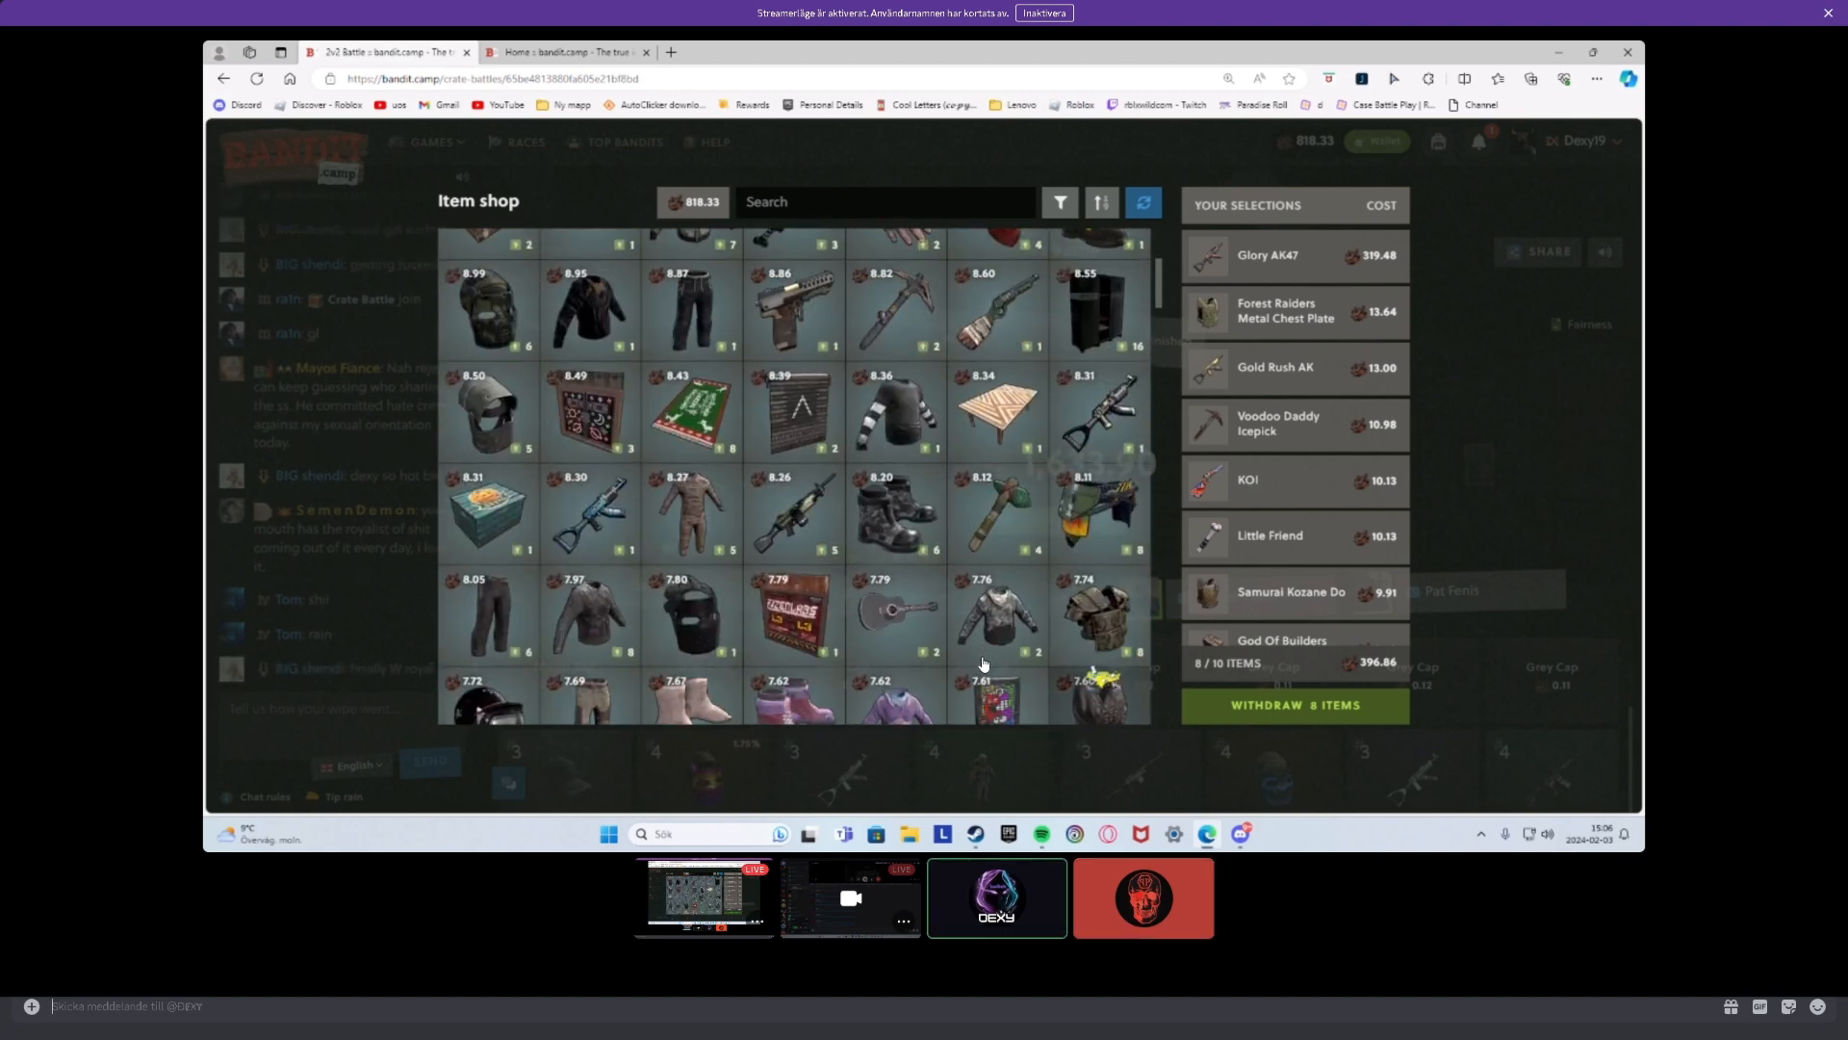
{"action": "scroll", "scroll_direction": "down", "scroll_amount": 3}
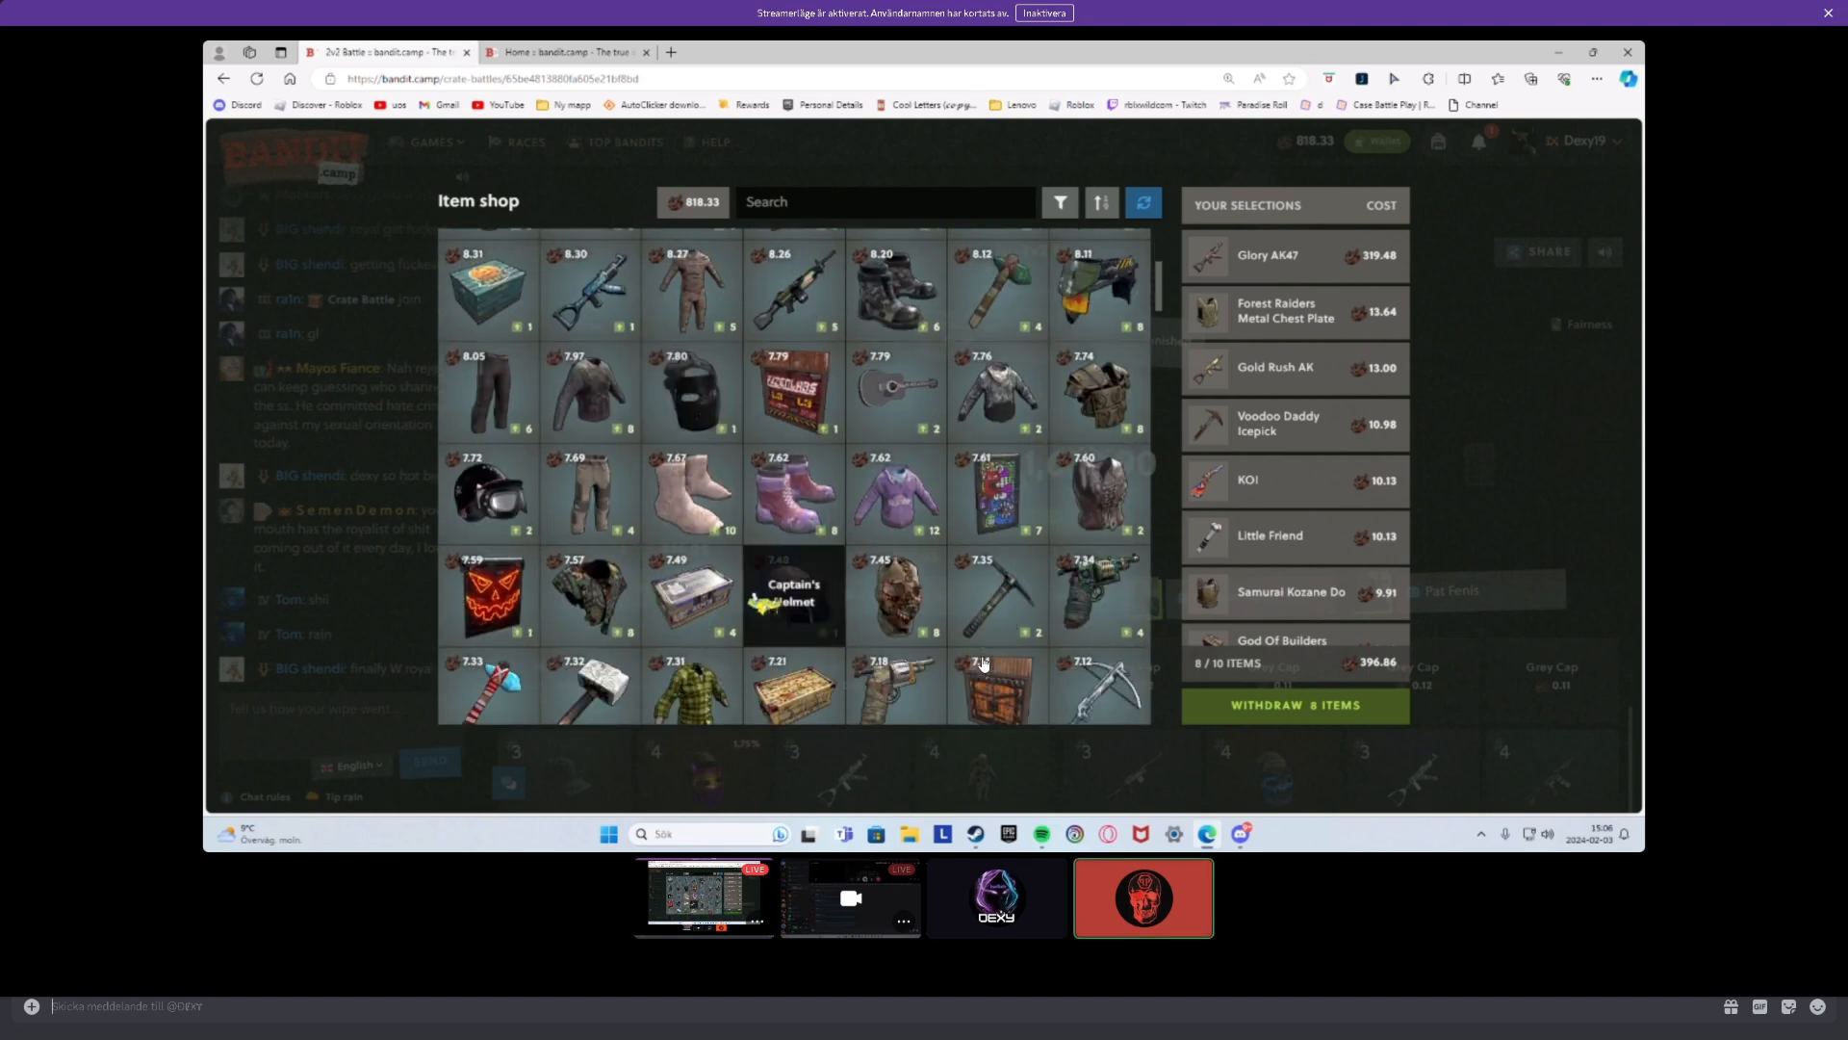
{"action": "scroll", "scroll_direction": "down", "scroll_amount": 3}
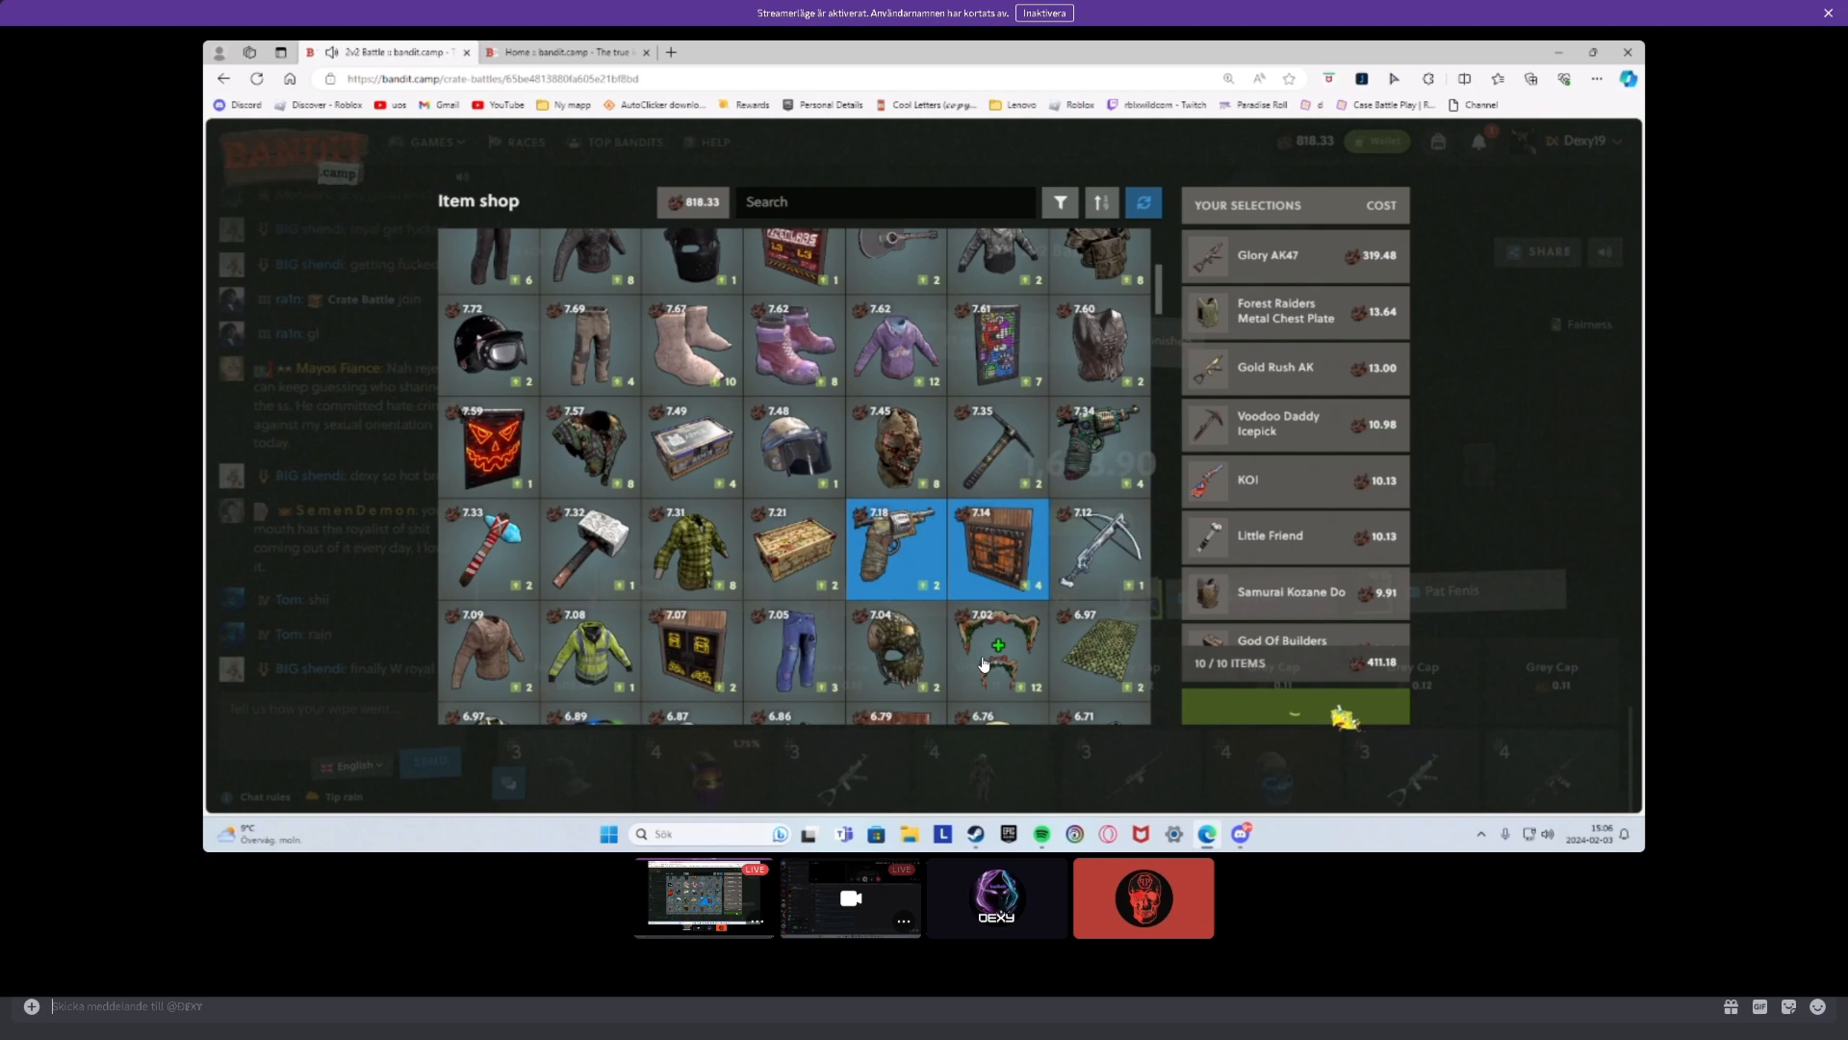
{"action": "left_click", "coordinate": [1294, 707]}
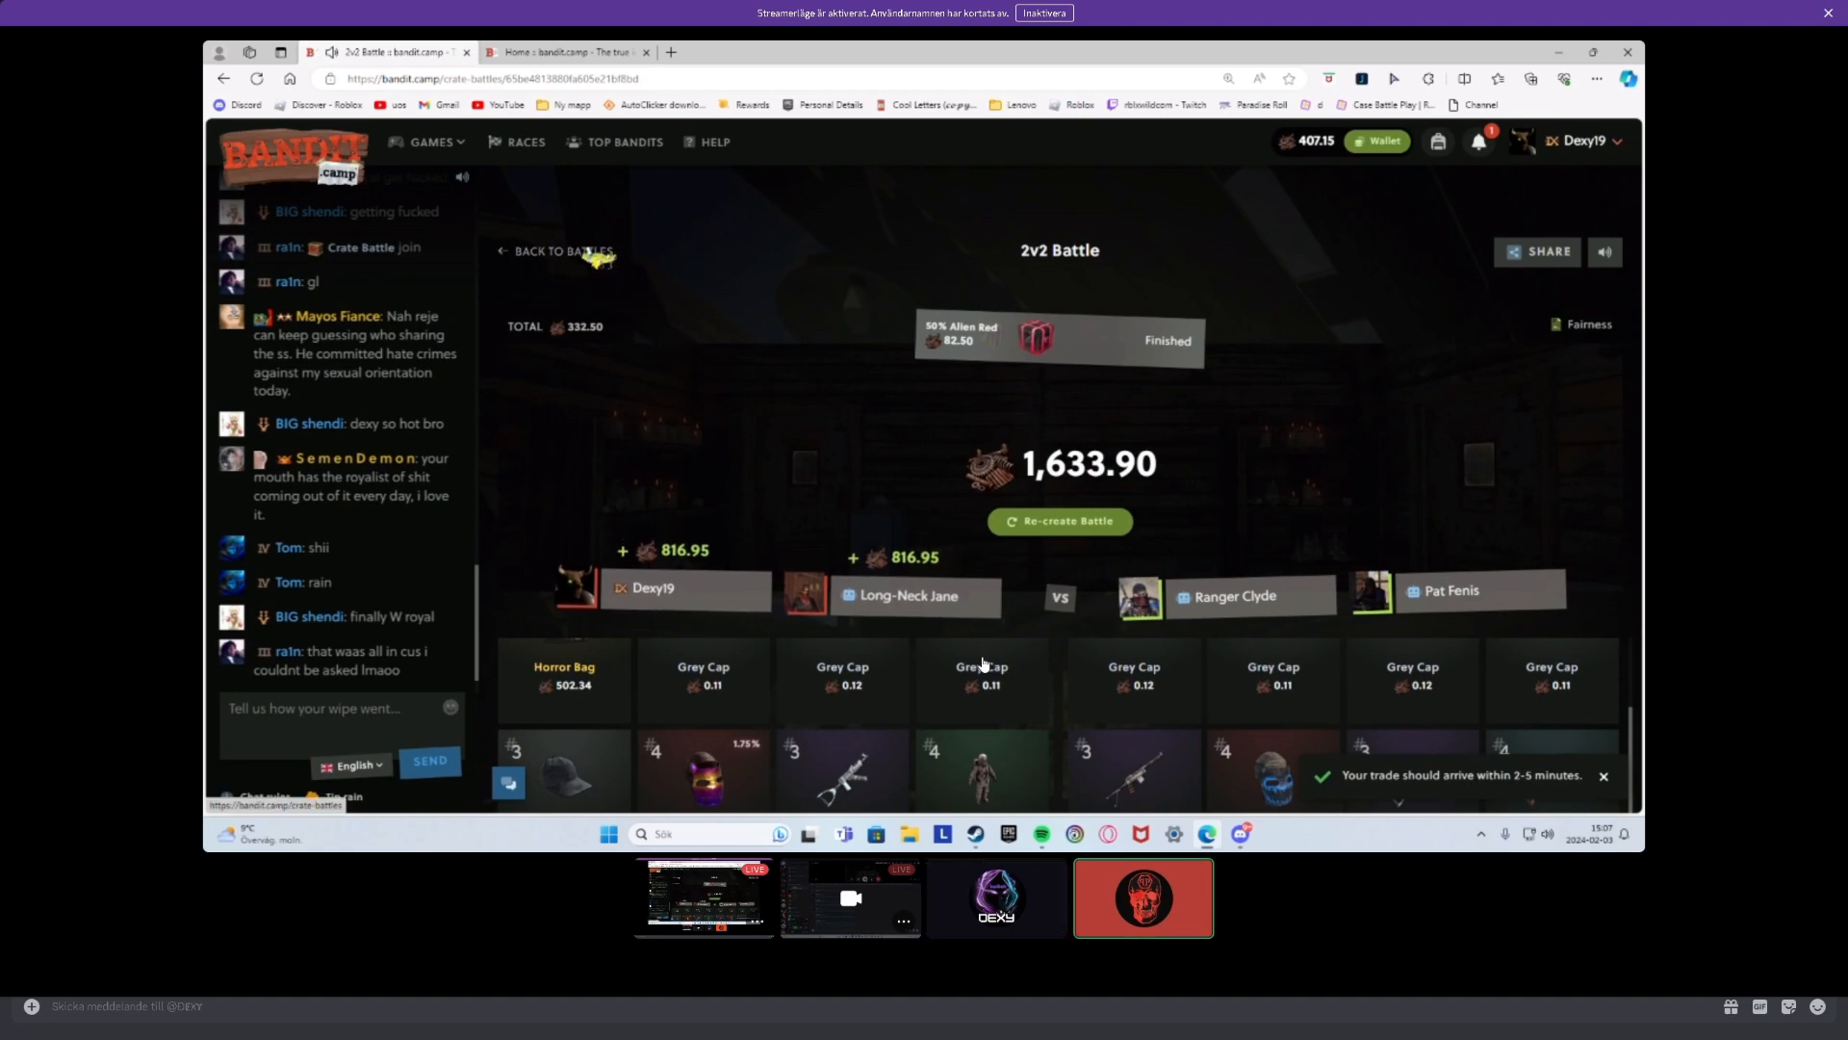
- Start a new battle with one Snowball crate as its round
{"action": "left_click", "coordinate": [560, 251]}
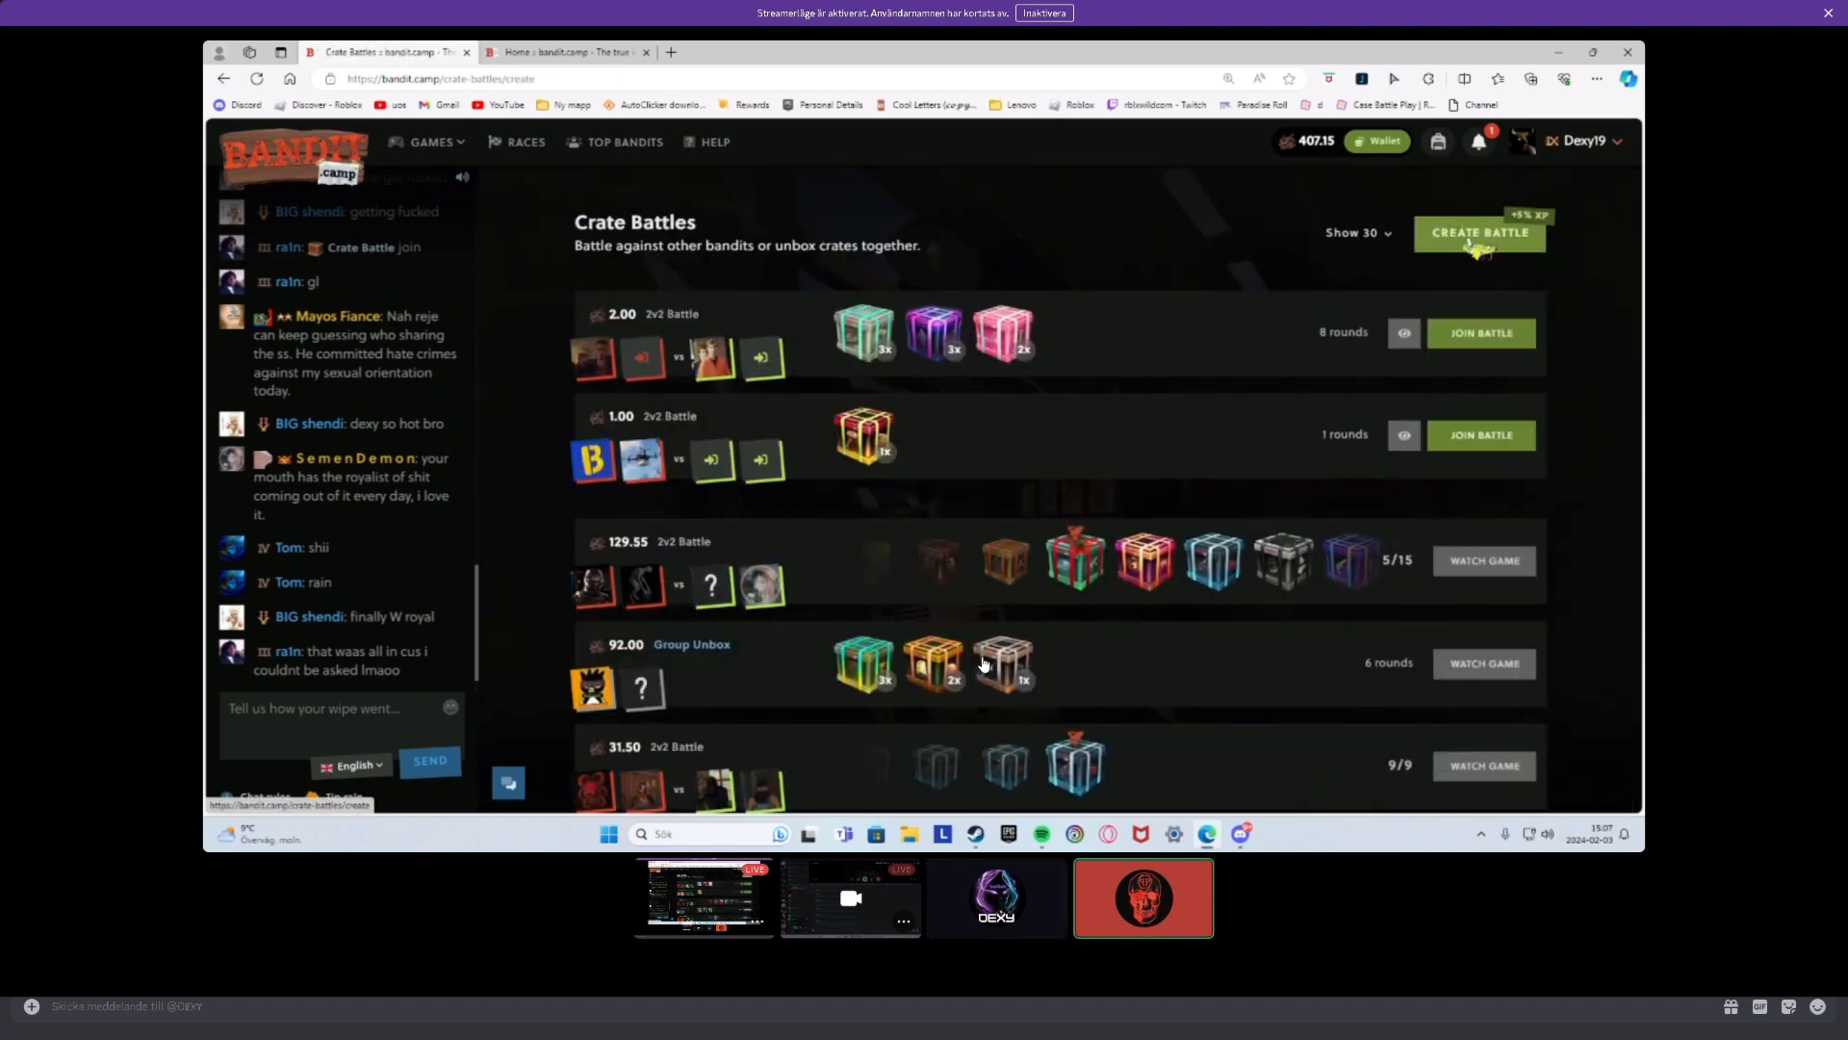
{"action": "left_click", "coordinate": [1479, 233]}
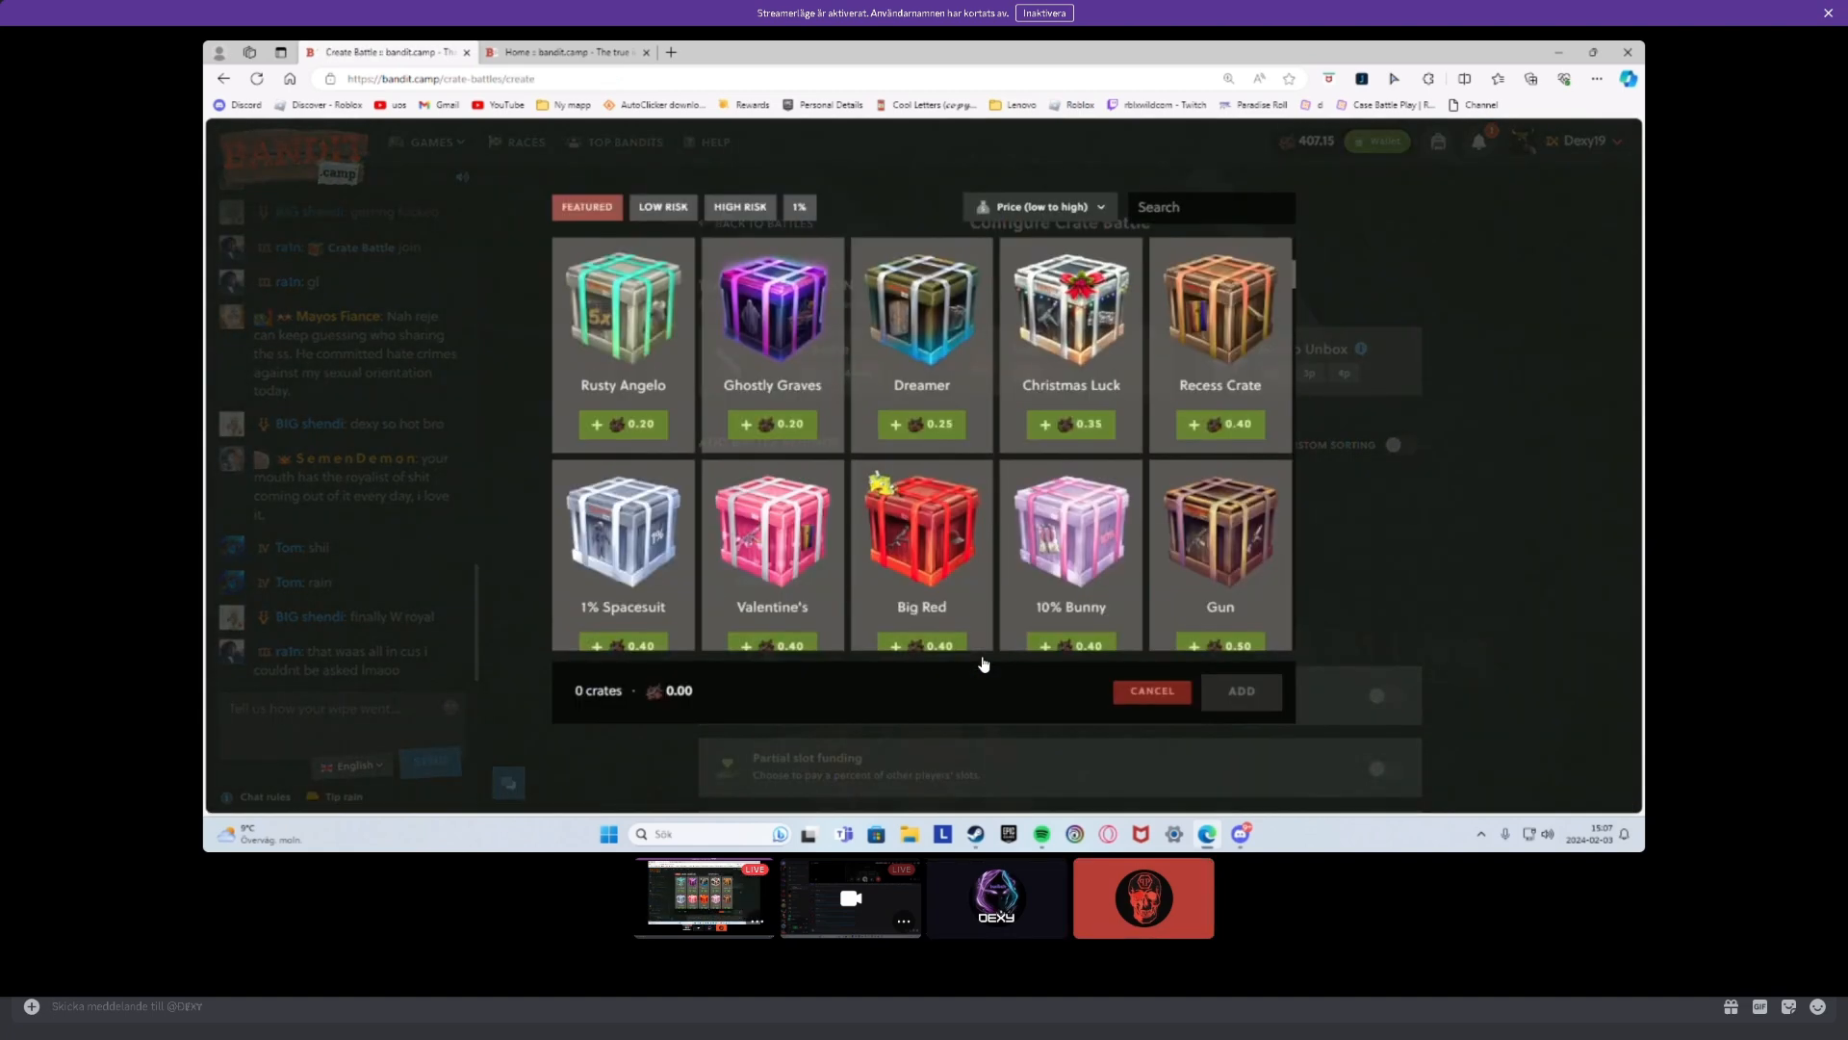
{"action": "scroll", "scroll_direction": "down", "scroll_amount": 3}
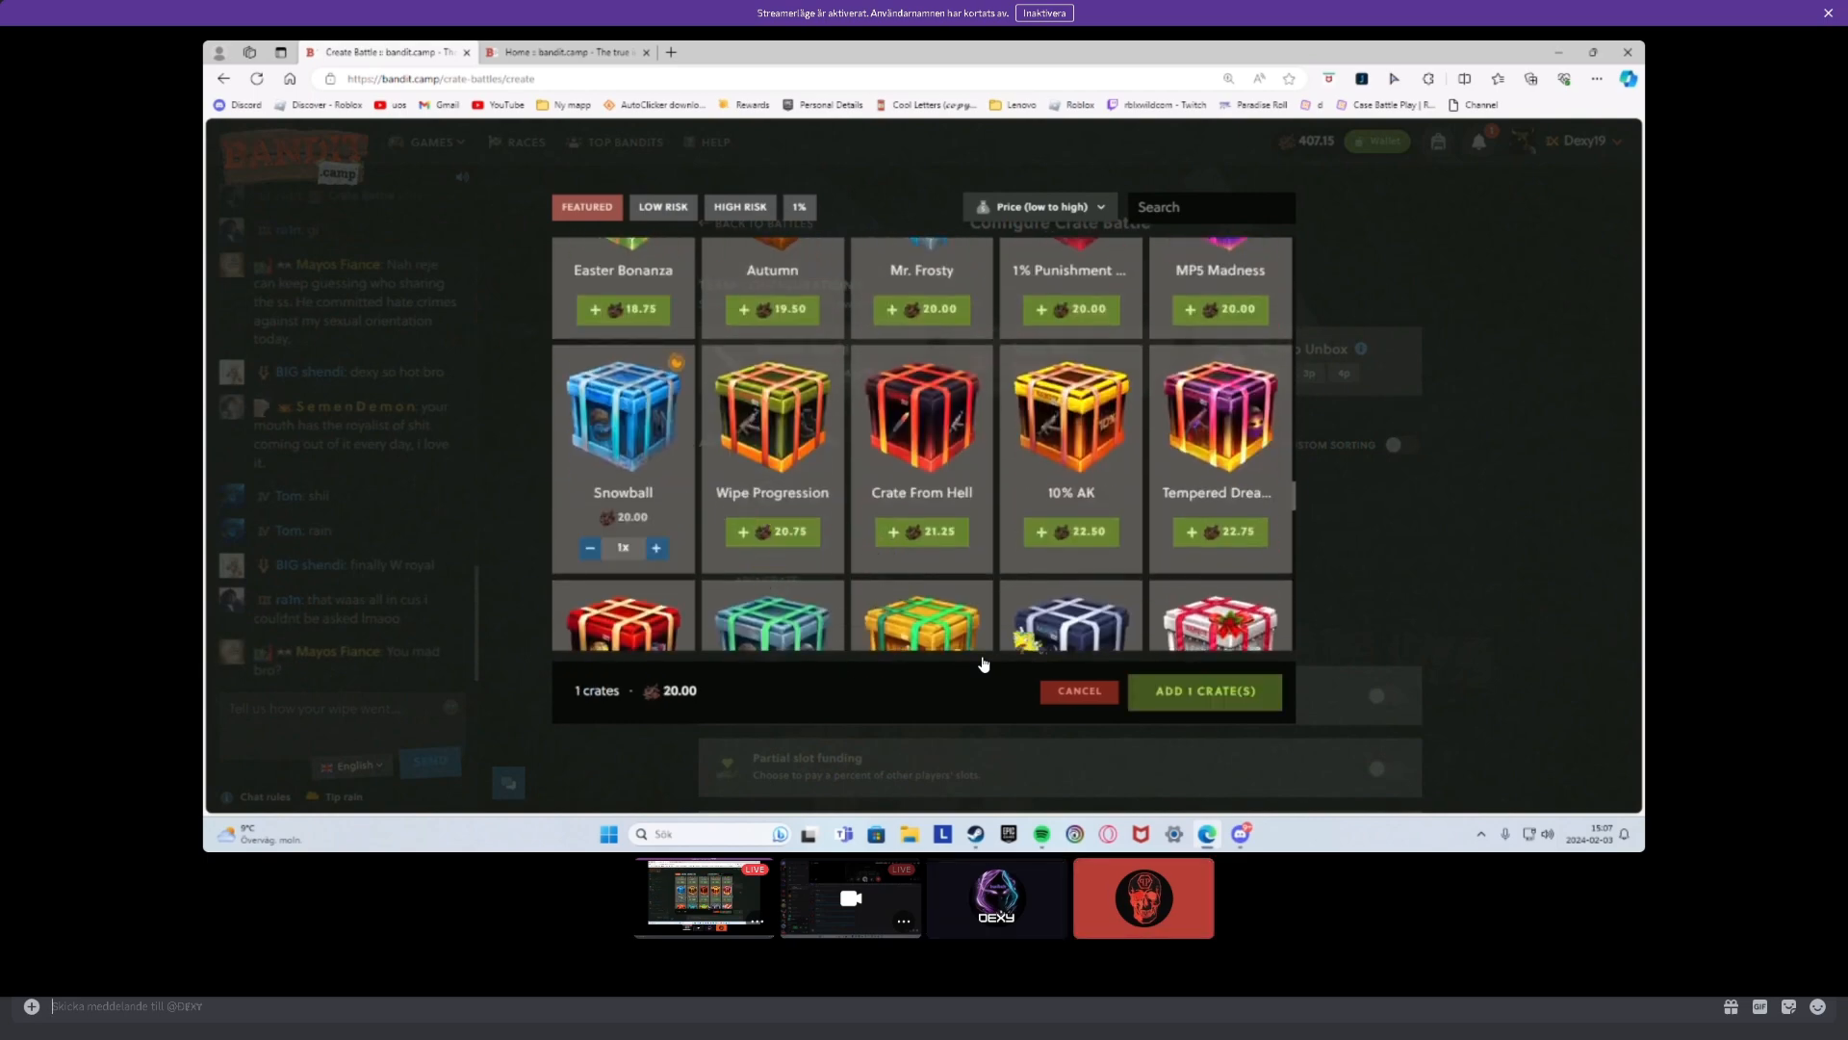
{"action": "left_click", "coordinate": [1202, 691]}
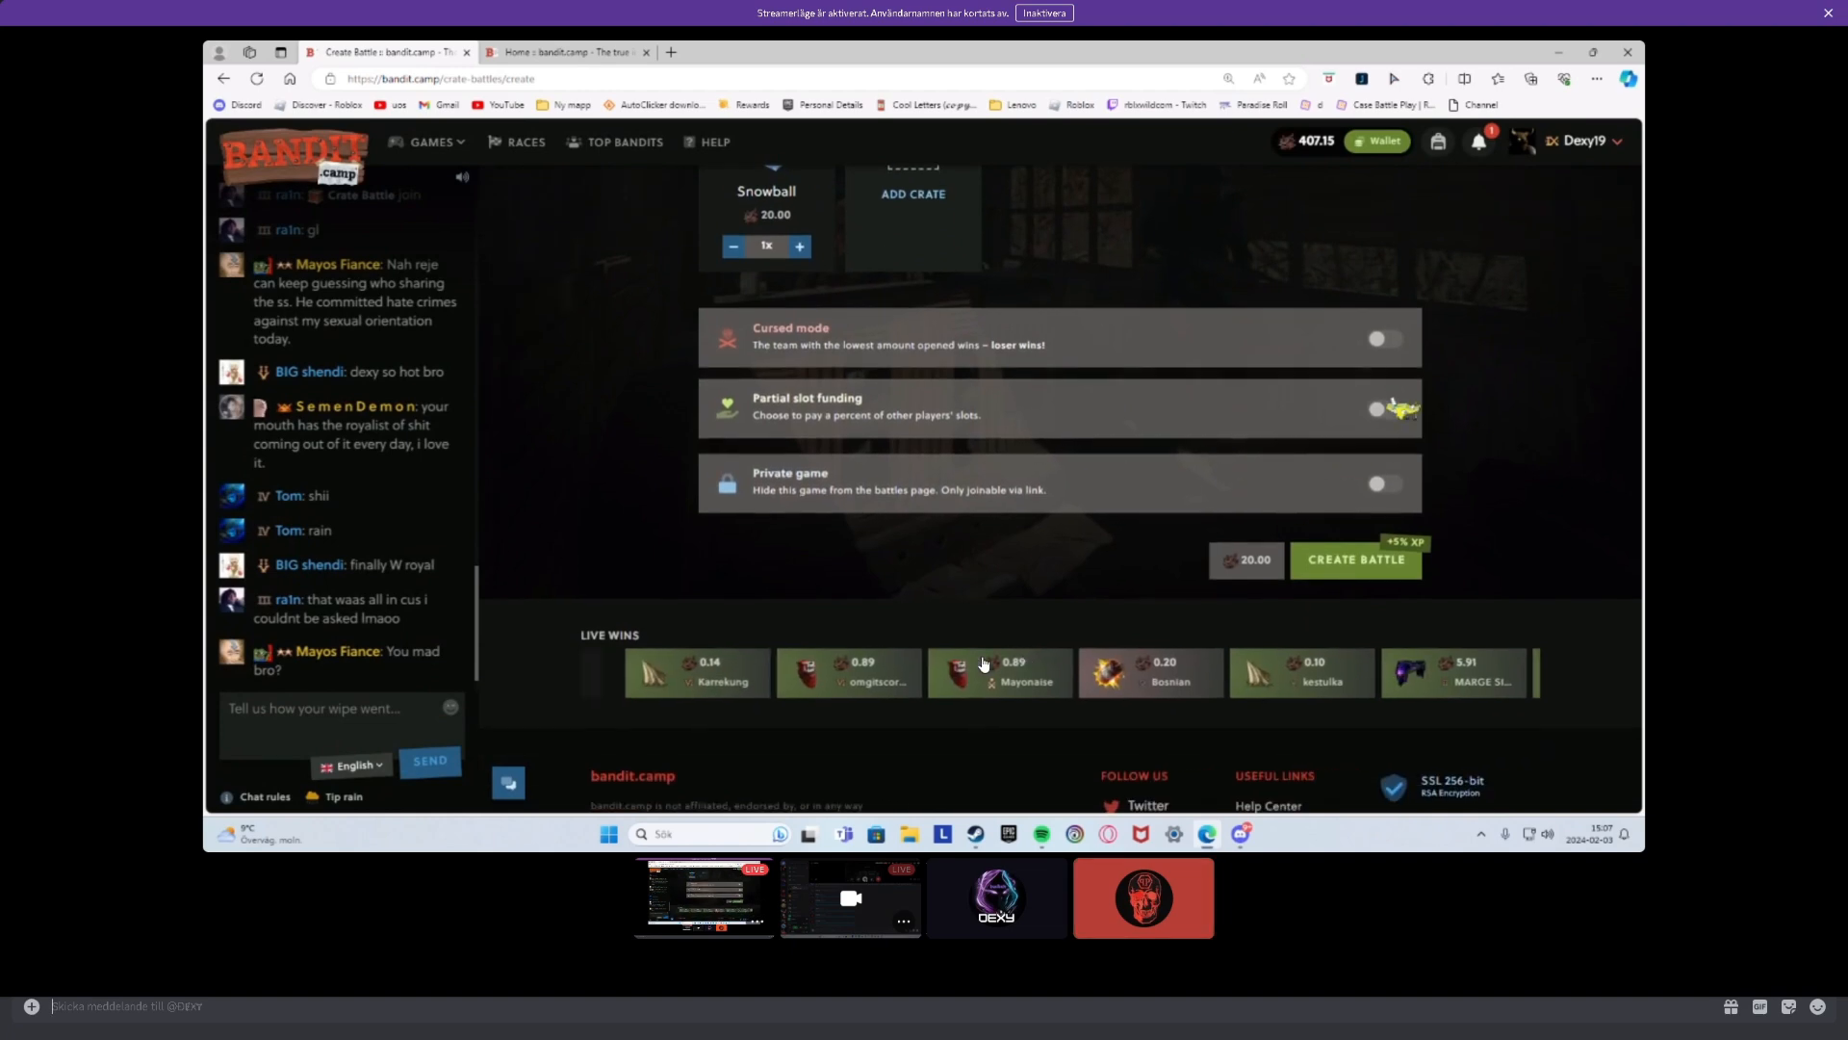
- Fund 100% of the other slots and make the 60.00 2v2 battle private
{"action": "left_click", "coordinate": [1384, 408]}
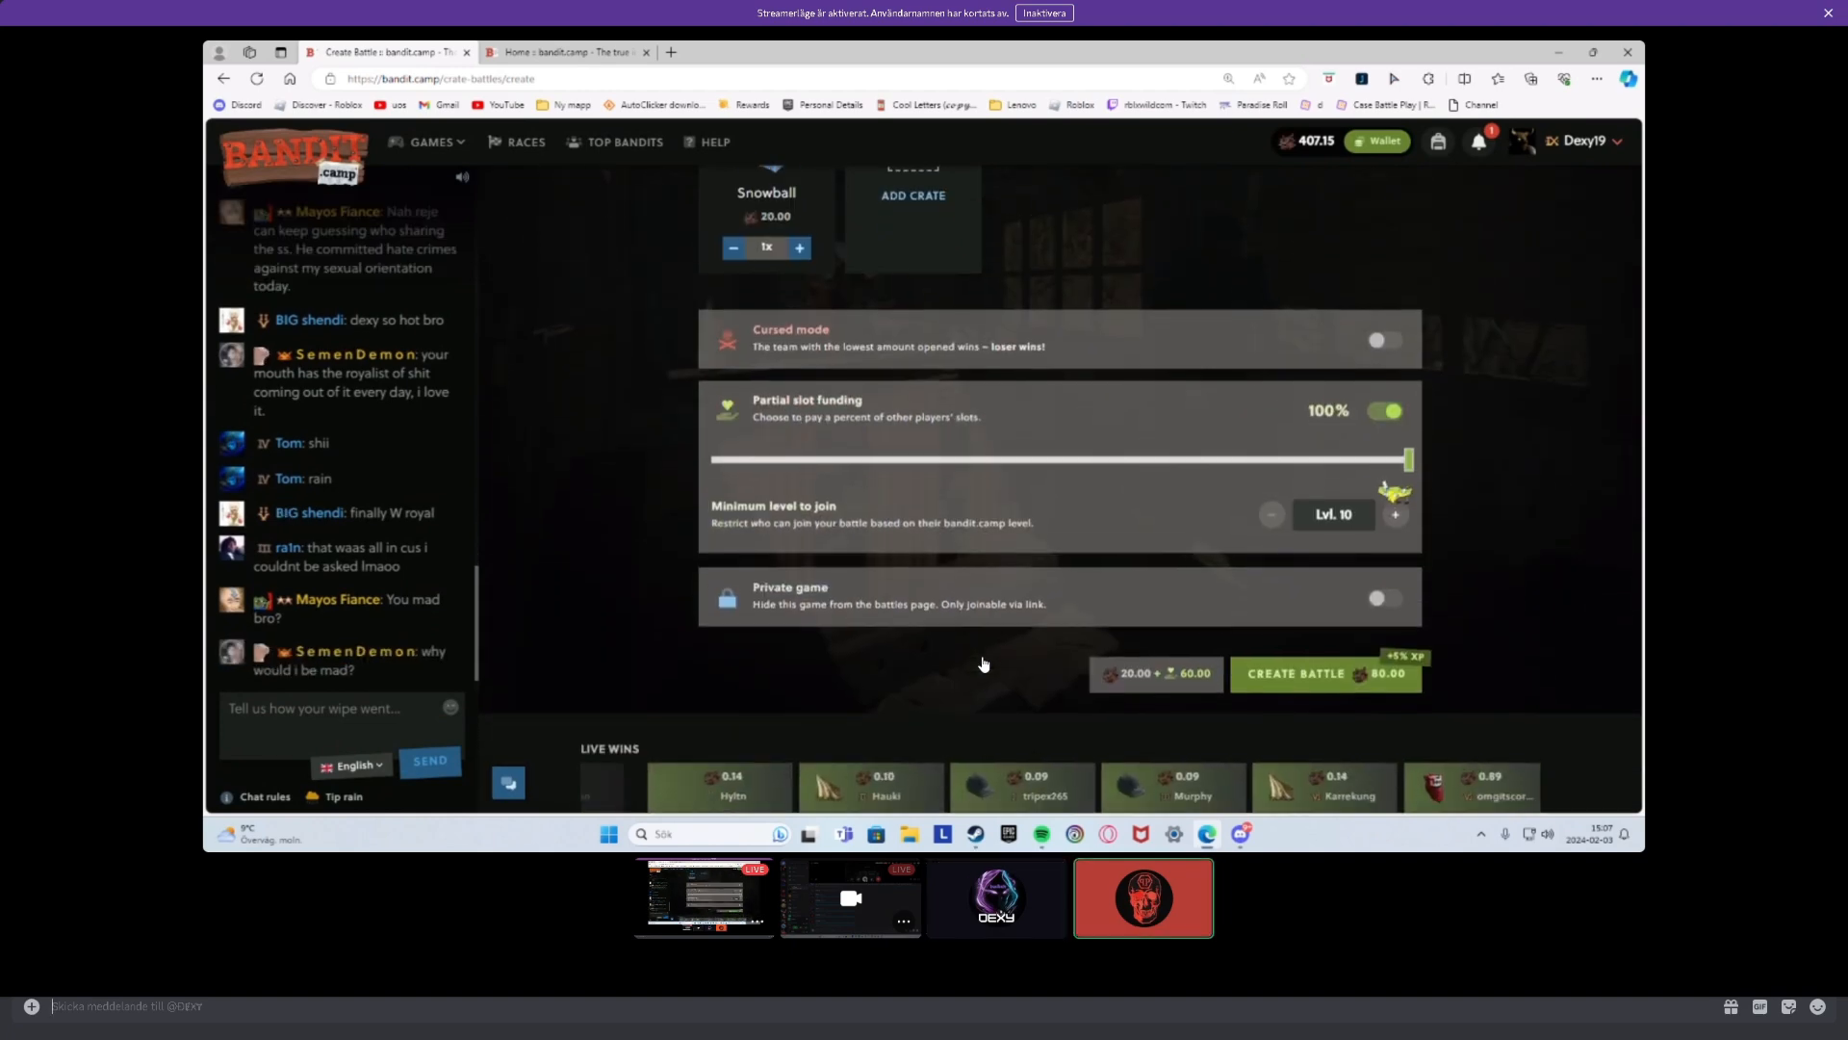
{"action": "scroll", "scroll_direction": "up", "scroll_amount": 3}
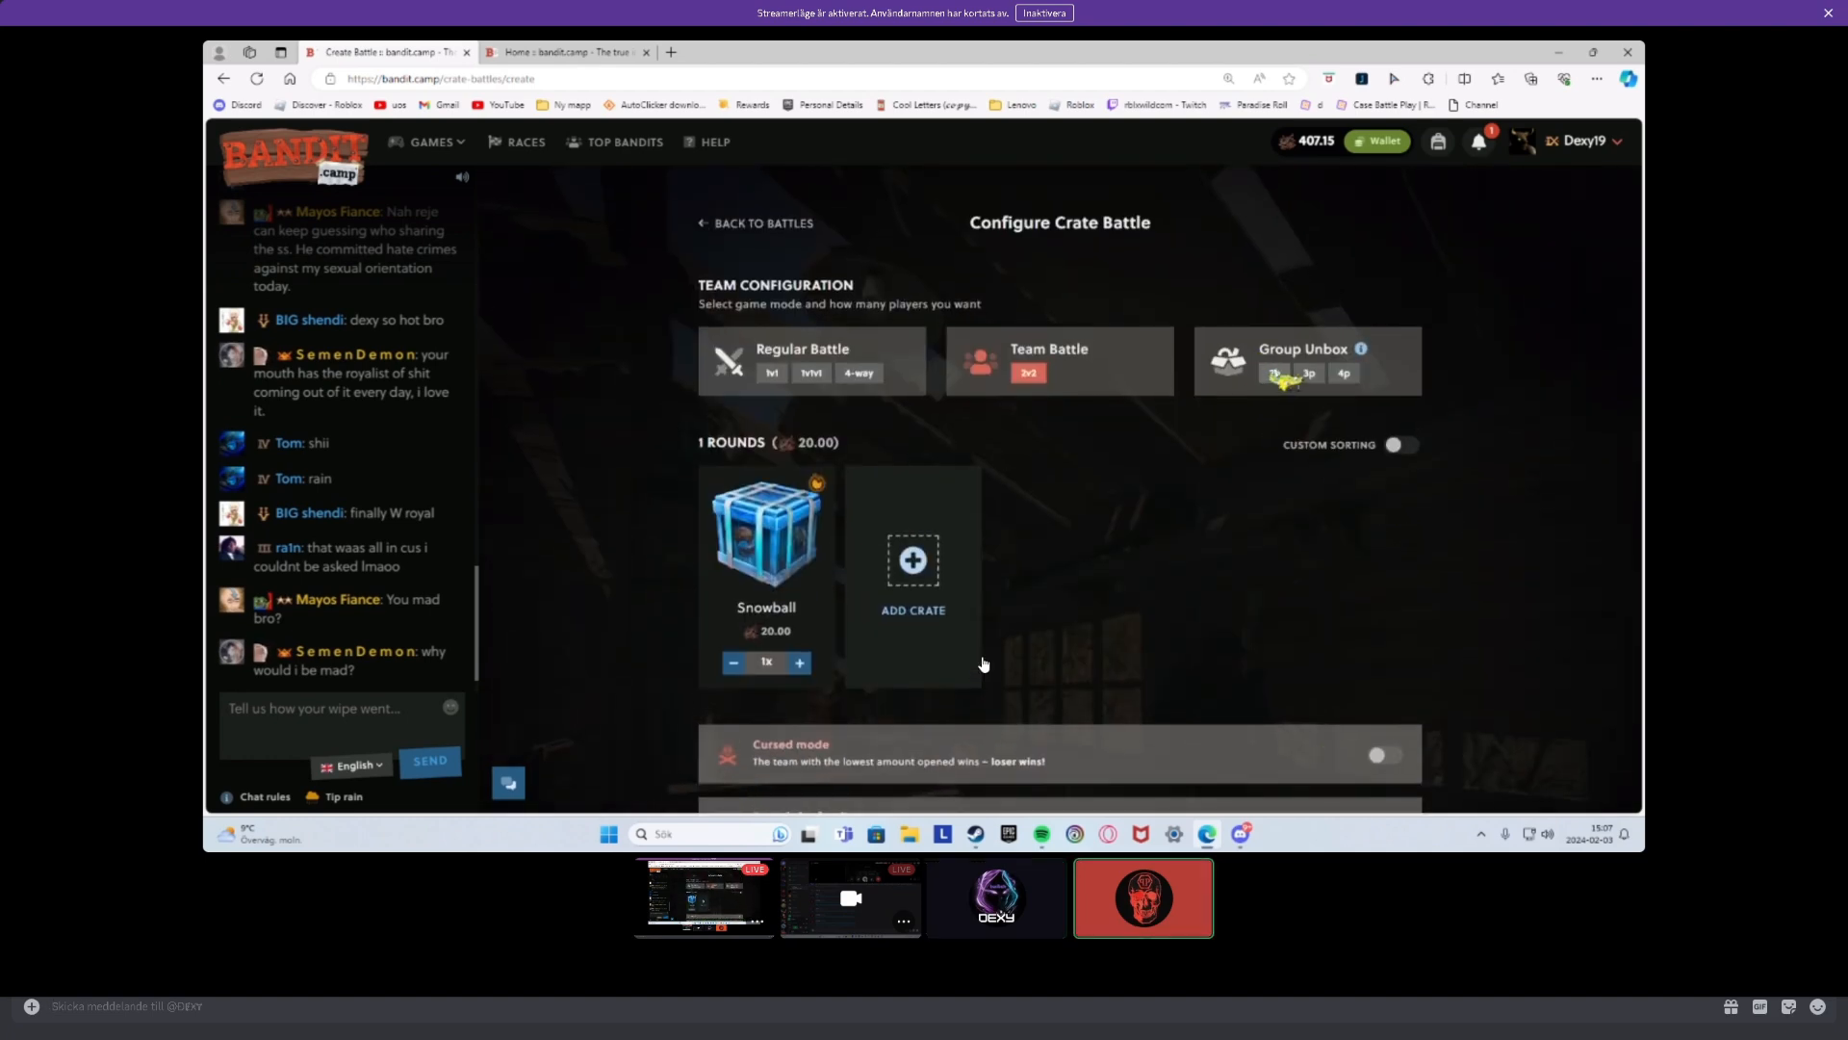
{"action": "scroll", "scroll_direction": "down", "scroll_amount": 3}
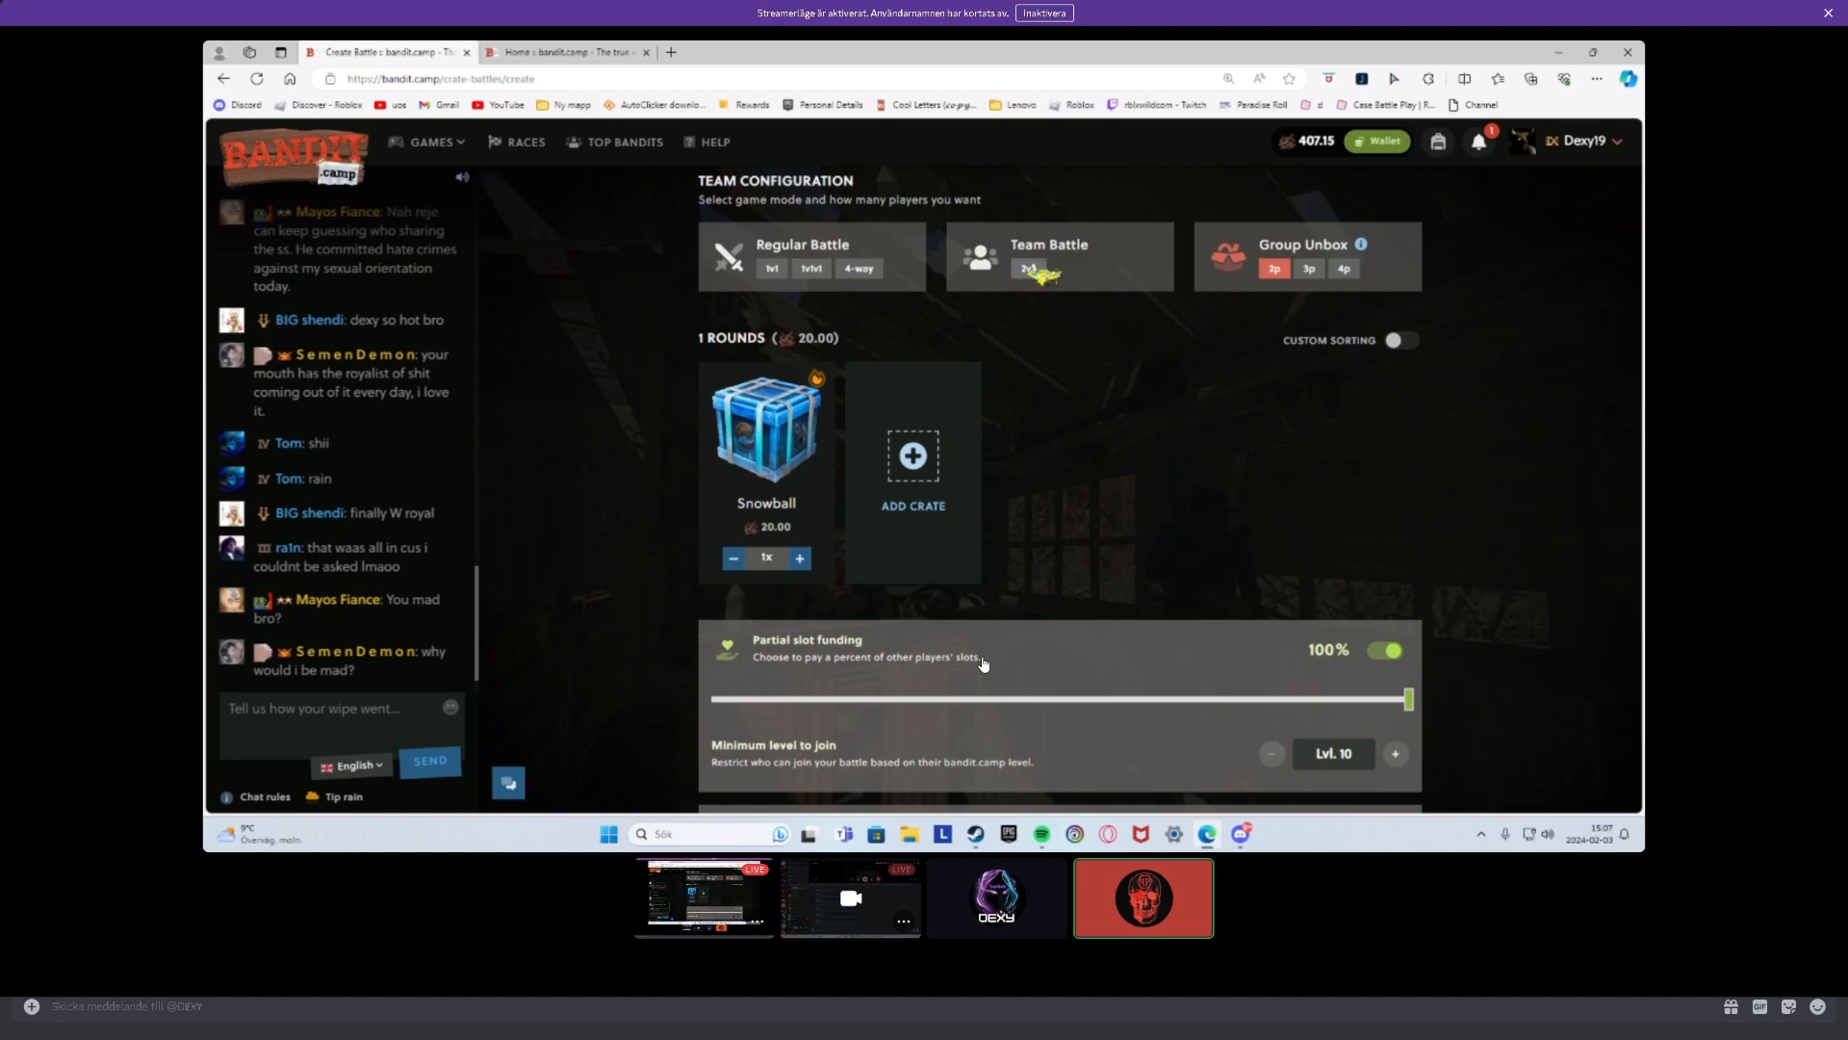
{"action": "scroll", "scroll_direction": "down", "scroll_amount": 3}
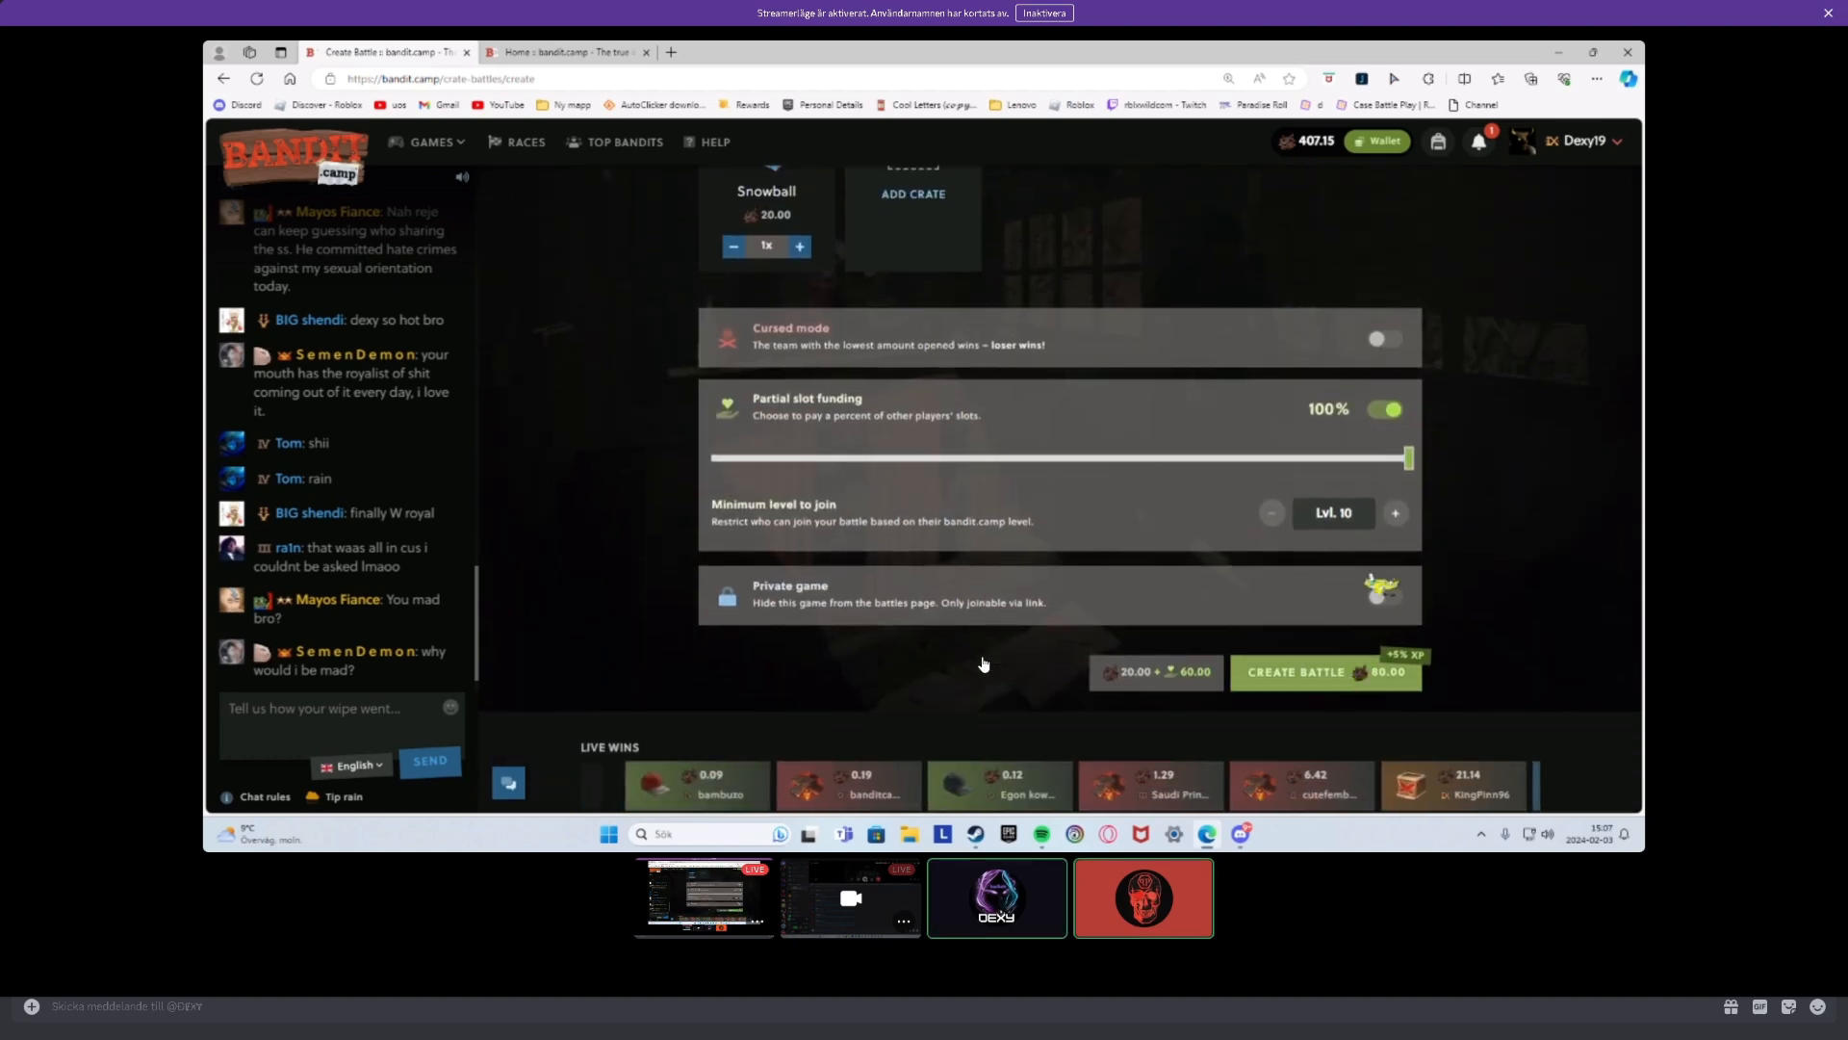
{"action": "left_click", "coordinate": [1324, 671]}
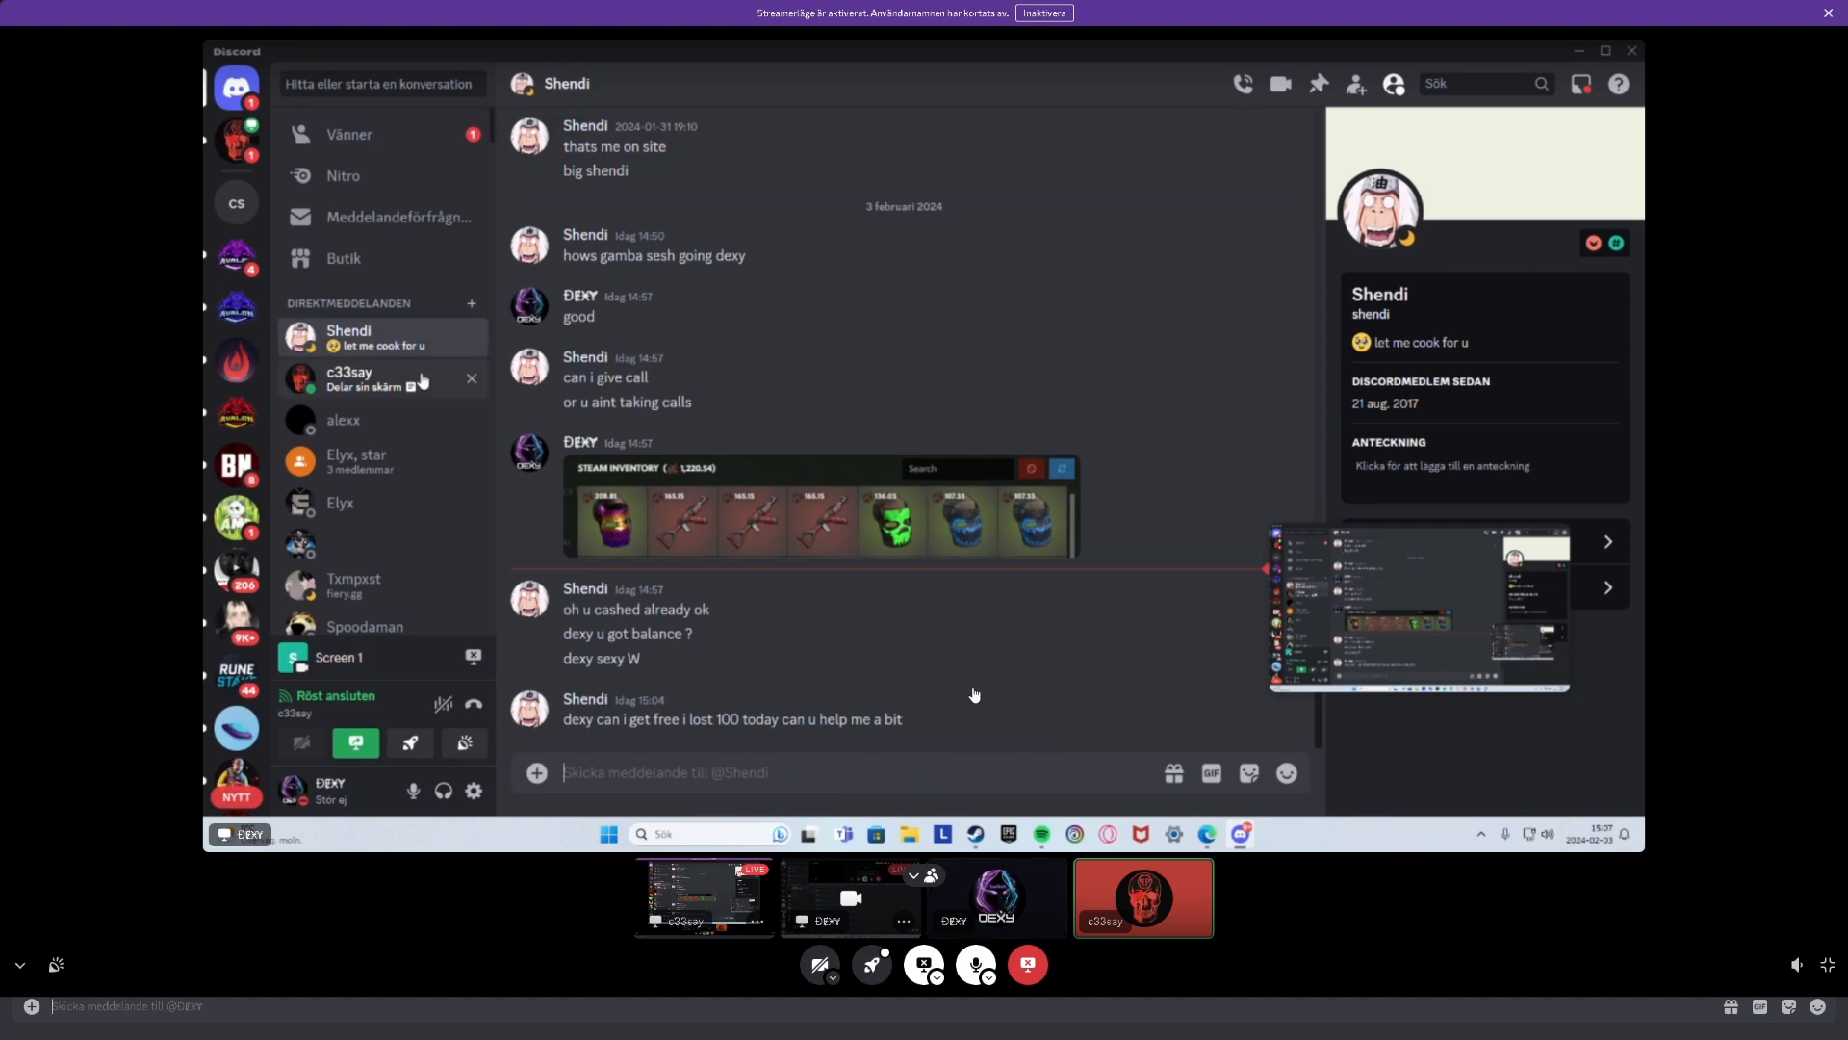
- Watch the partner open the battle link in Discord chat and join the free team slot
{"action": "left_click", "coordinate": [349, 378]}
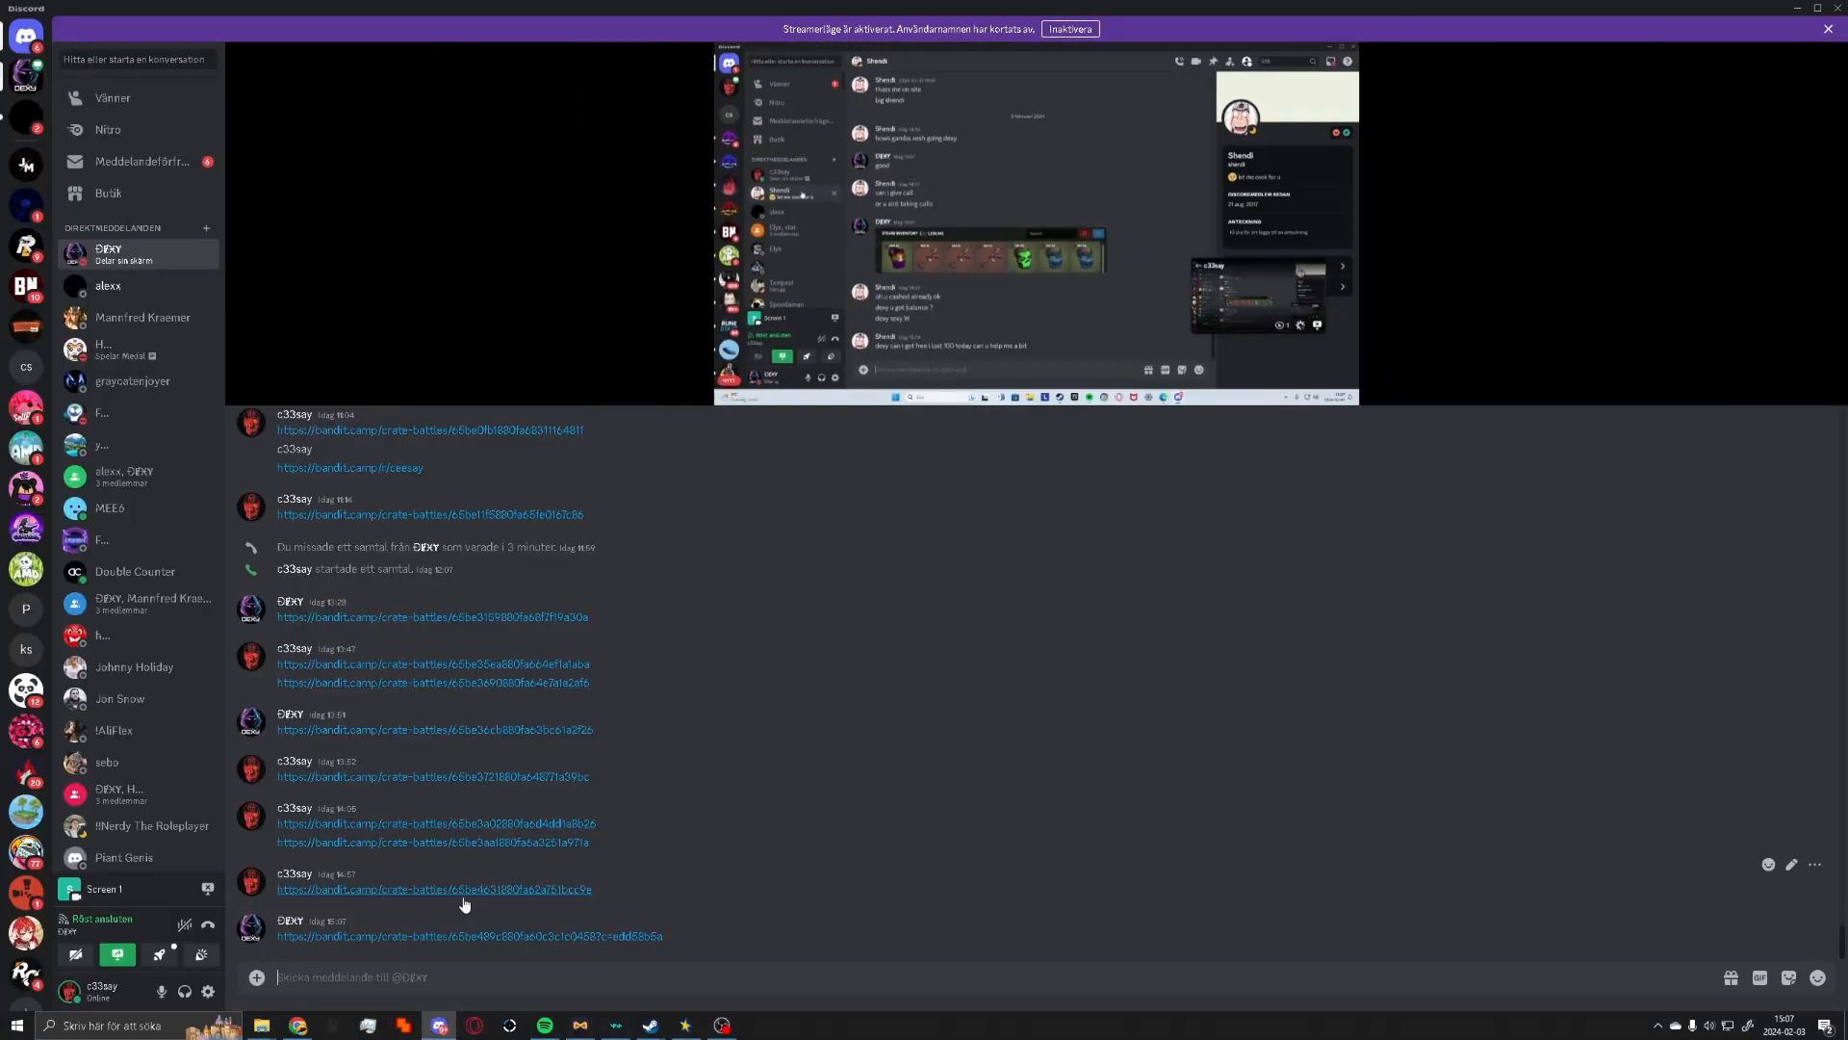
{"action": "left_click", "coordinate": [468, 936]}
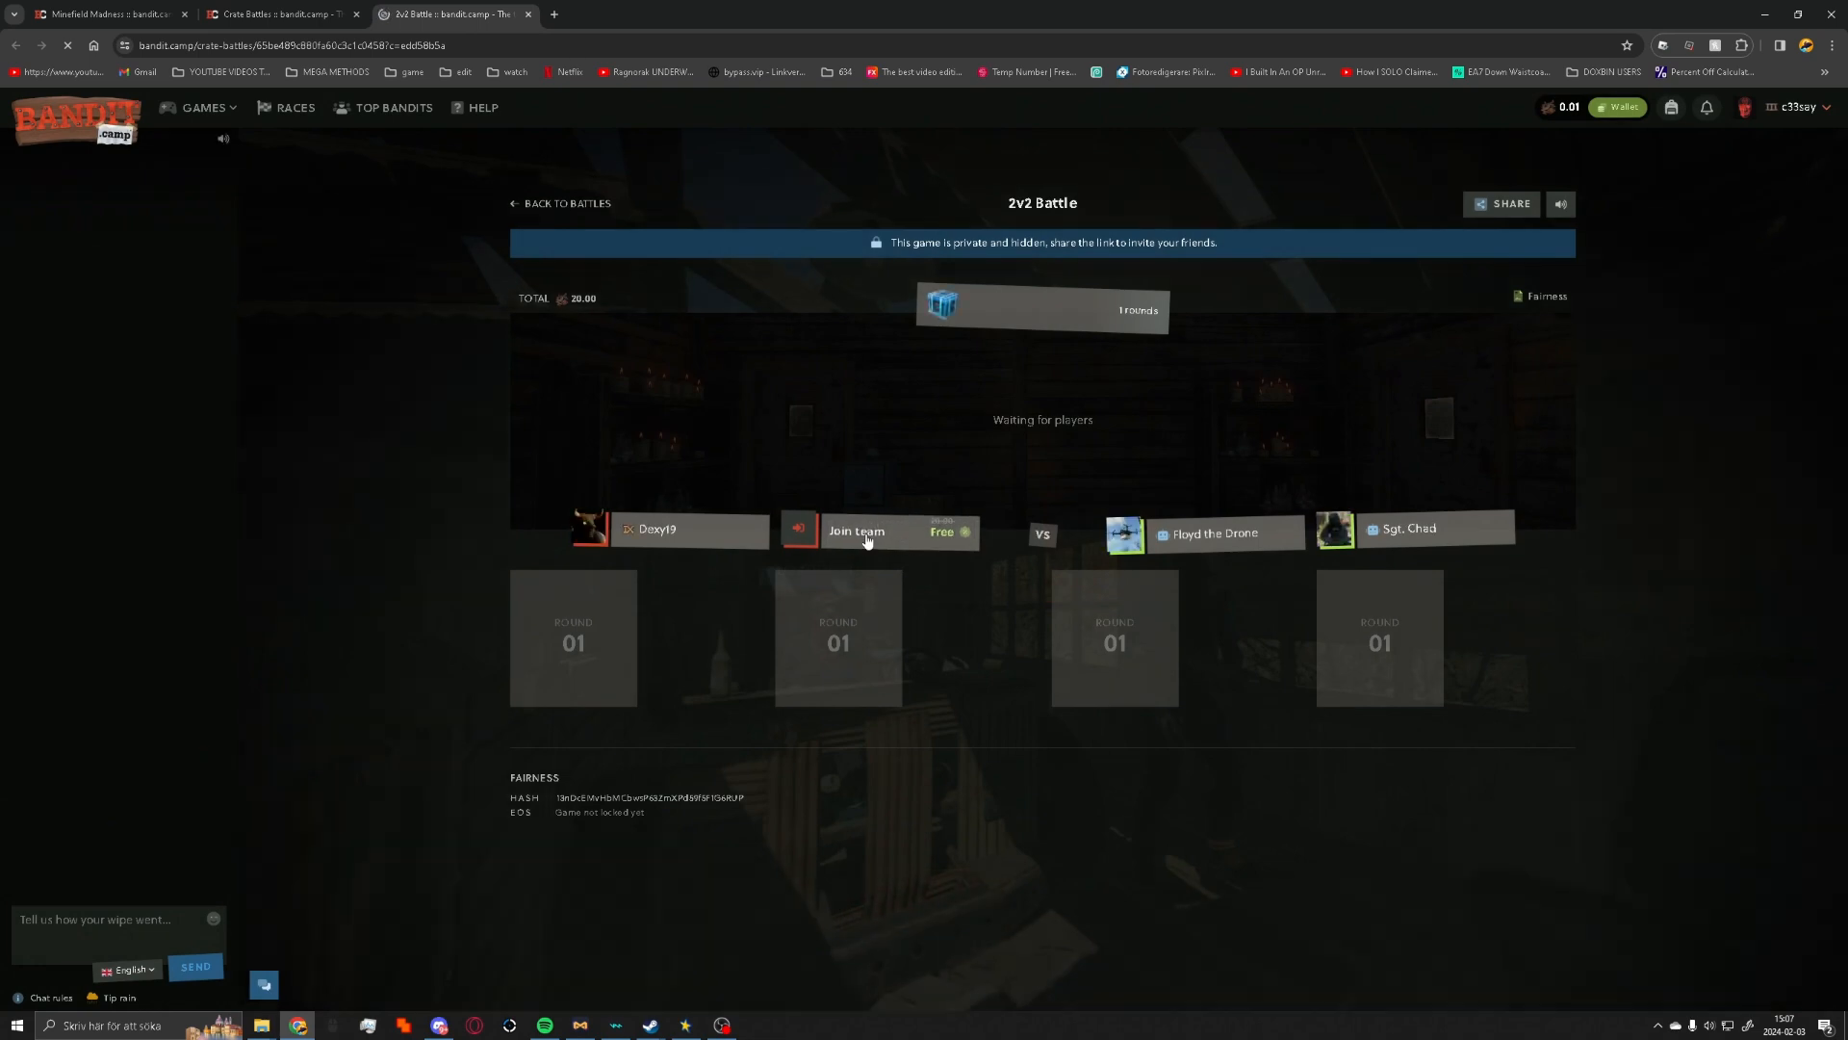
{"action": "left_click", "coordinate": [878, 532]}
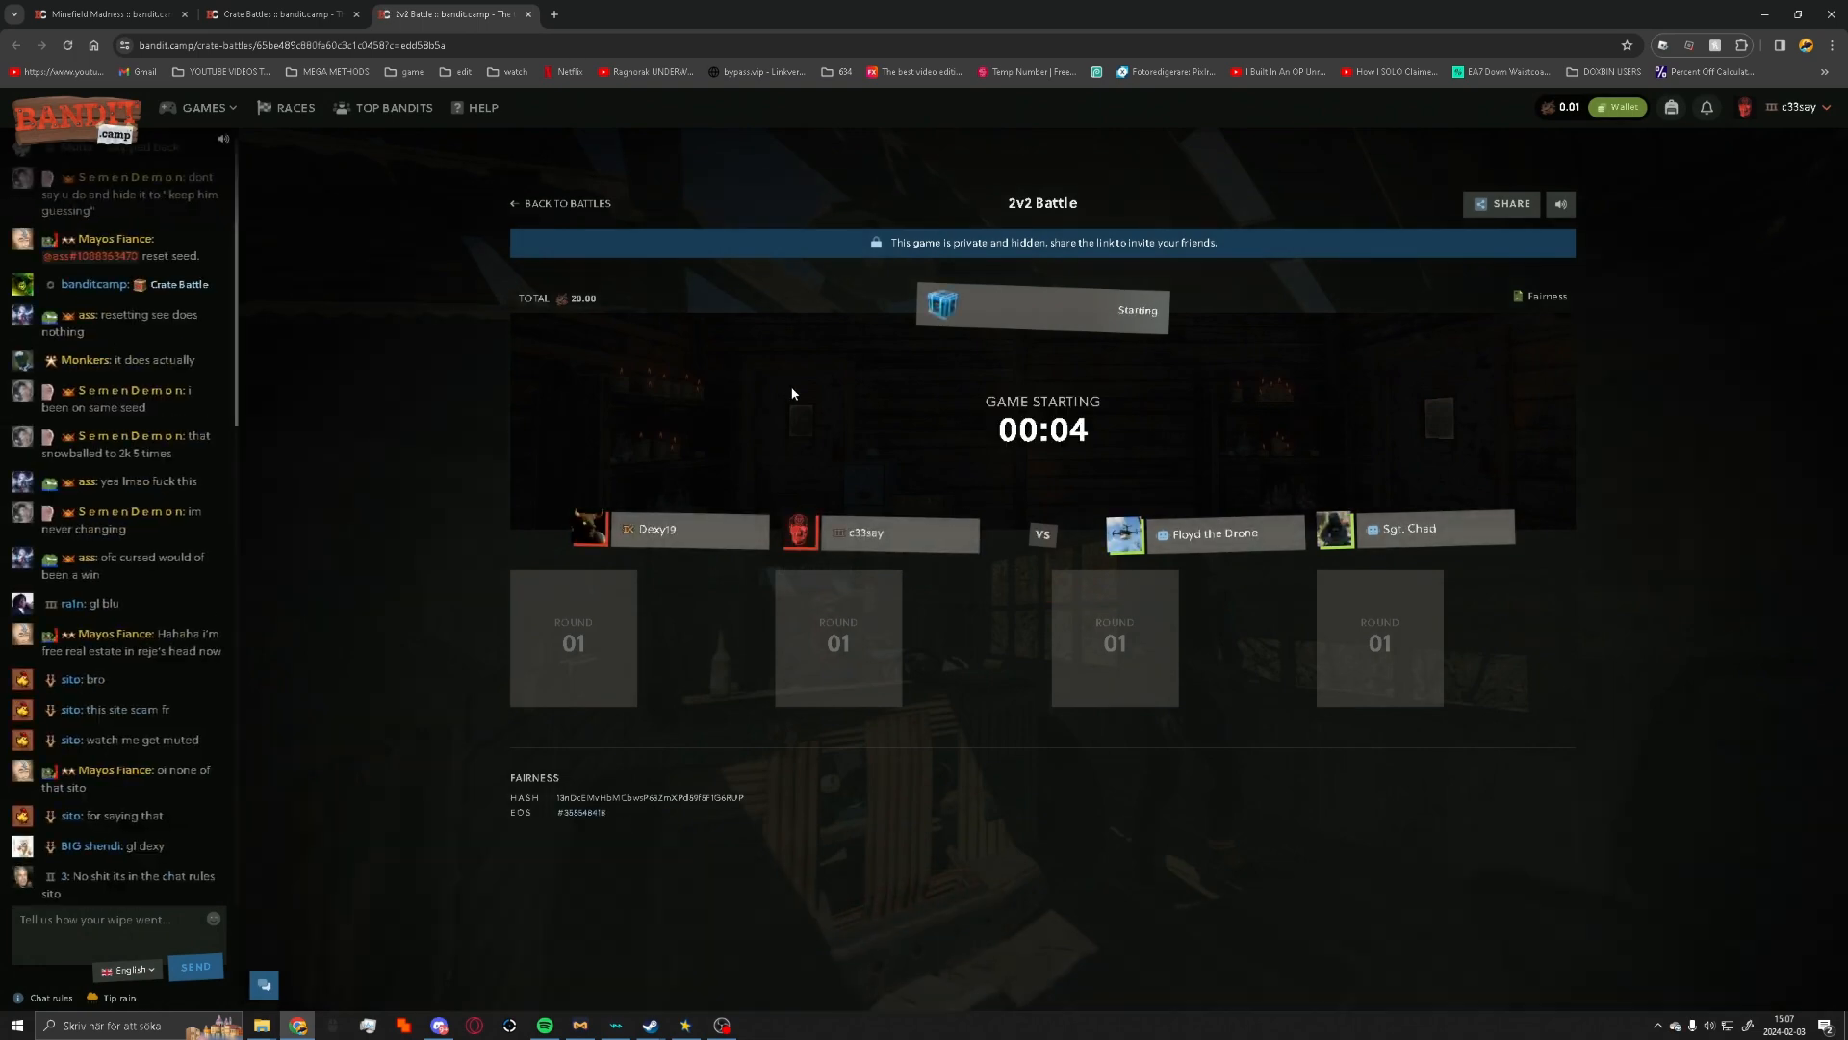